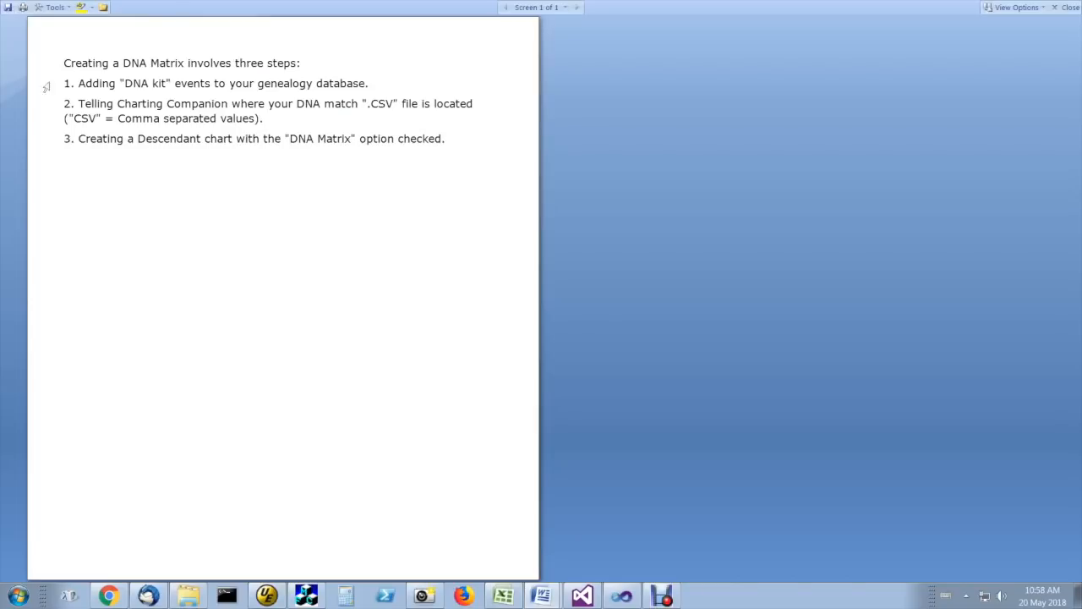
# Add a DNA Markers fact to John Smith in Family Tree Maker 2017
pyautogui.tripleClick(216, 82)
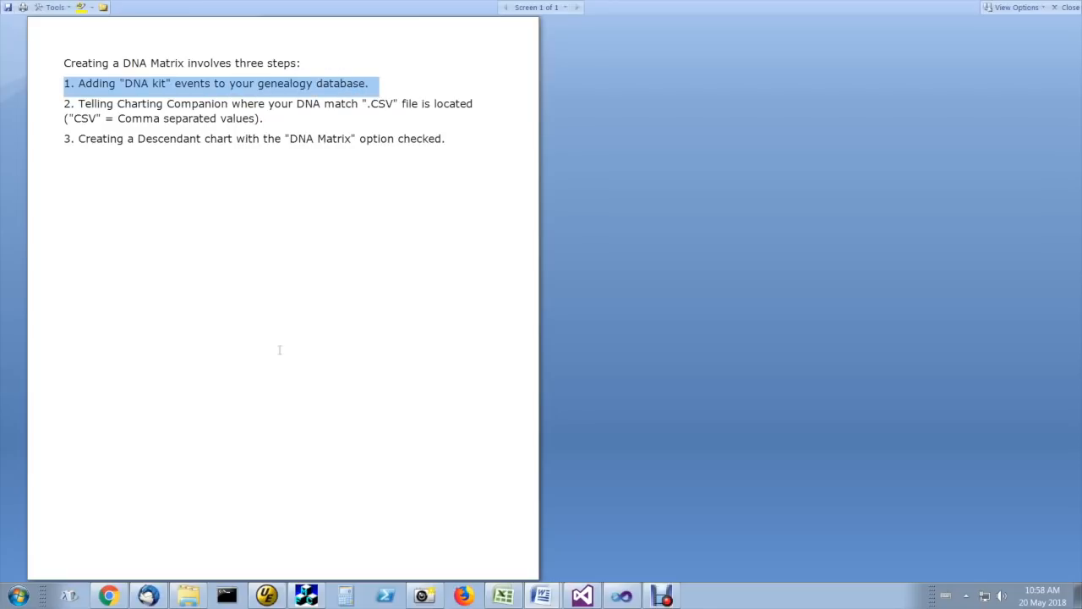
pyautogui.moveTo(277, 352)
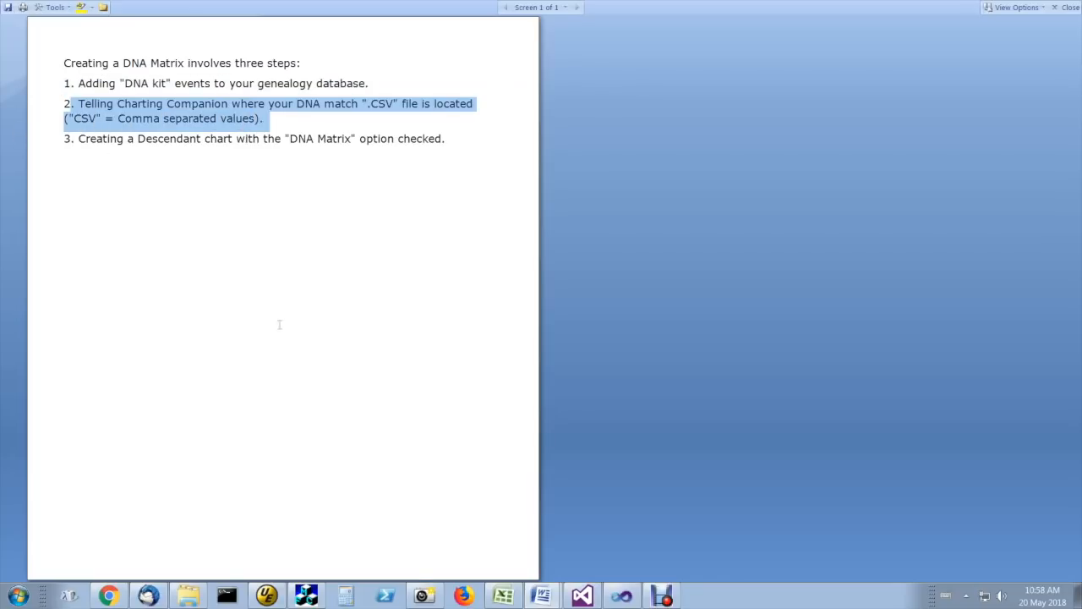
pyautogui.moveTo(204, 388)
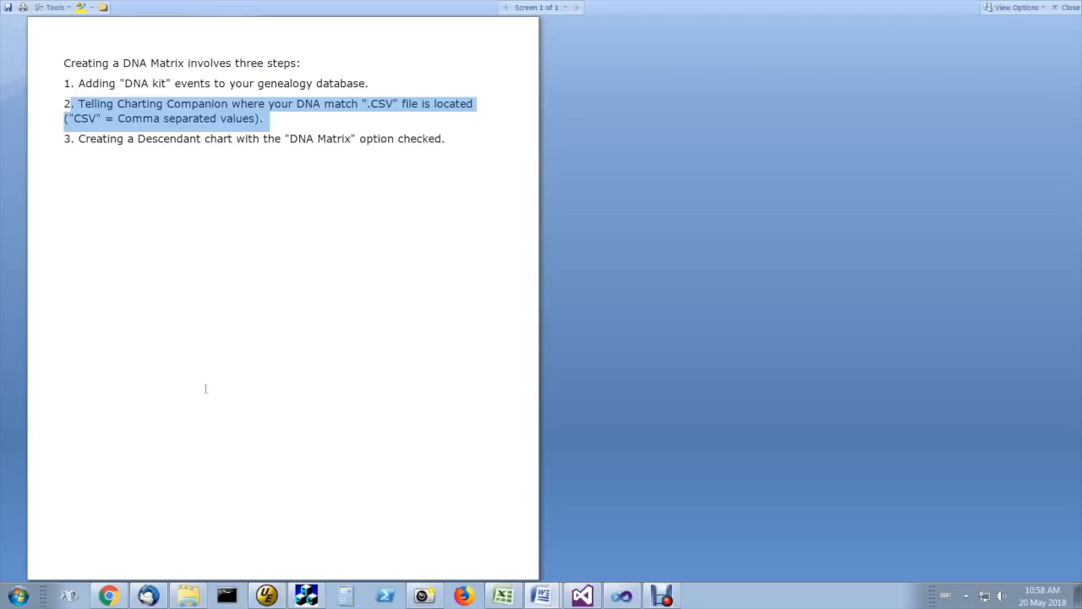
pyautogui.moveTo(189, 372)
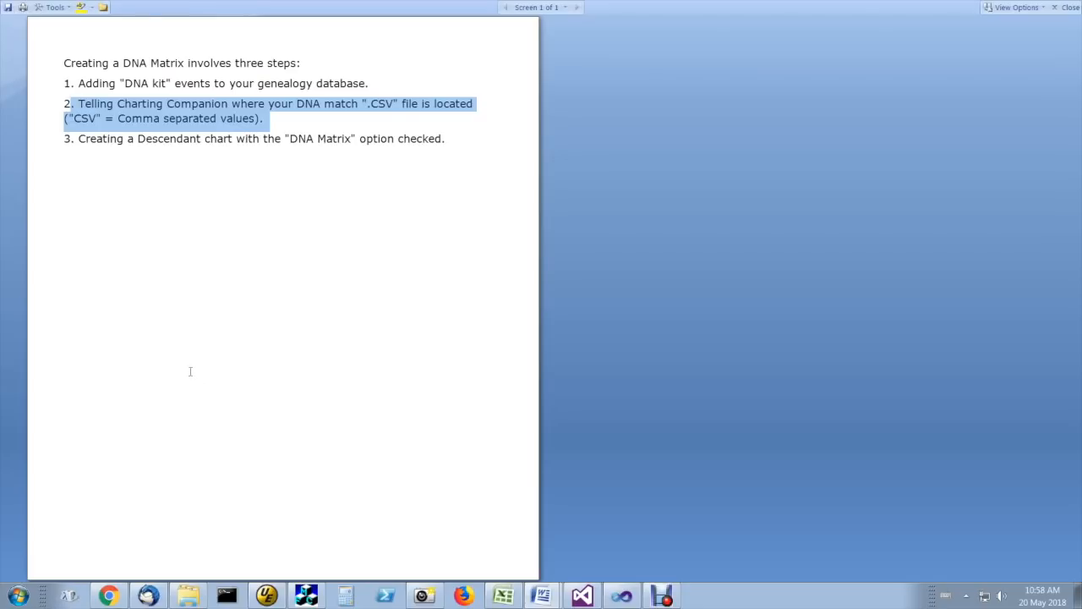
pyautogui.moveTo(189, 420)
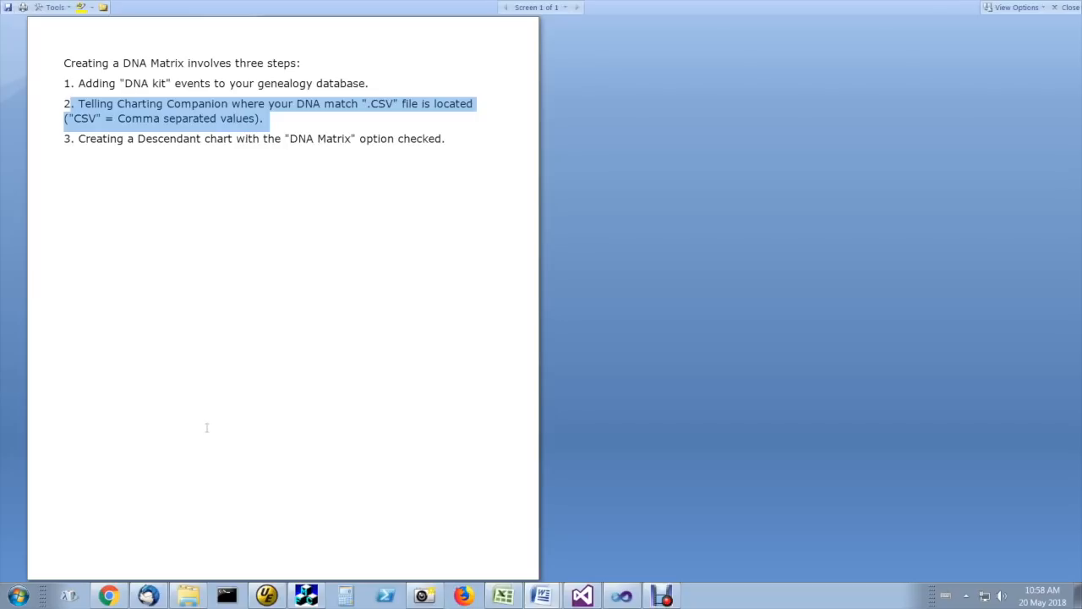
pyautogui.moveTo(243, 413)
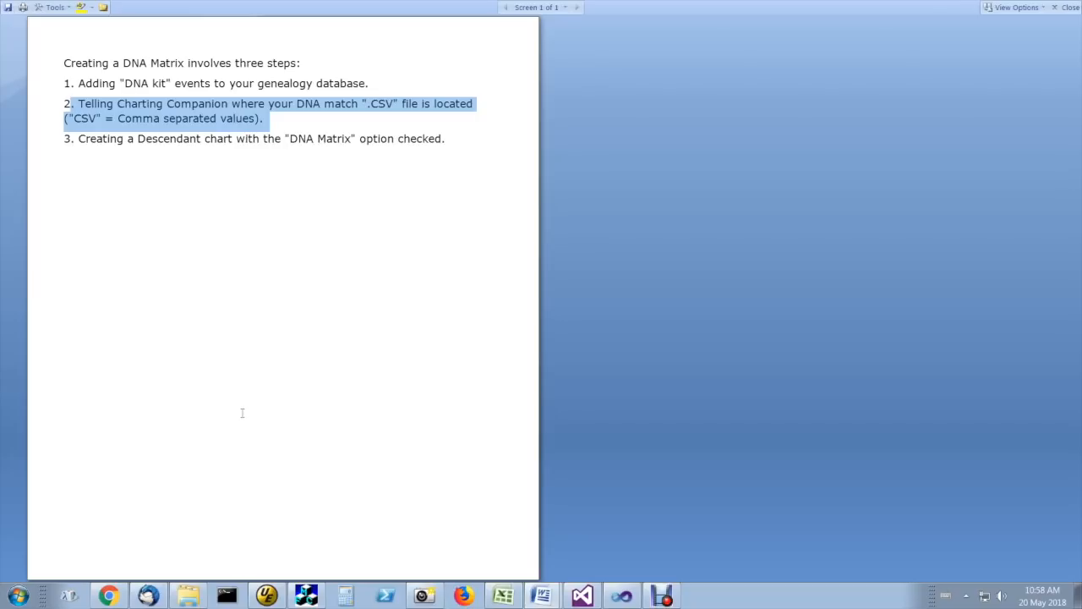
pyautogui.moveTo(254, 392)
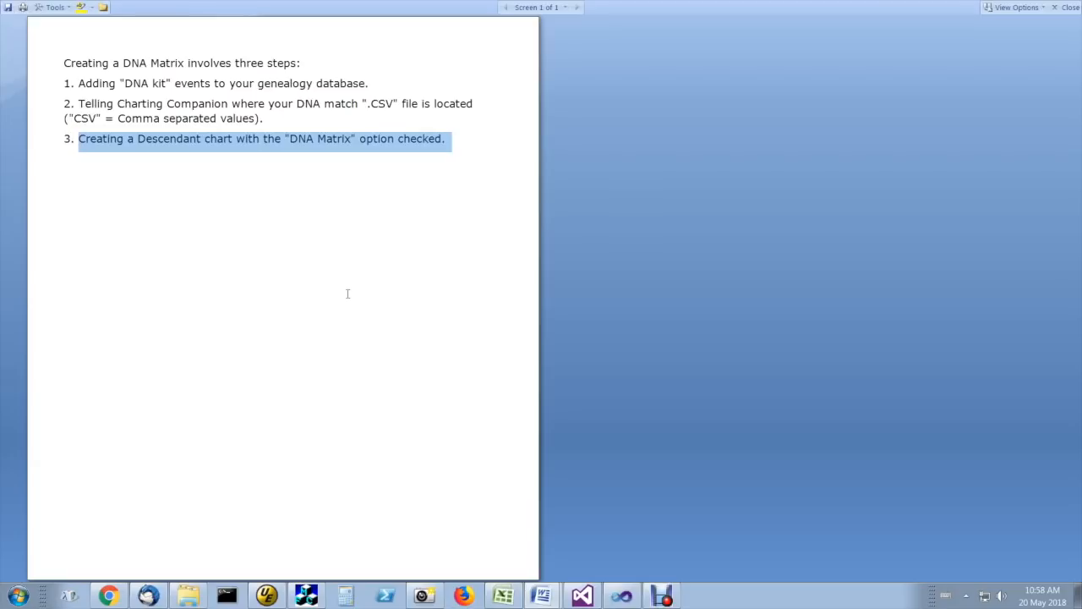
pyautogui.moveTo(337, 294)
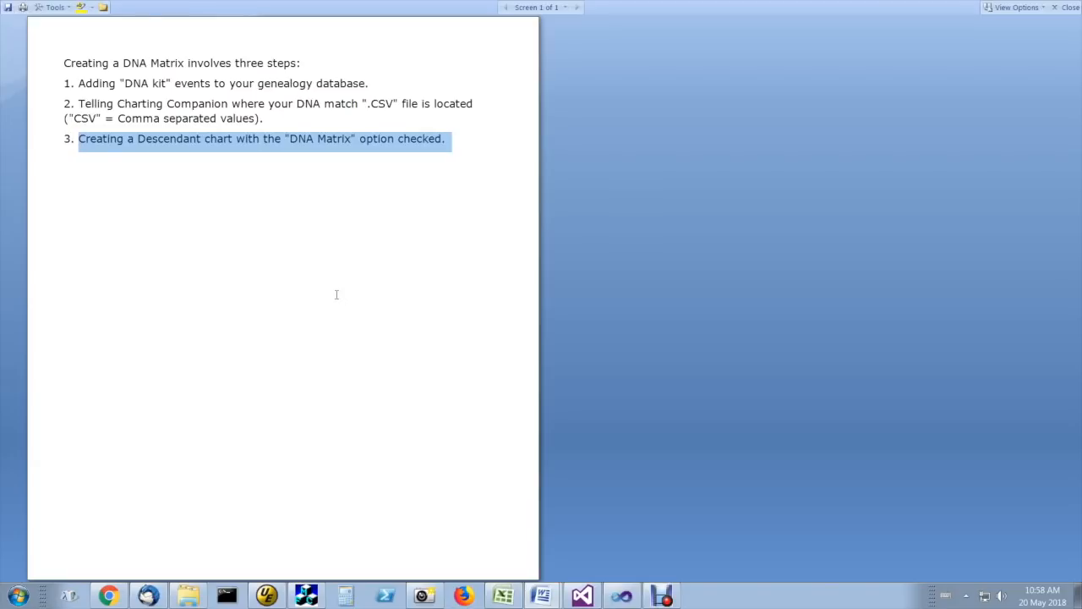
pyautogui.moveTo(336, 304)
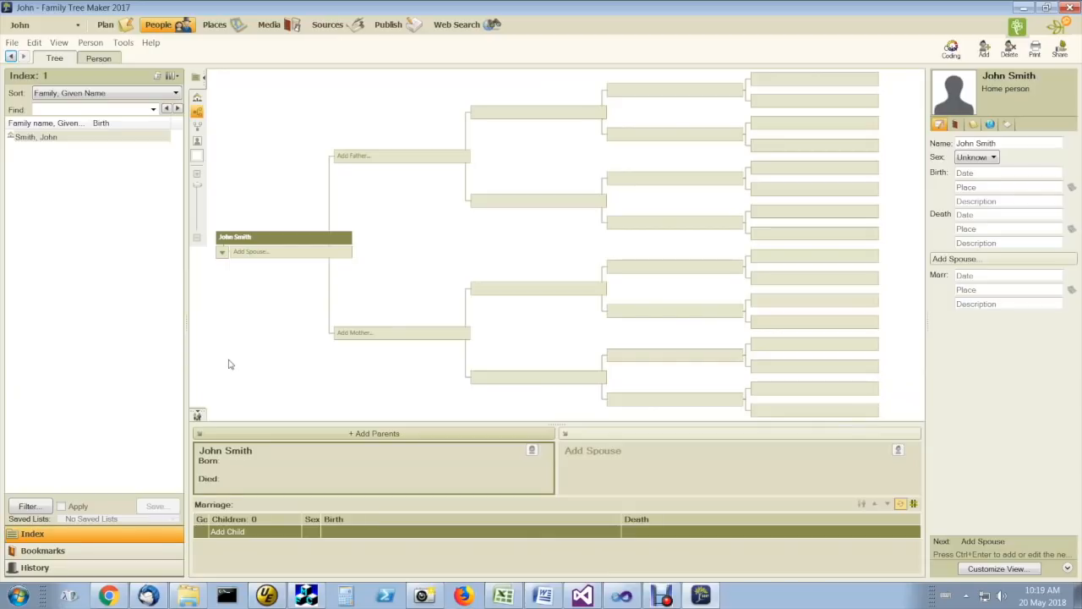
pyautogui.moveTo(213, 350)
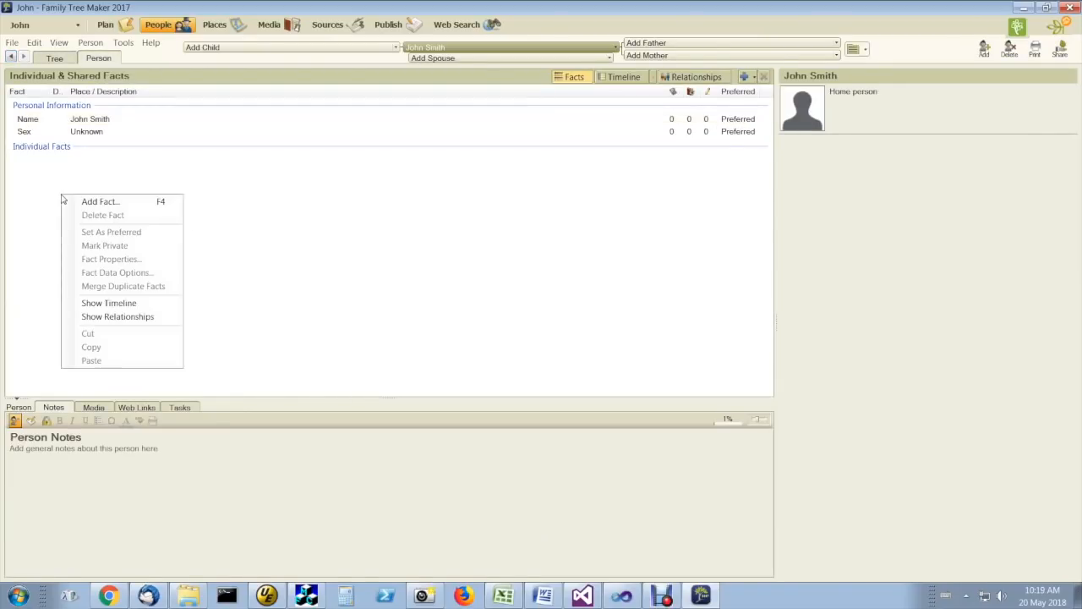
pyautogui.moveTo(100, 201)
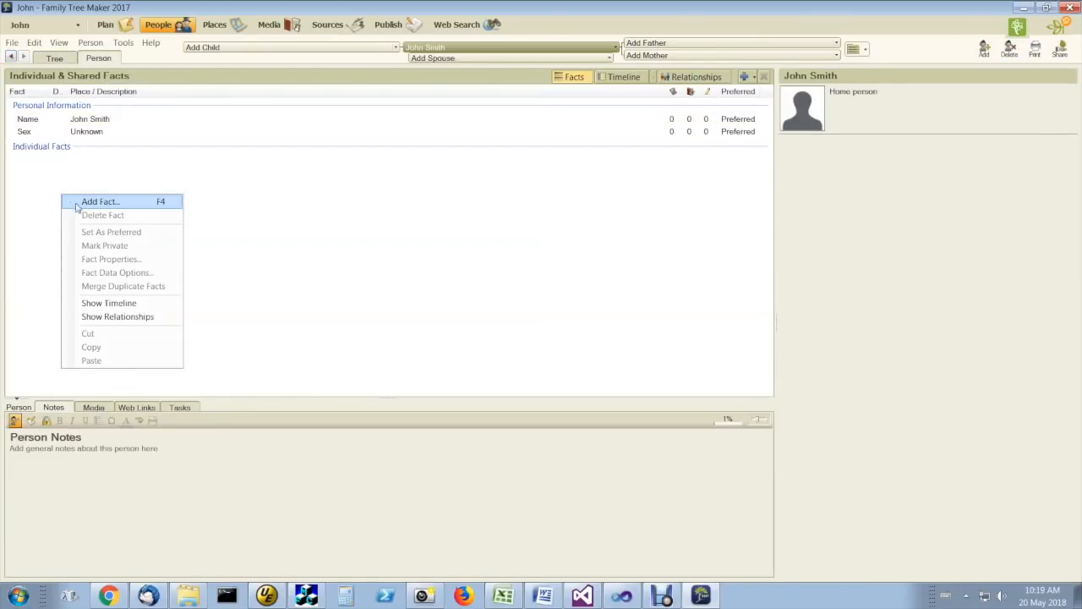
pyautogui.click(99, 201)
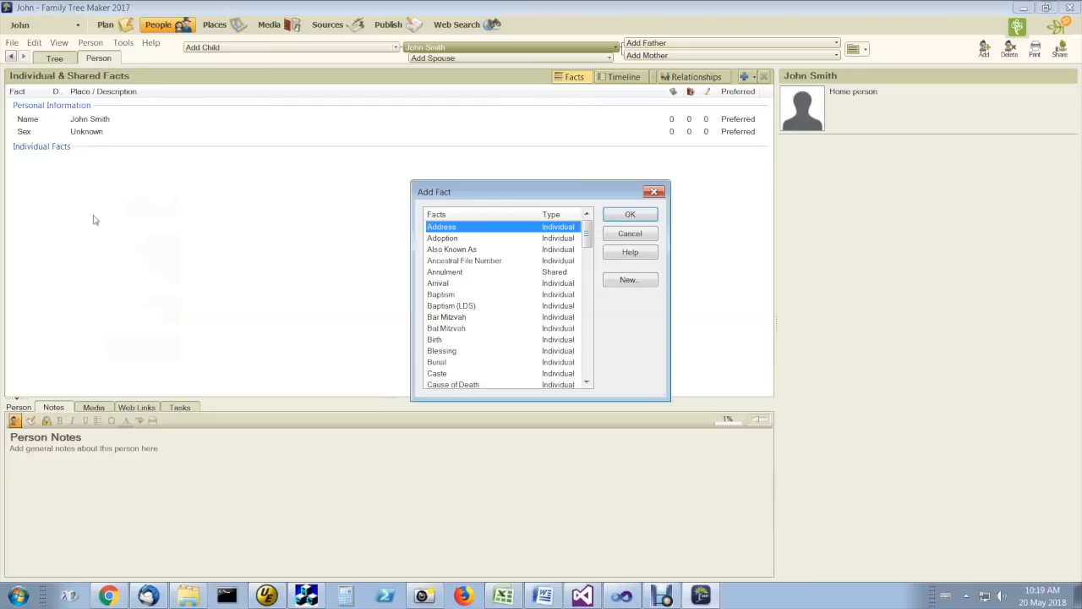
pyautogui.scroll(-3)
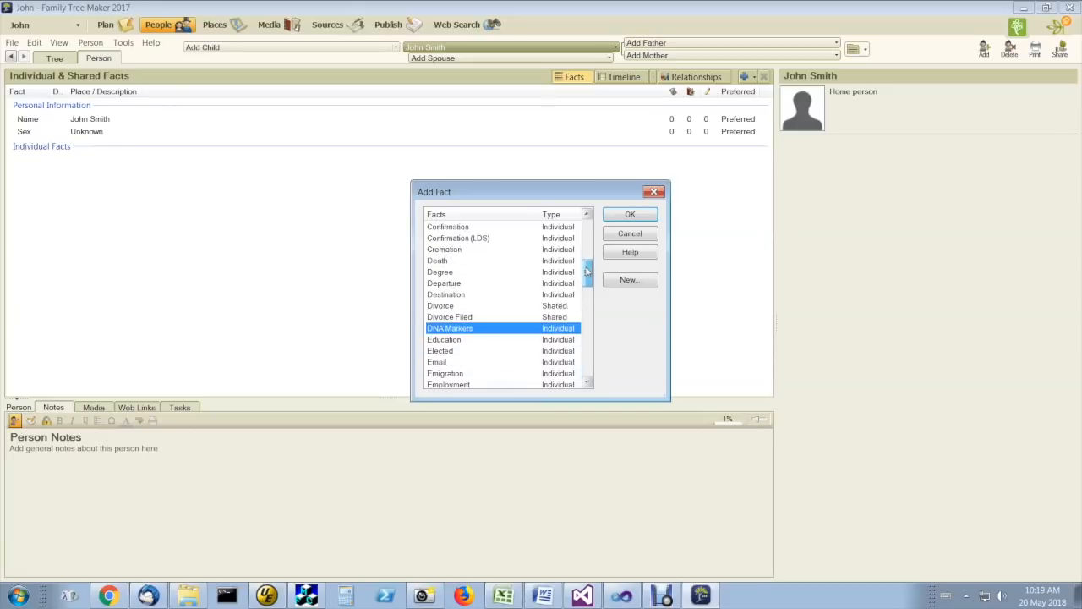
pyautogui.click(628, 213)
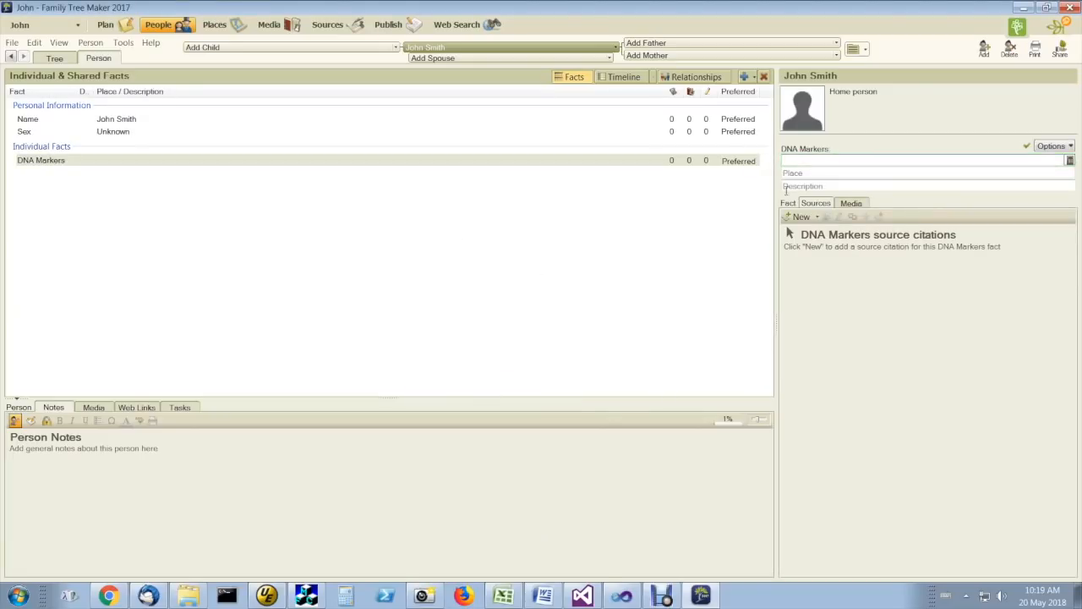
# Enter kit number A123456 as the DNA Markers description
pyautogui.write('A')
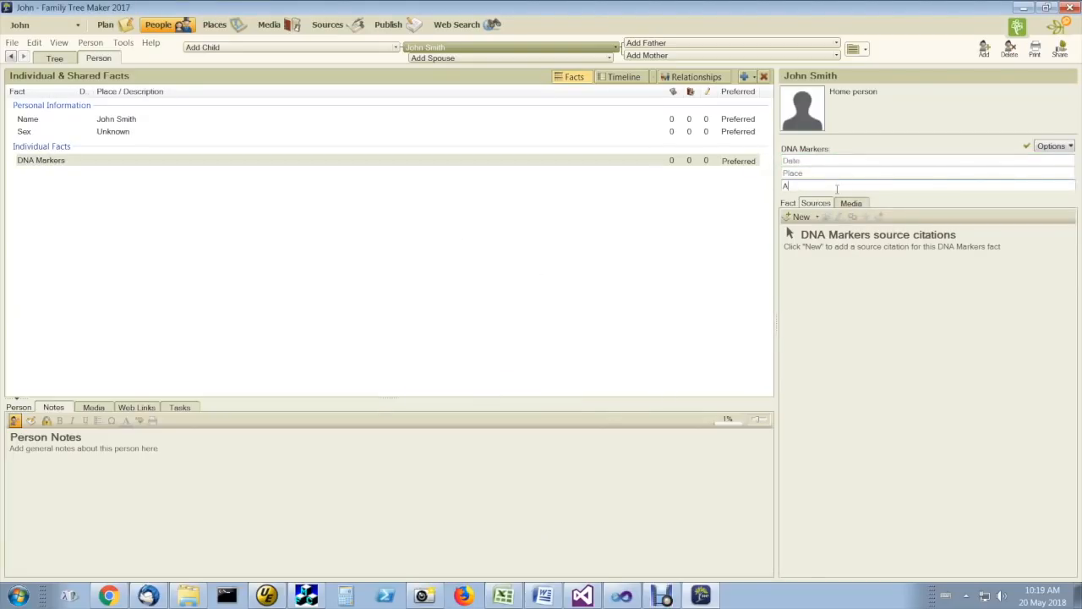
pyautogui.write('123456')
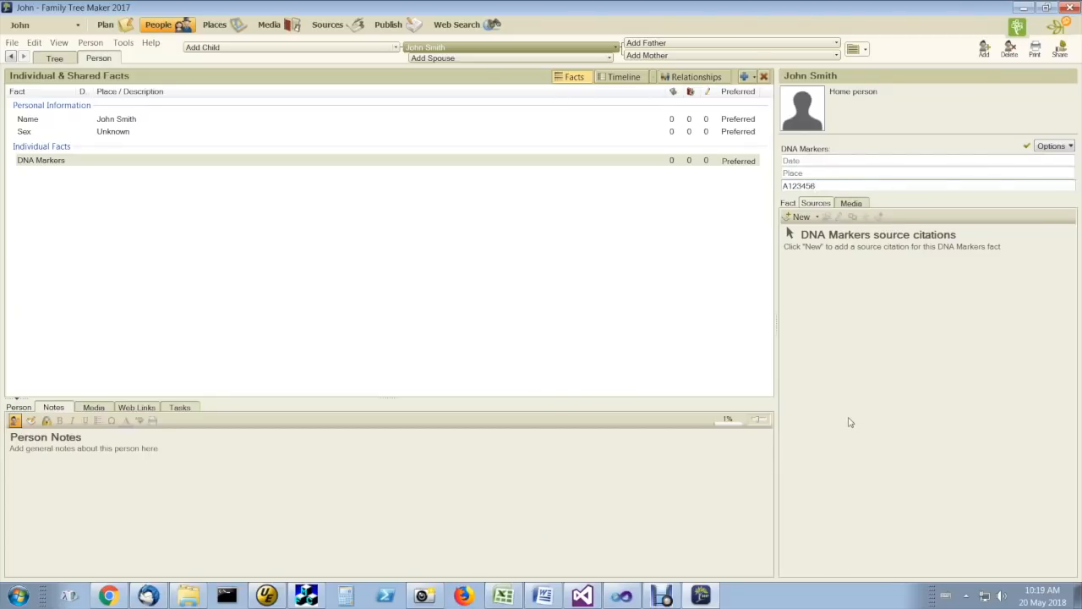
pyautogui.click(700, 595)
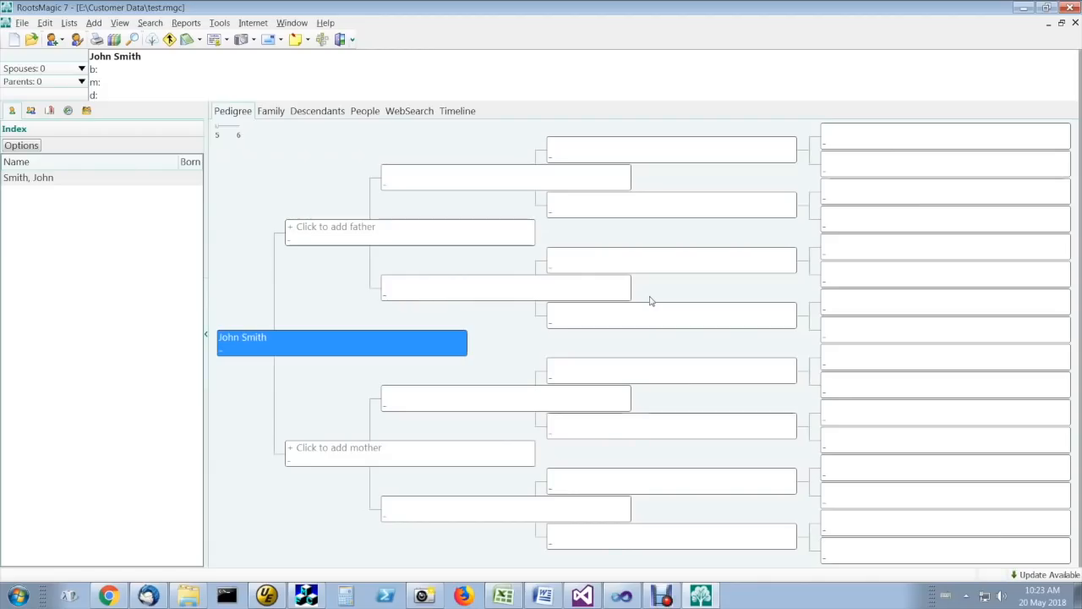
pyautogui.moveTo(562, 295)
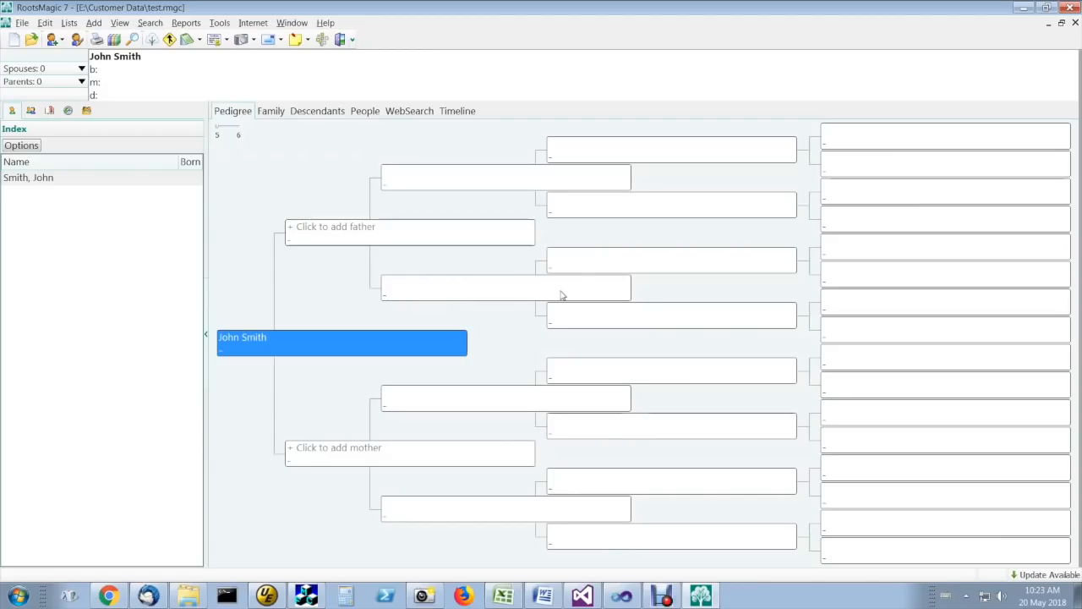
# Start designing a new individual fact type from John Smith's RootsMagic record
pyautogui.doubleClick(341, 341)
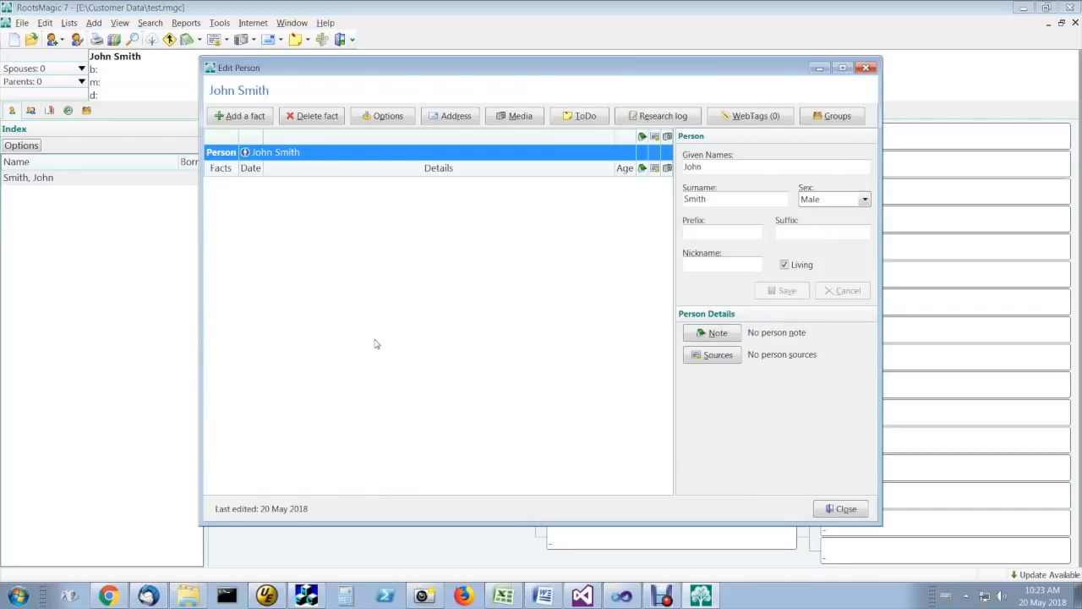
pyautogui.click(240, 115)
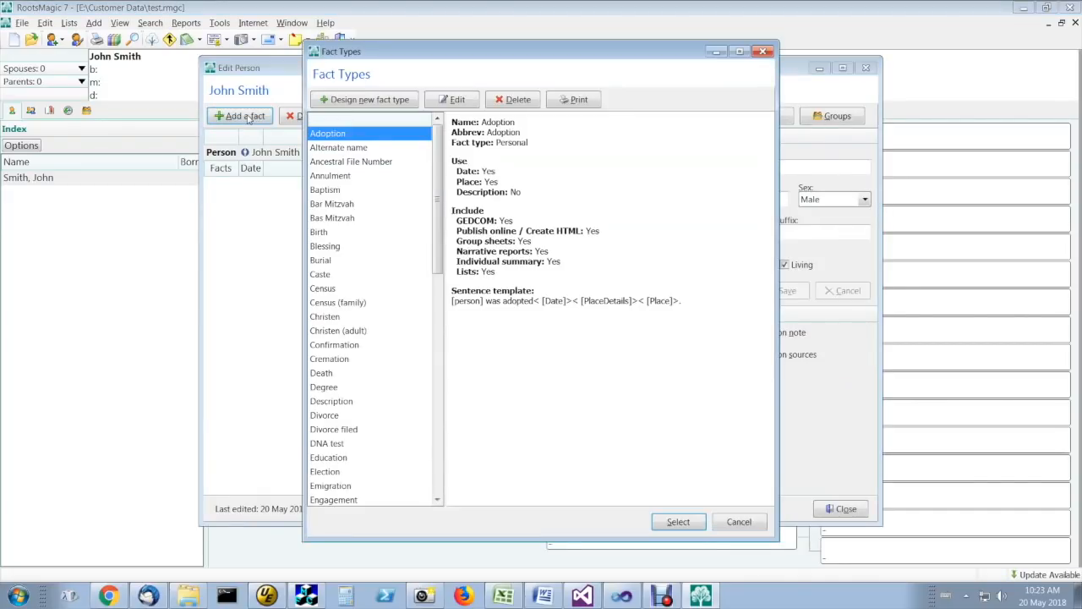
pyautogui.click(366, 98)
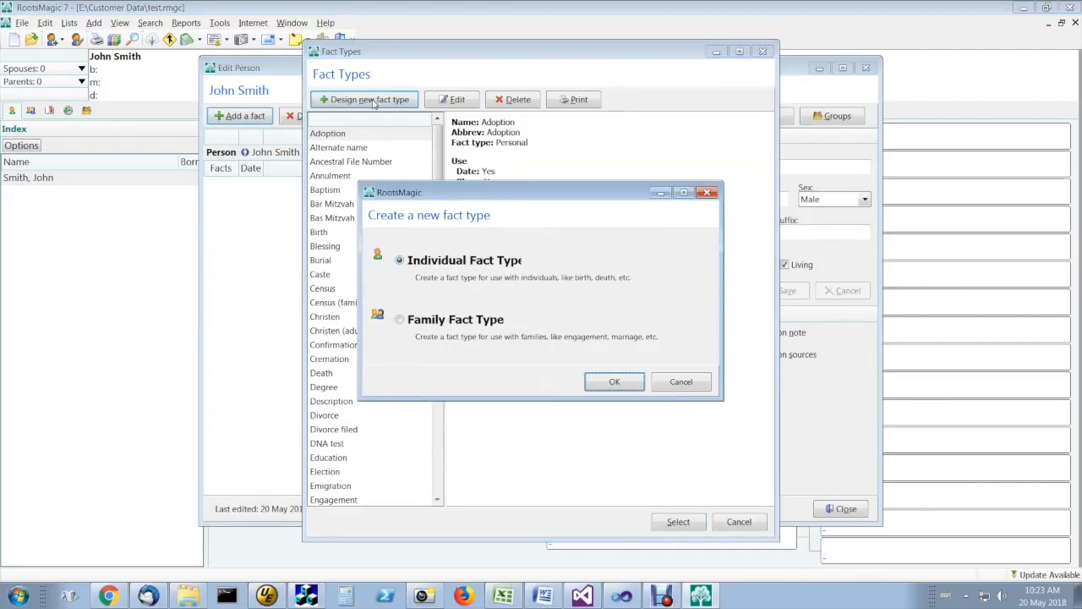
pyautogui.moveTo(612, 354)
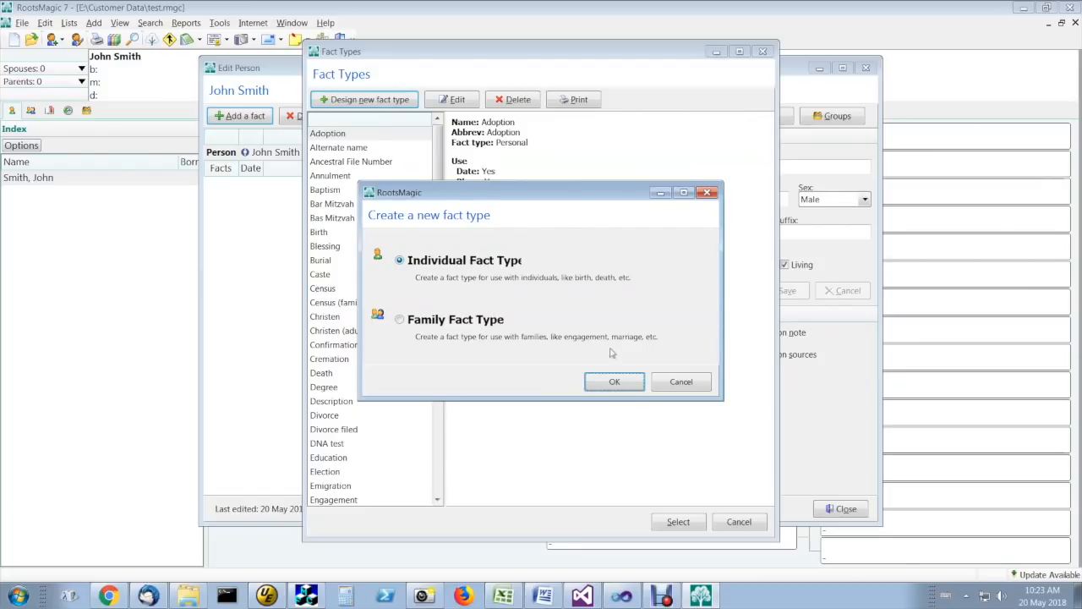
pyautogui.click(615, 382)
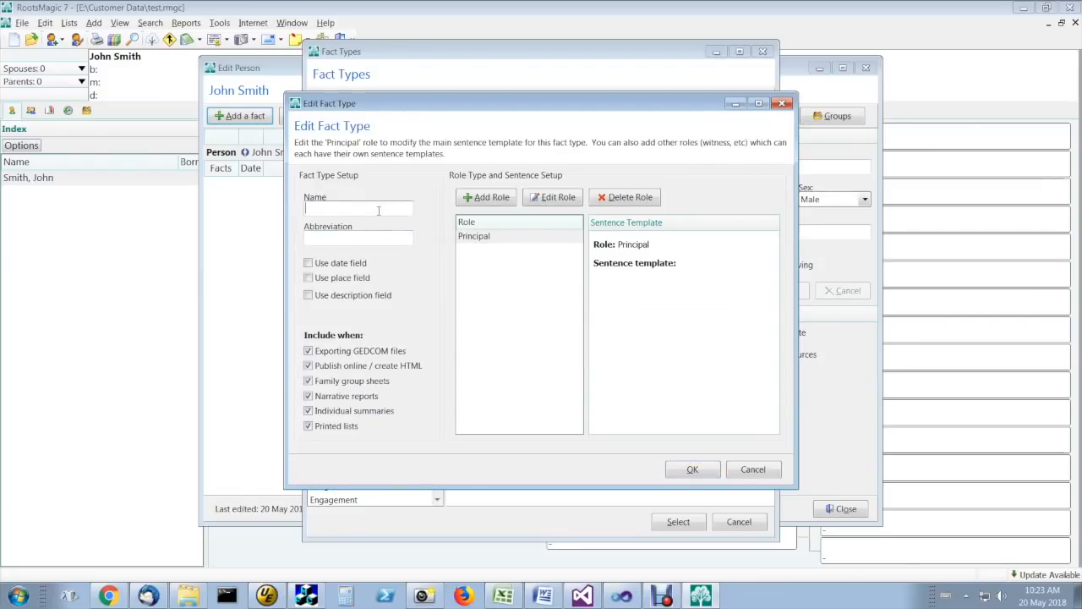
# Name the fact type DNA Kit, abbreviation DNA Kit, with the description field enabled
pyautogui.write('DNA Kit')
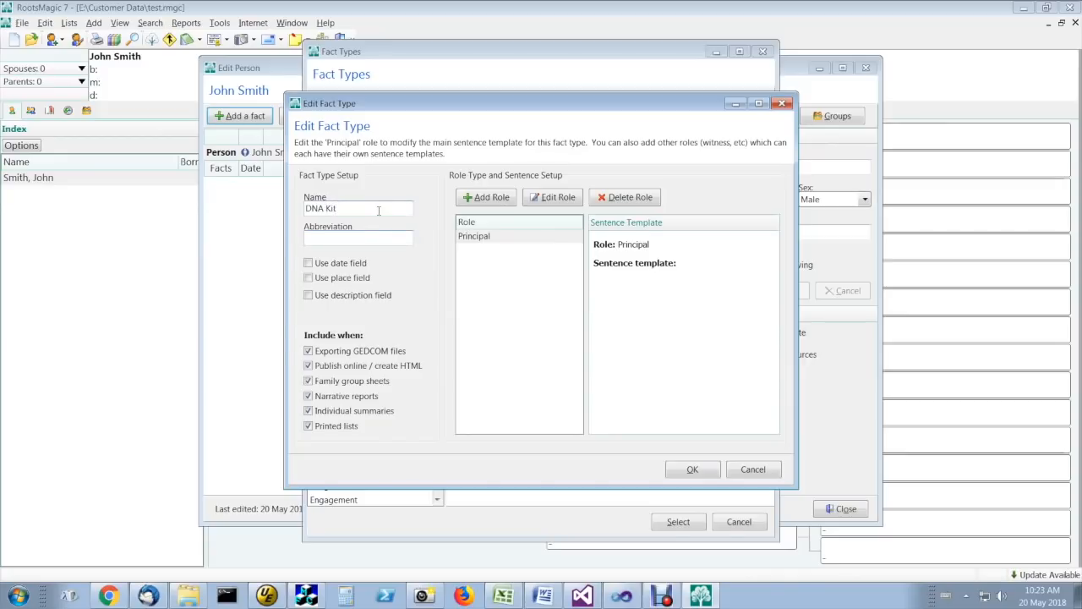
pyautogui.write('DNA Kit')
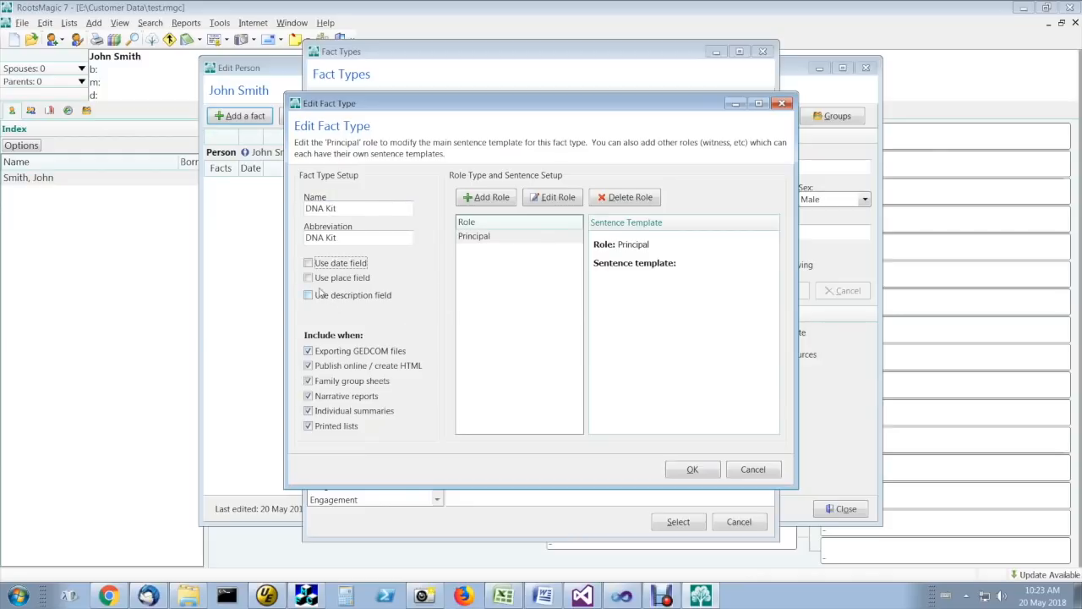
pyautogui.click(308, 294)
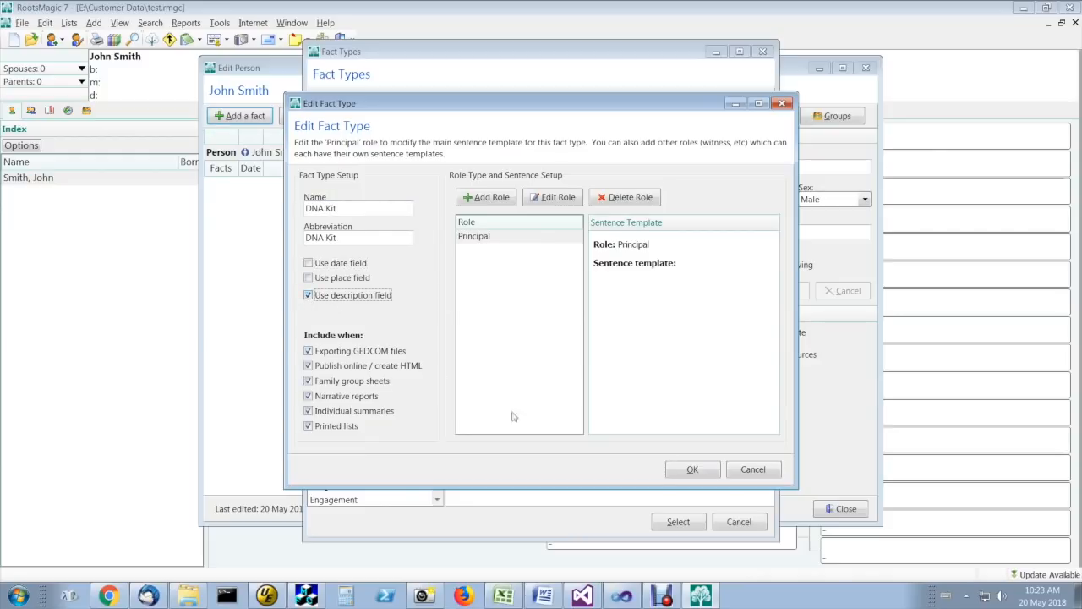
# Save the DNA Kit fact type and add a DNA Kit fact to John Smith
pyautogui.click(753, 470)
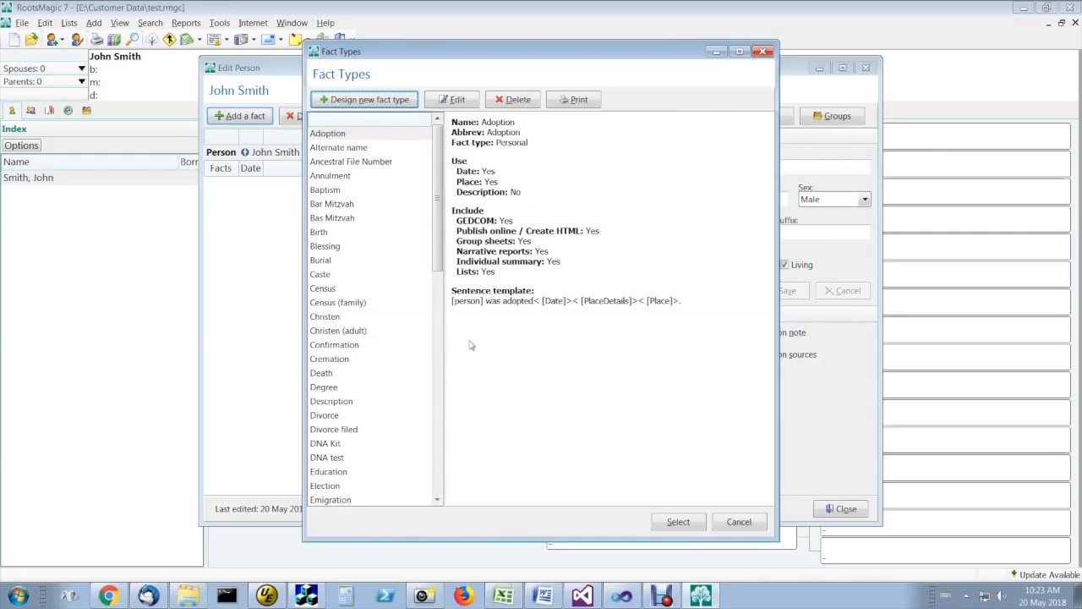
pyautogui.scroll(-3)
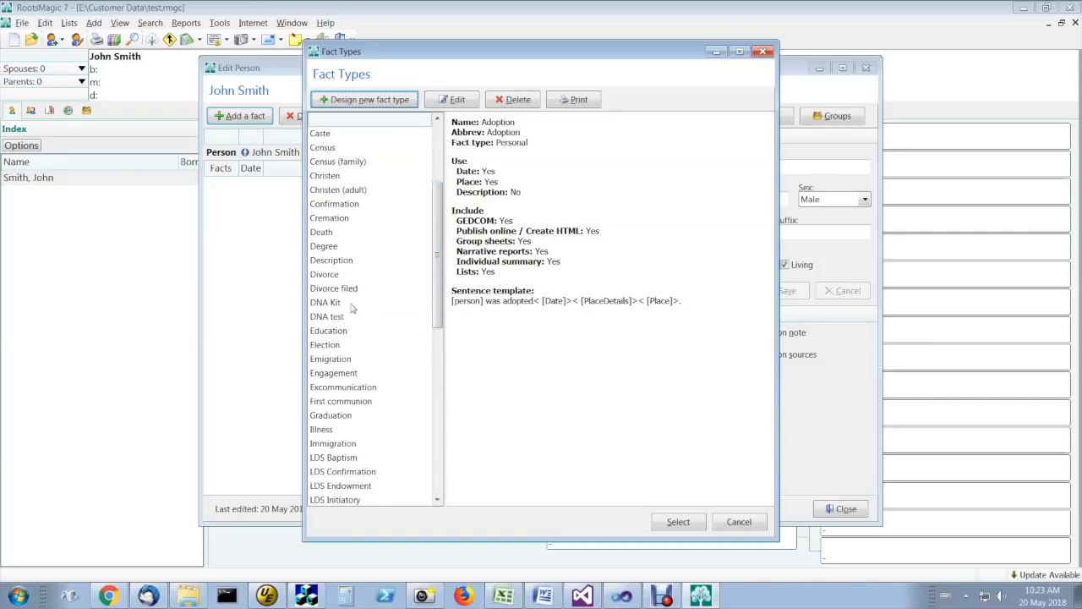
pyautogui.click(325, 301)
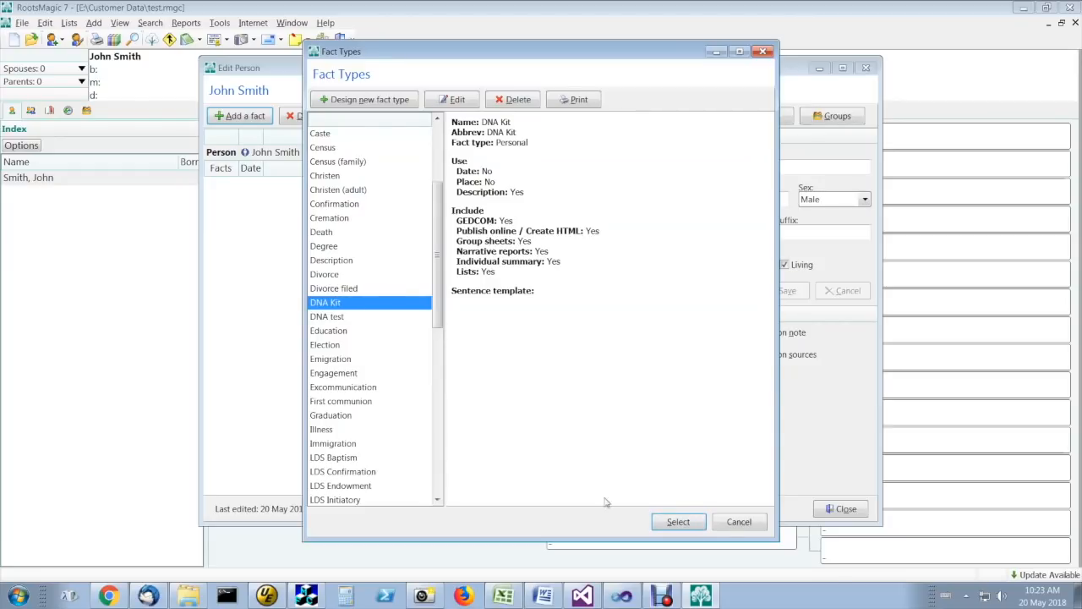
pyautogui.click(676, 521)
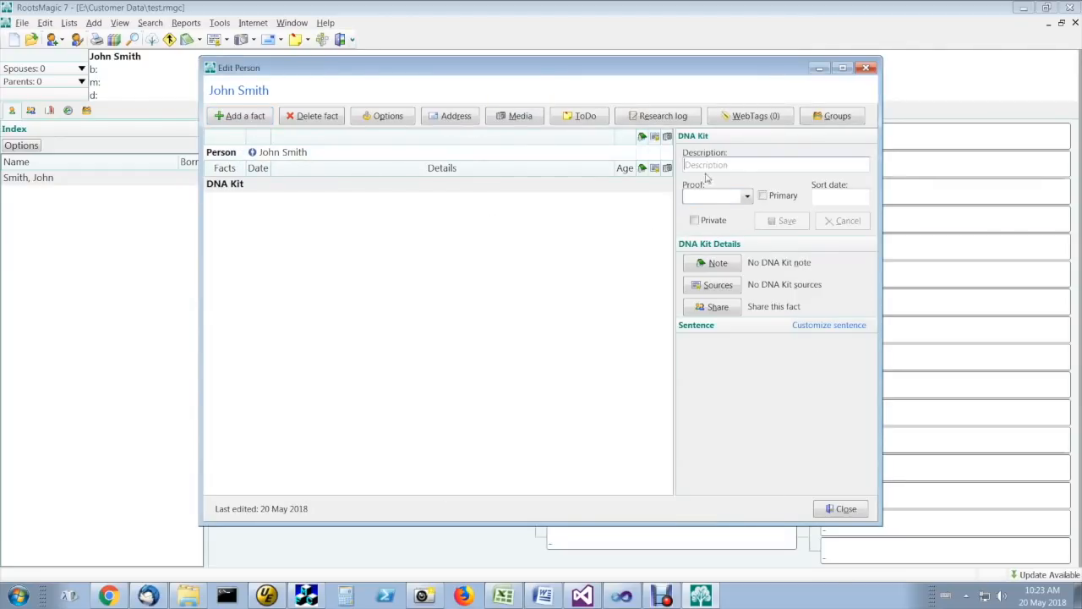
# Enter A123456 as the DNA Kit description and save it
pyautogui.write('A1234')
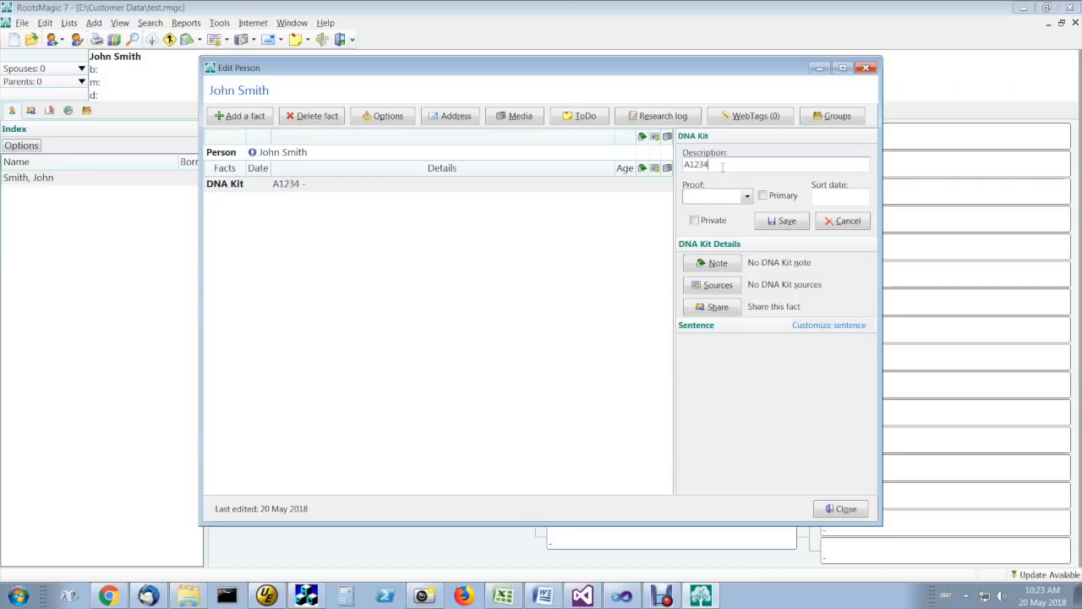
pyautogui.write('56')
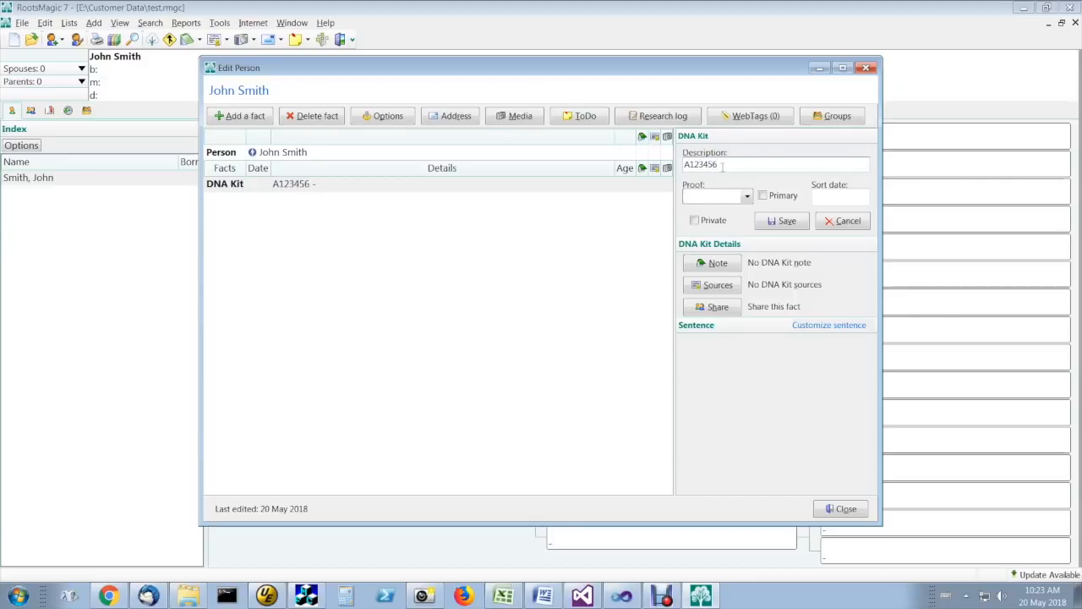
pyautogui.click(713, 196)
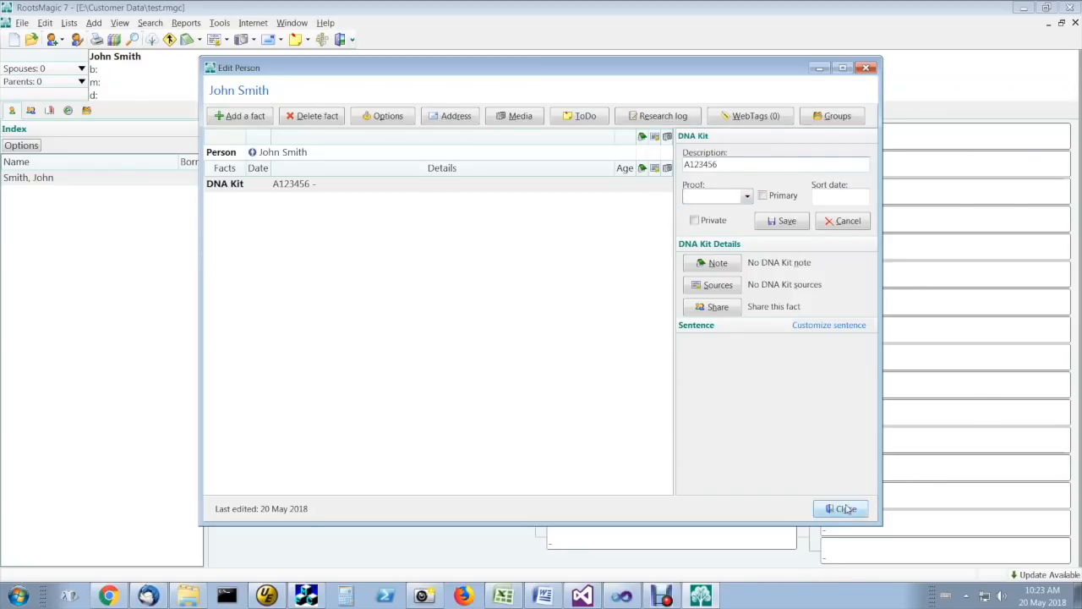
# Close the person, reopen him to check the fact, and close again
pyautogui.click(842, 508)
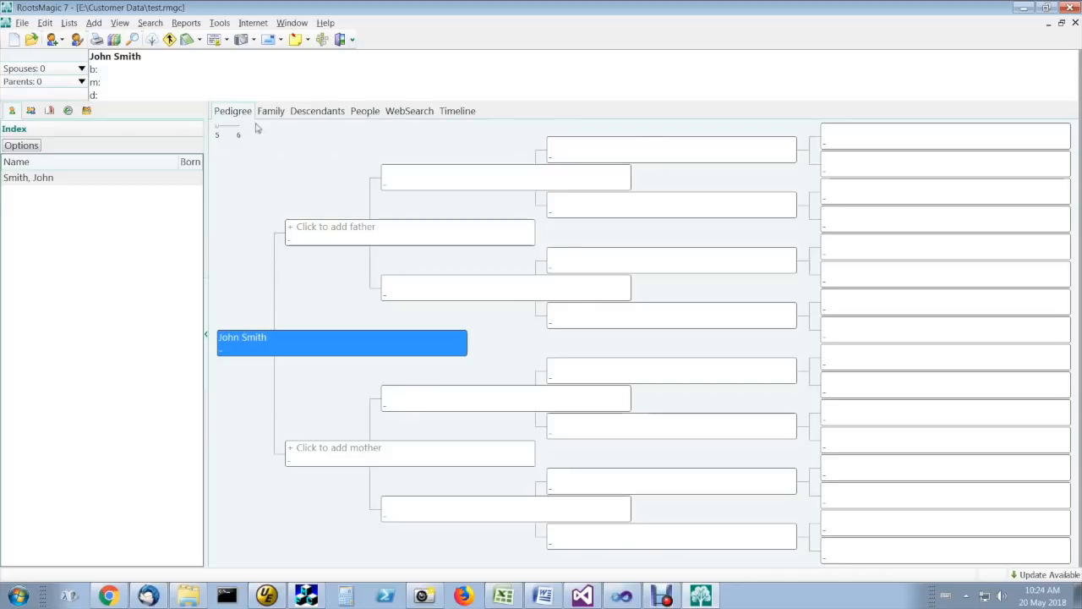
pyautogui.click(271, 111)
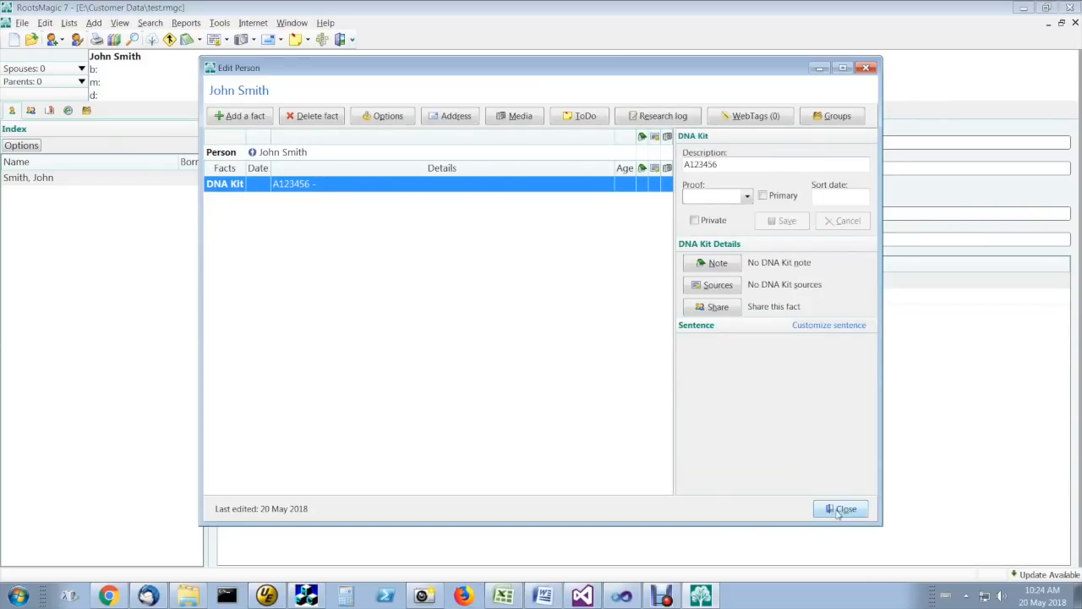
pyautogui.click(840, 508)
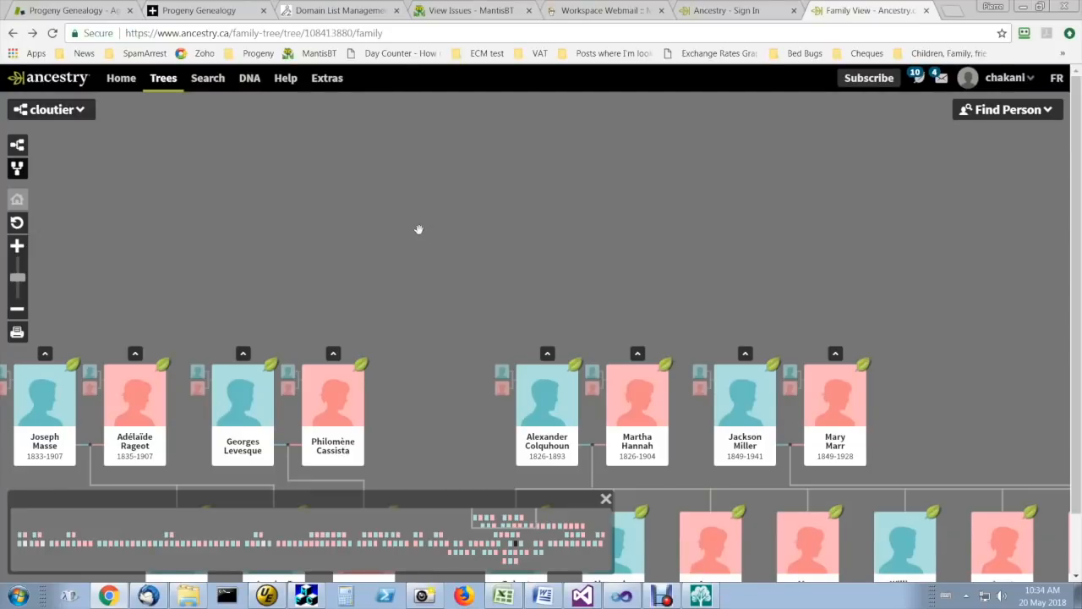
pyautogui.moveTo(431, 243)
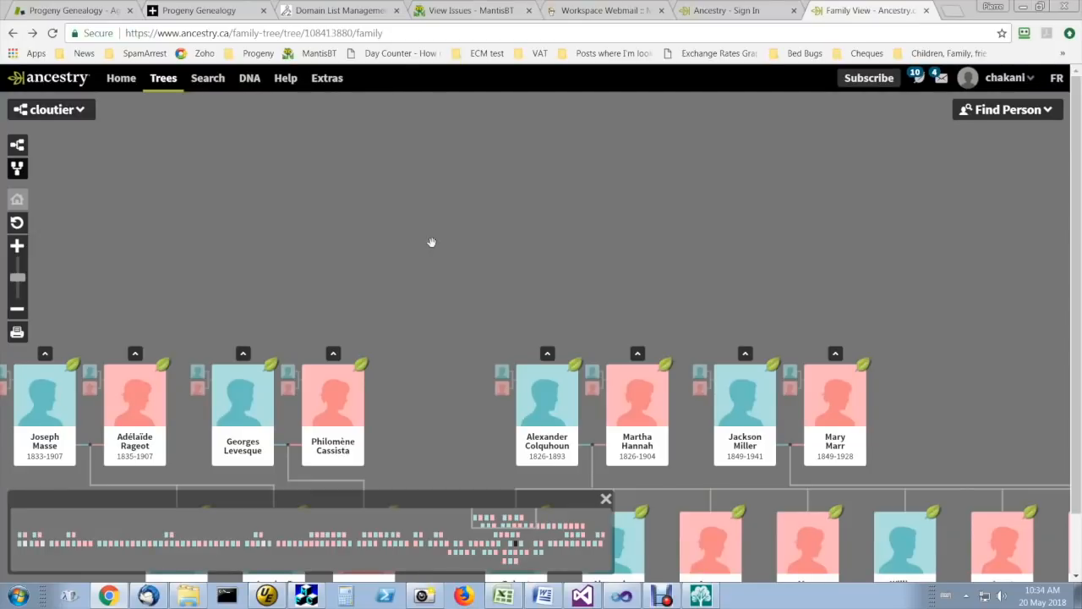
pyautogui.moveTo(231, 174)
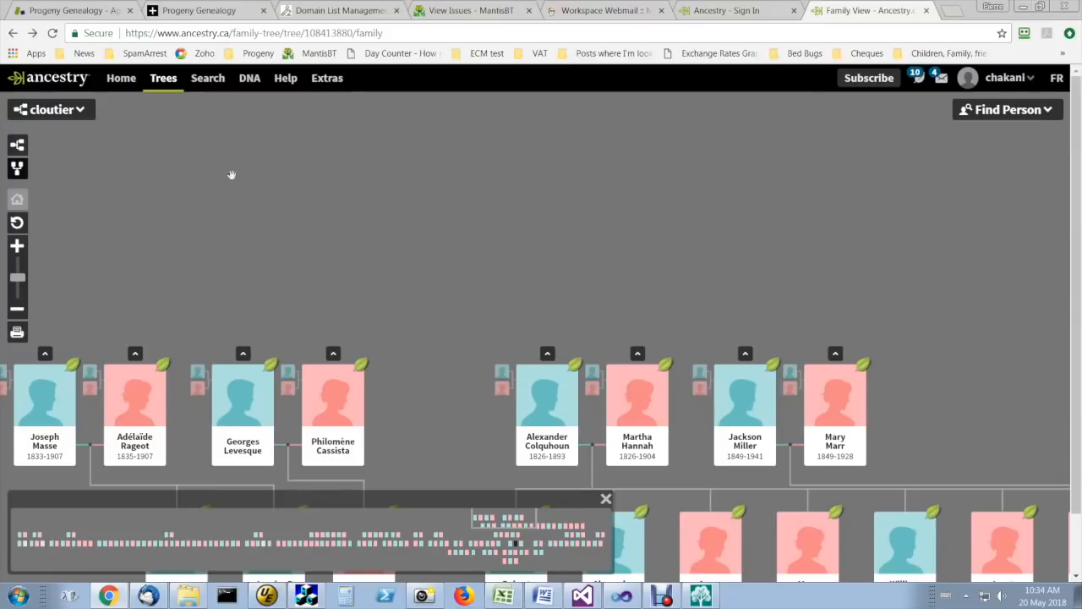
# Go to the woman's Ancestry profile and start adding a new fact
pyautogui.click(331, 397)
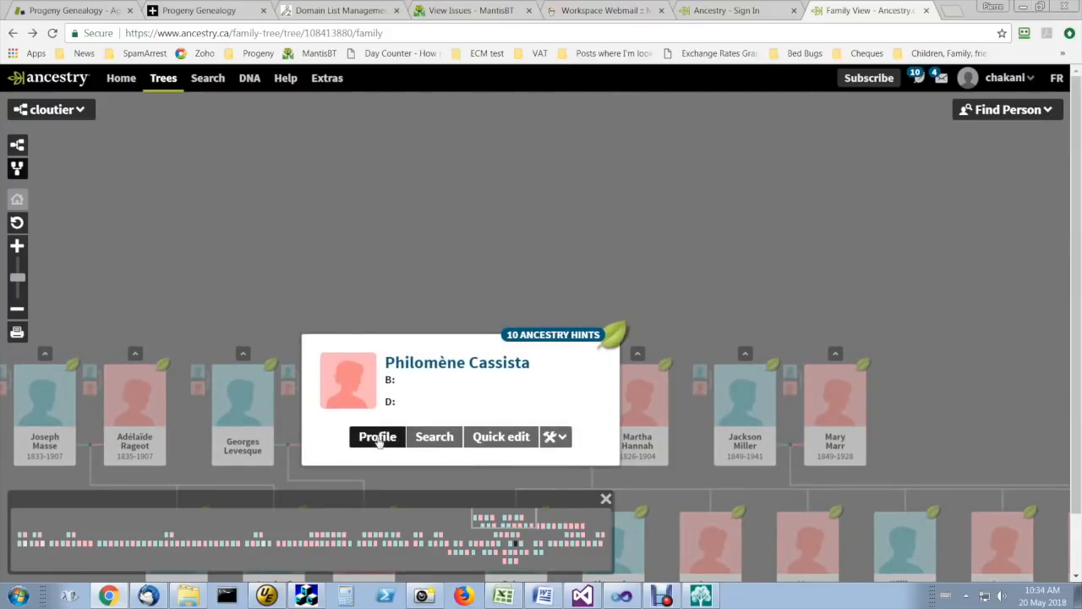
pyautogui.click(377, 436)
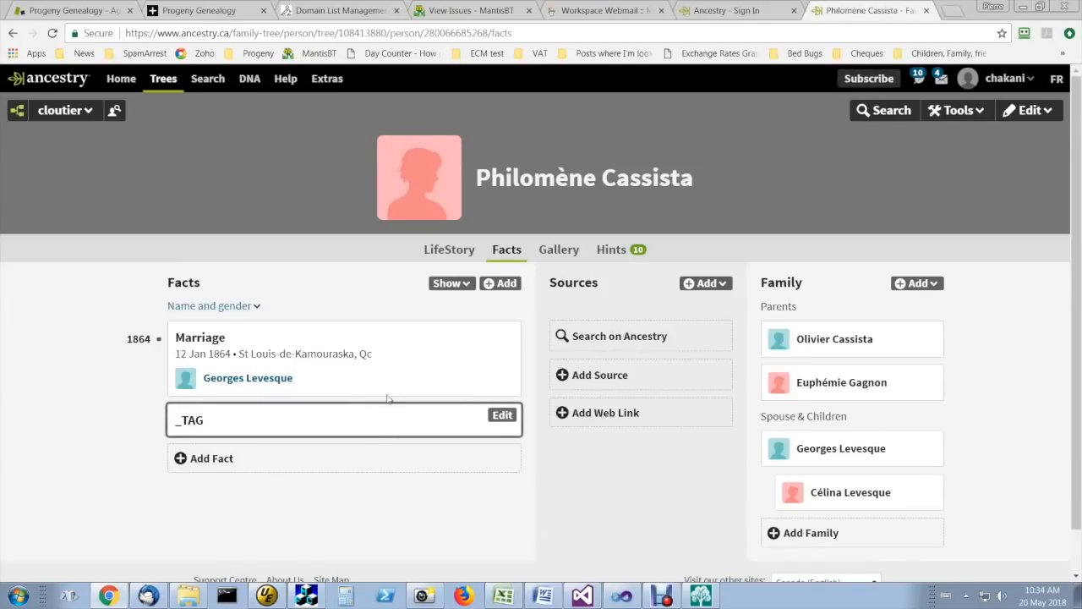
pyautogui.click(203, 457)
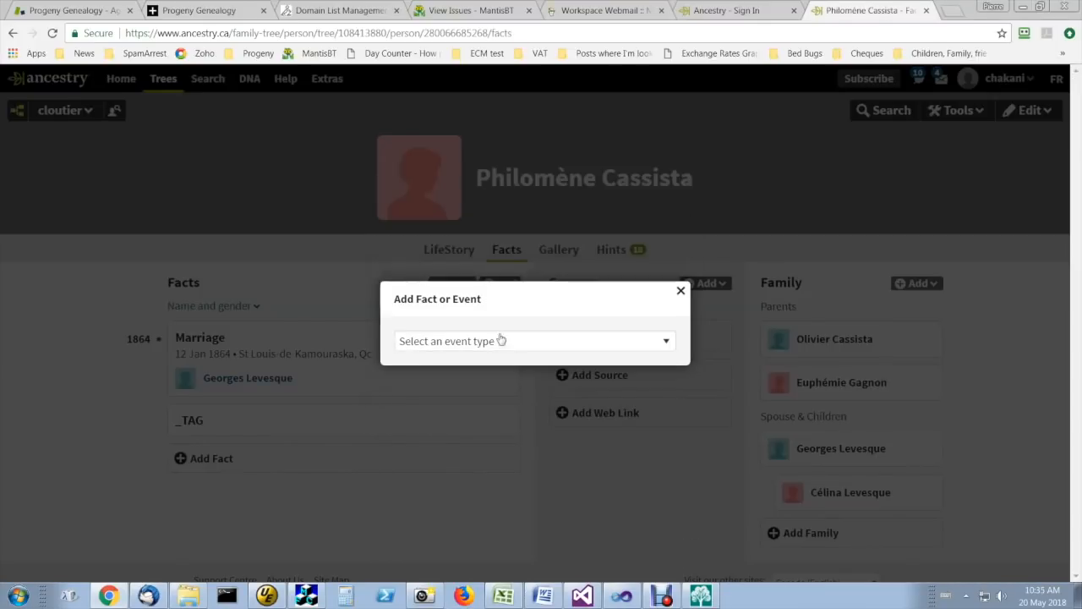
# Choose DNA Markers as the fact type with description A123456
pyautogui.click(534, 340)
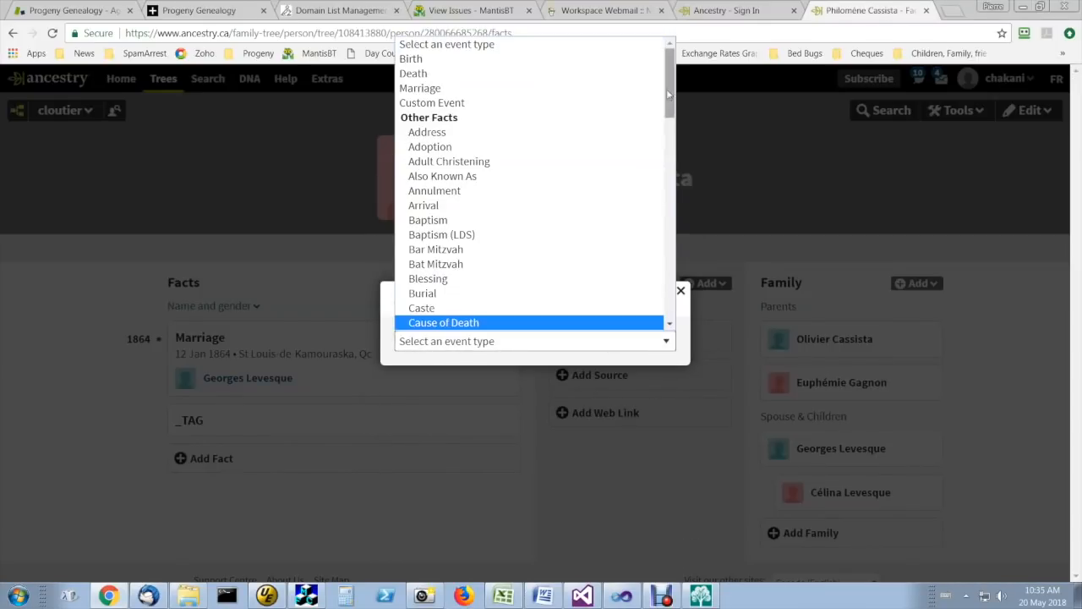
pyautogui.scroll(-3)
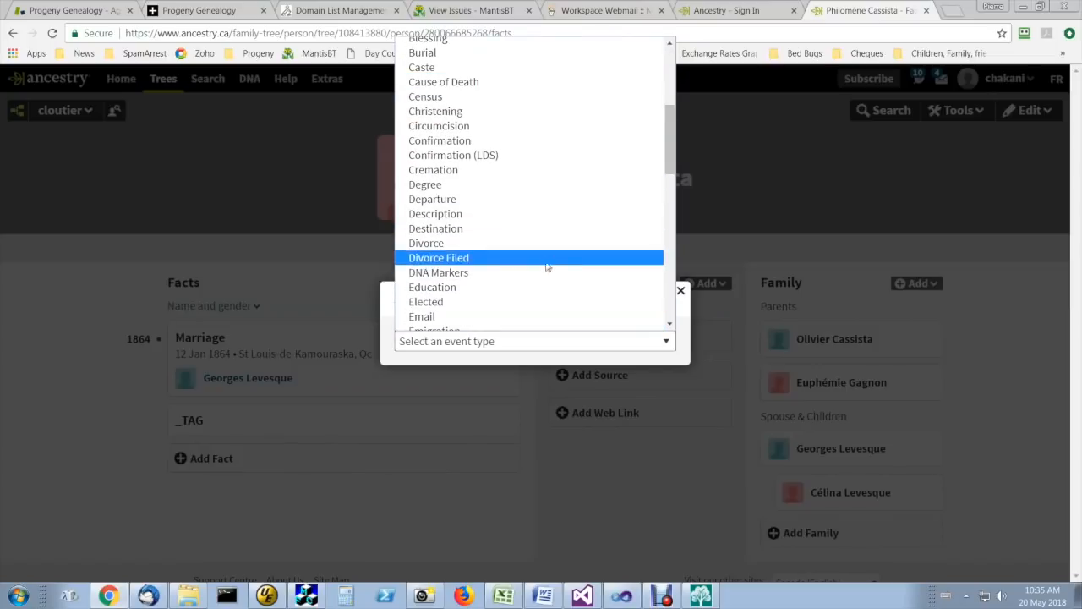
pyautogui.click(440, 272)
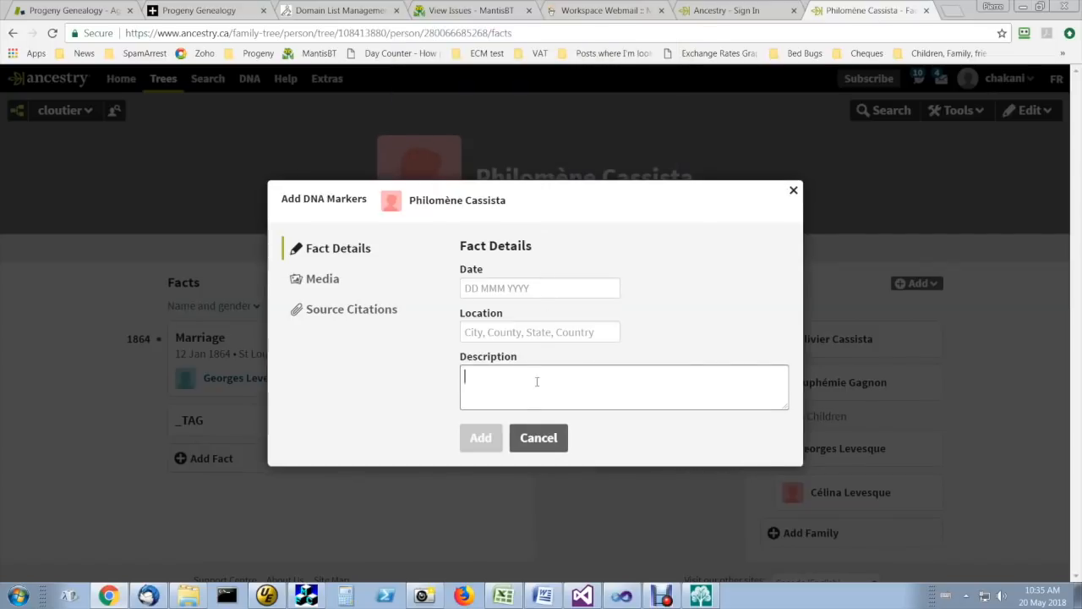
pyautogui.write('A1234')
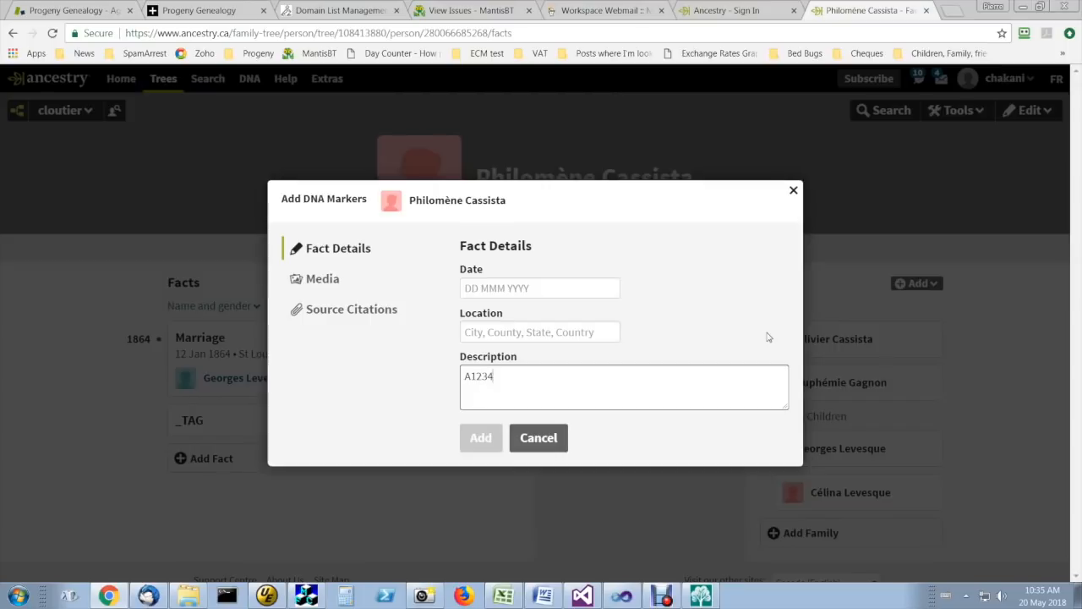
pyautogui.write('56')
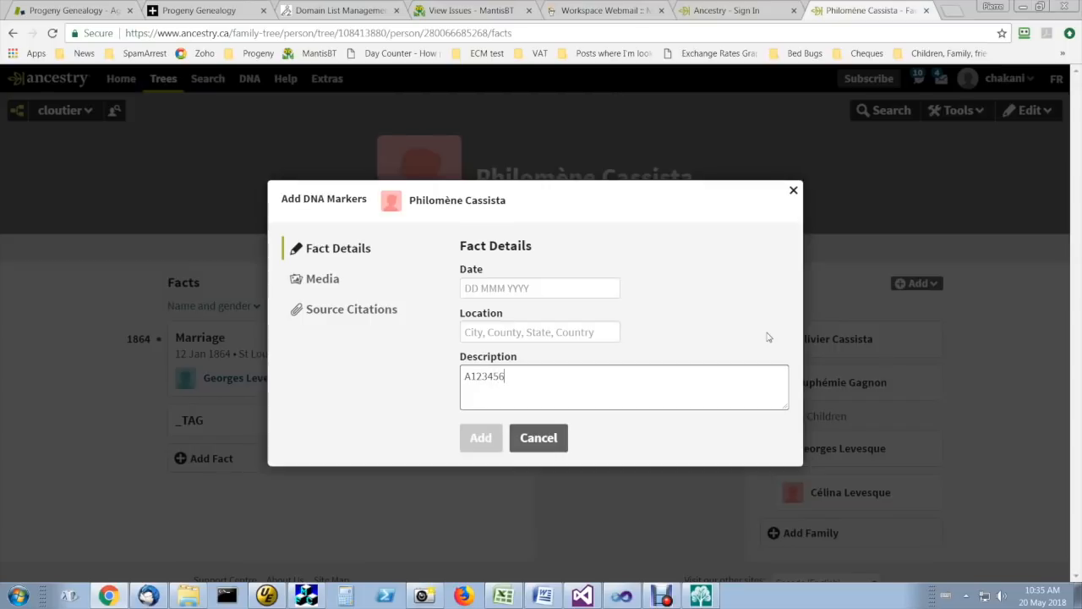
pyautogui.moveTo(663, 302)
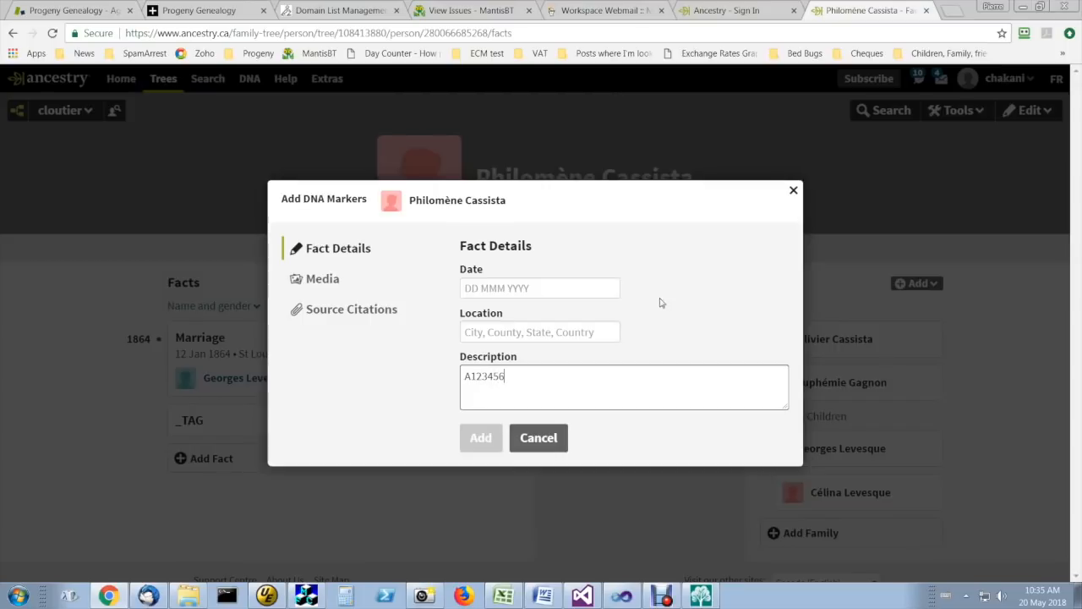
pyautogui.moveTo(480, 436)
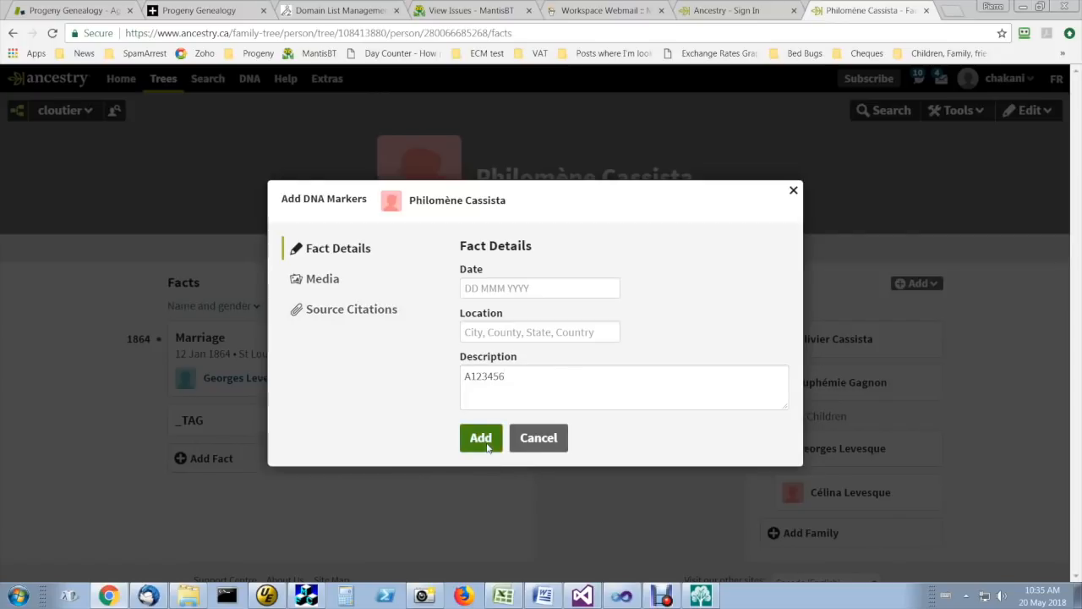
pyautogui.moveTo(426, 419)
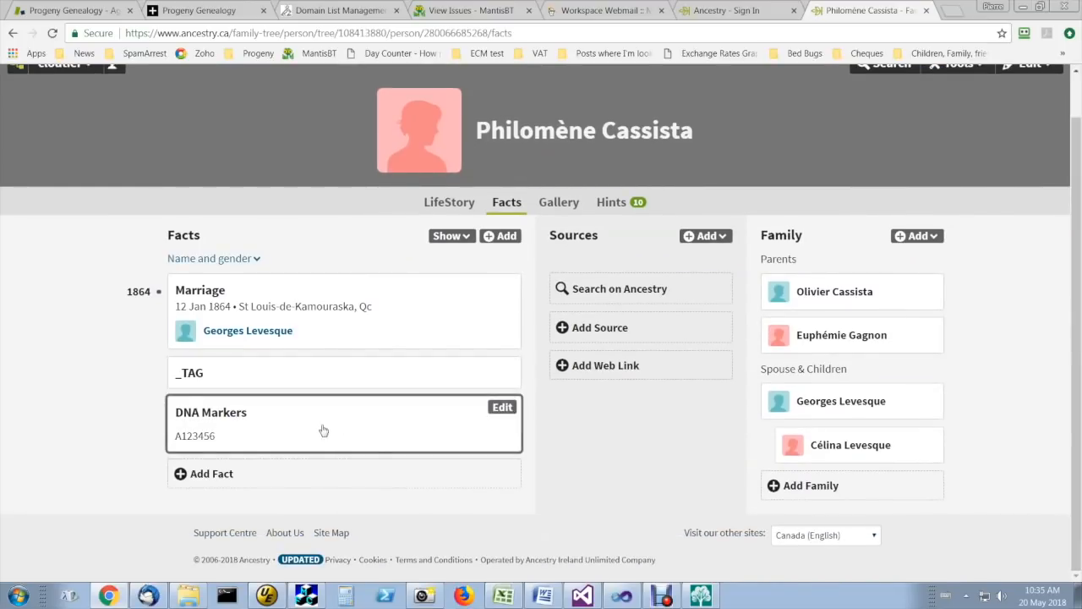
pyautogui.moveTo(319, 440)
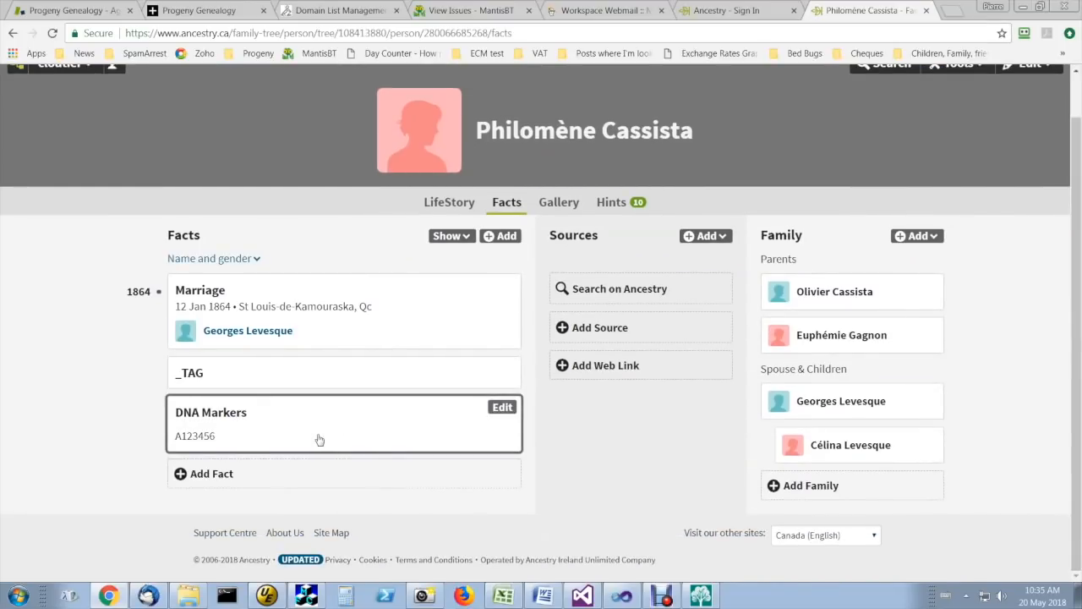
pyautogui.moveTo(110, 416)
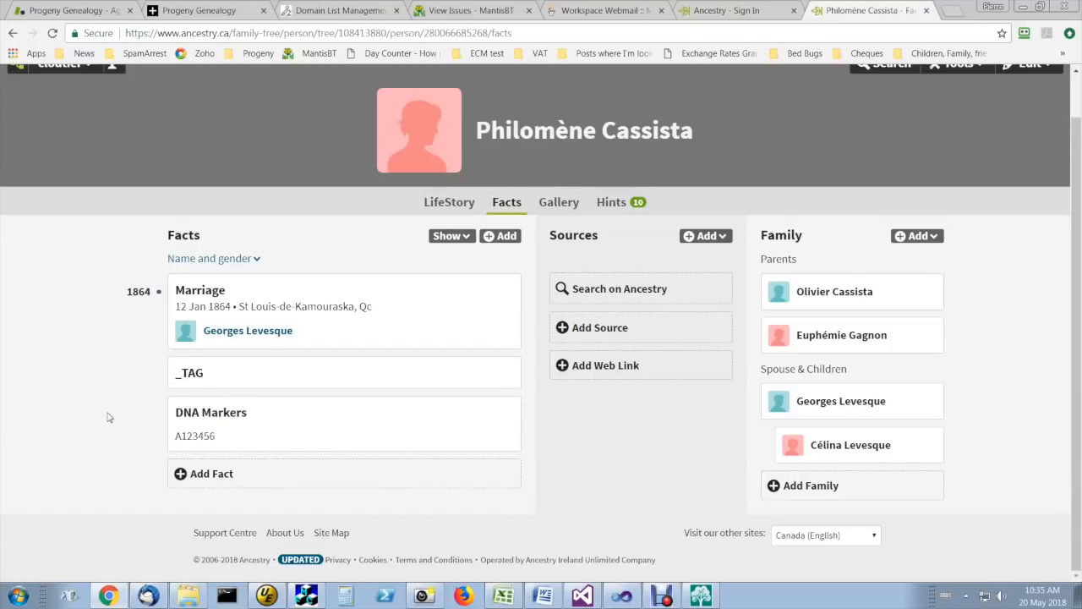
pyautogui.moveTo(102, 406)
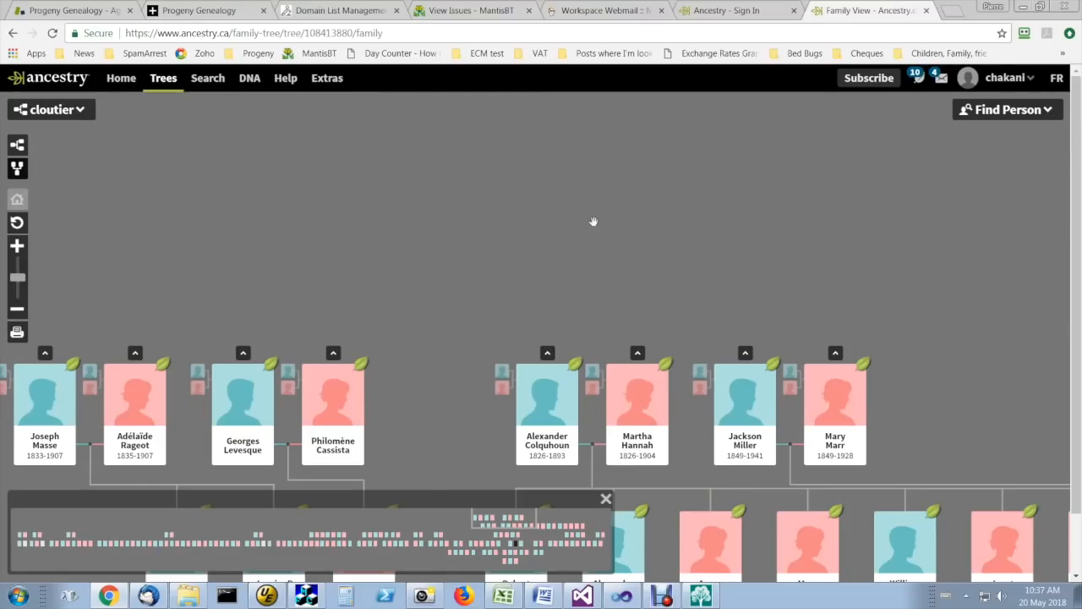
pyautogui.moveTo(409, 186)
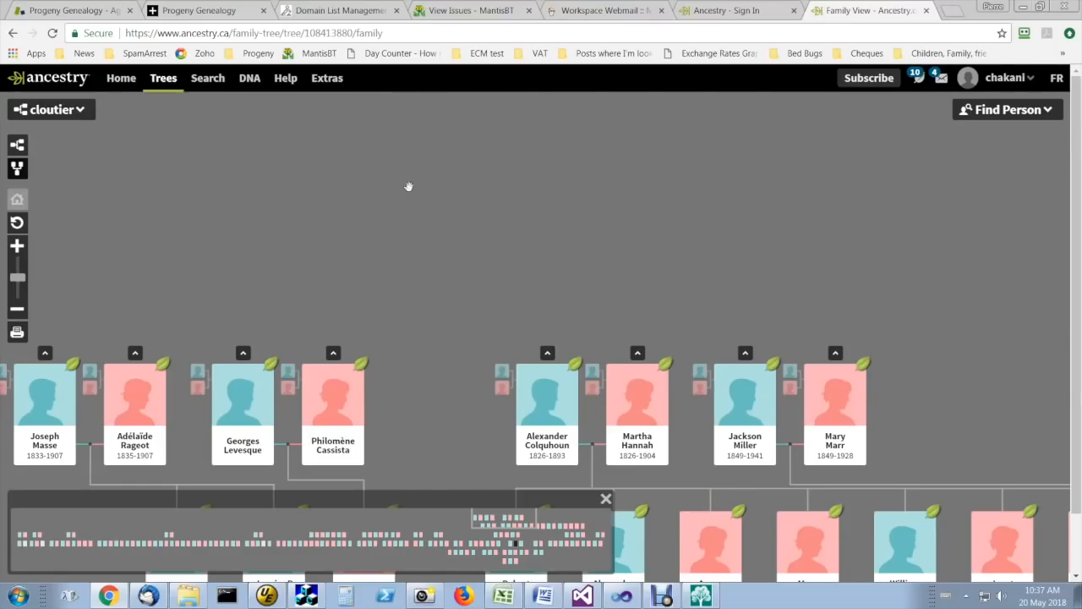
pyautogui.moveTo(490, 196)
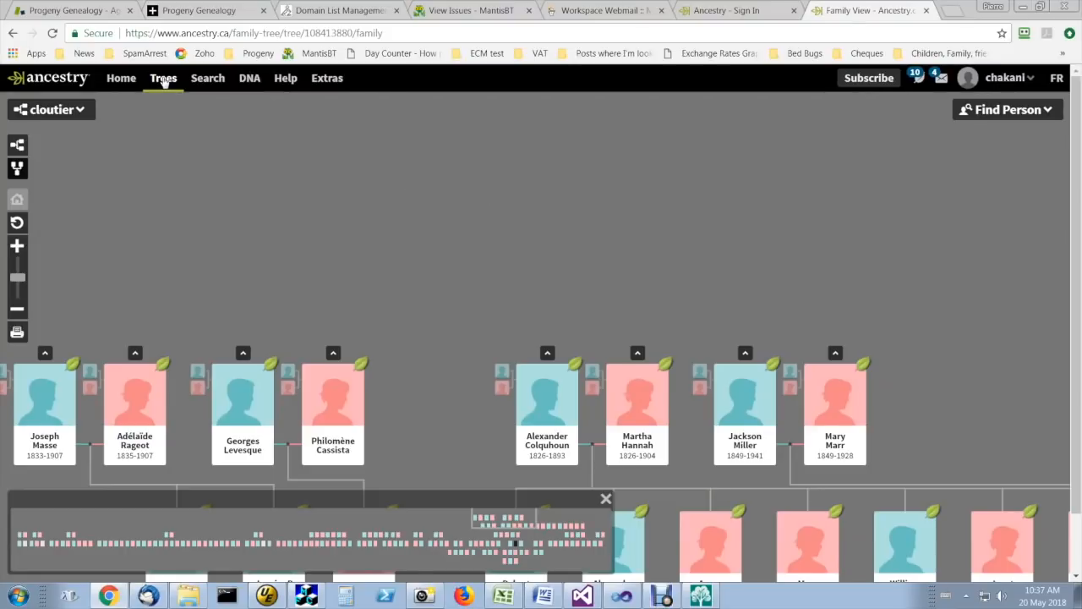
# Go to the tree settings for the cloutier tree on Ancestry
pyautogui.click(47, 108)
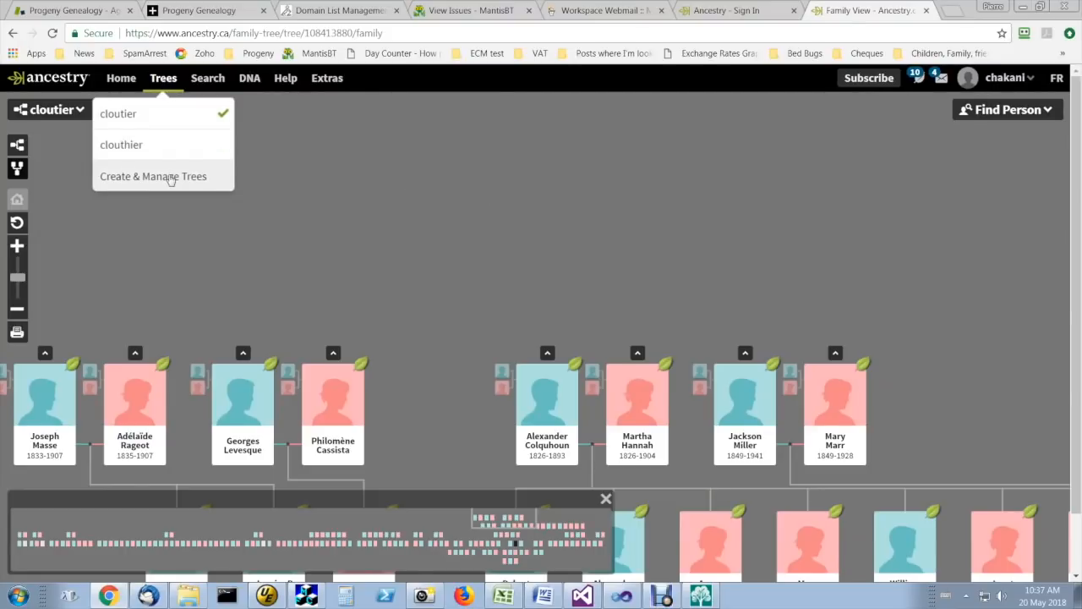
pyautogui.click(152, 176)
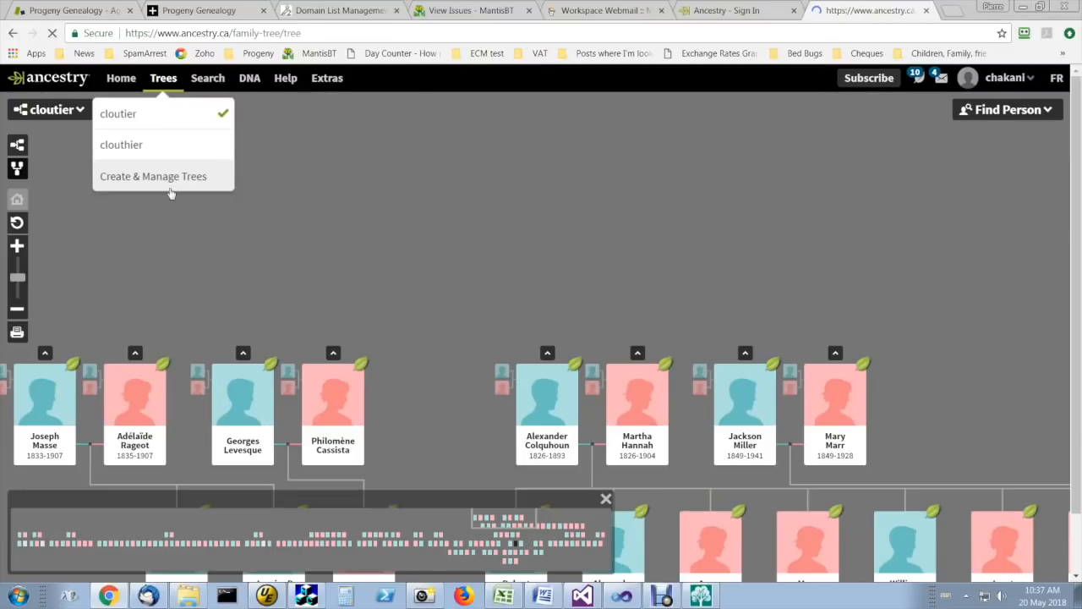
pyautogui.click(152, 176)
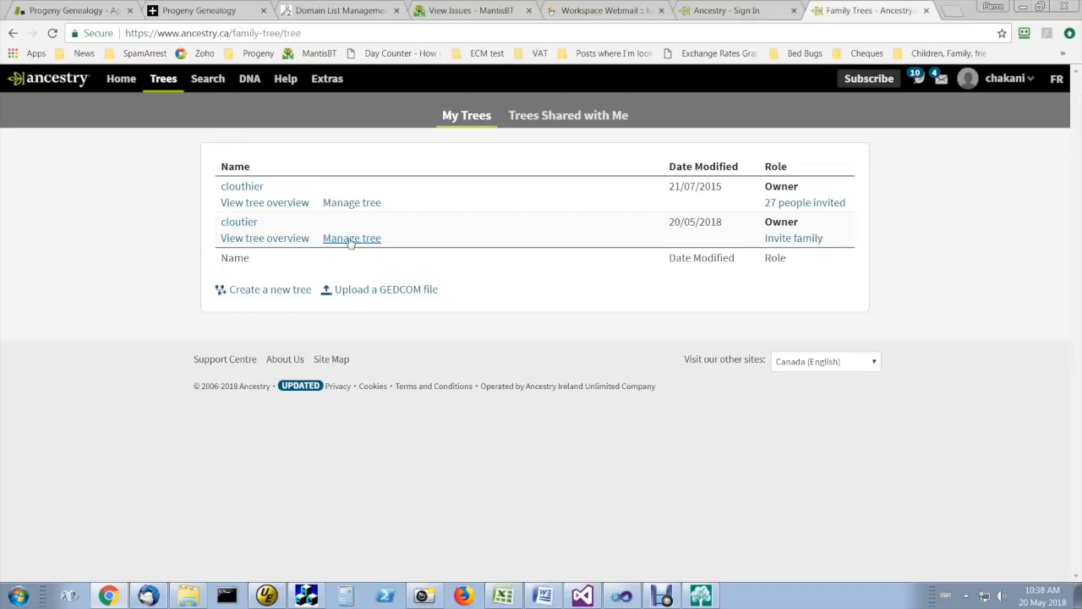
pyautogui.click(352, 237)
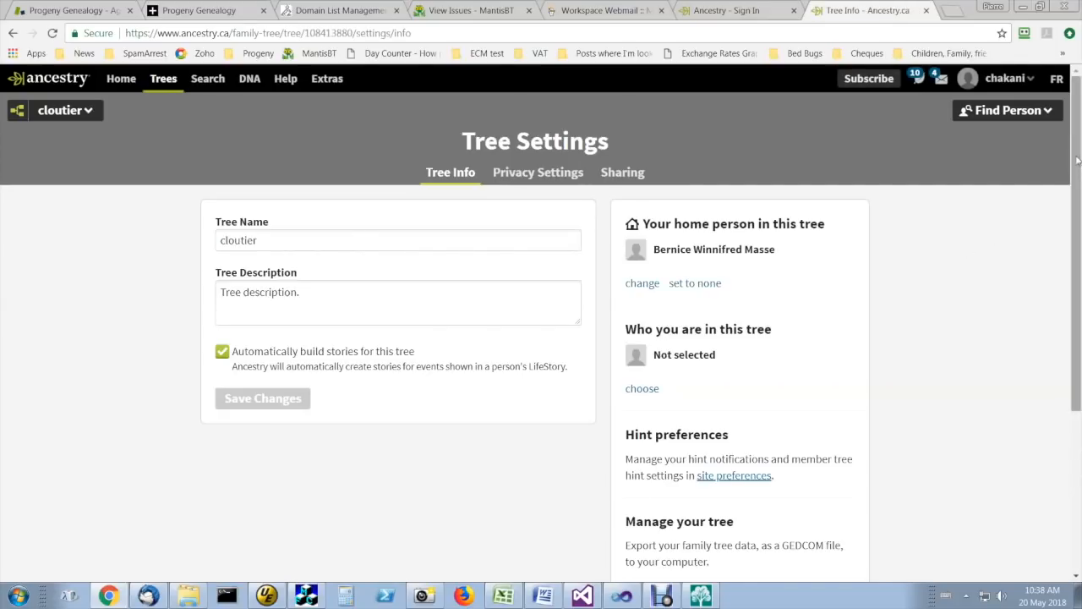
# Start exporting the cloutier tree as a GEDCOM file
pyautogui.scroll(-3)
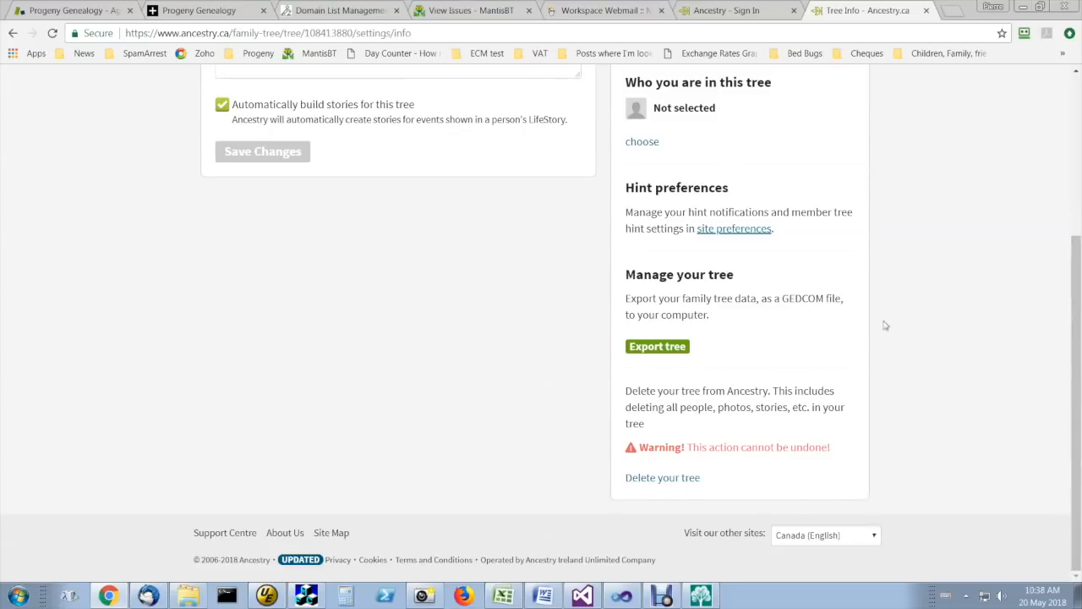
pyautogui.moveTo(656, 345)
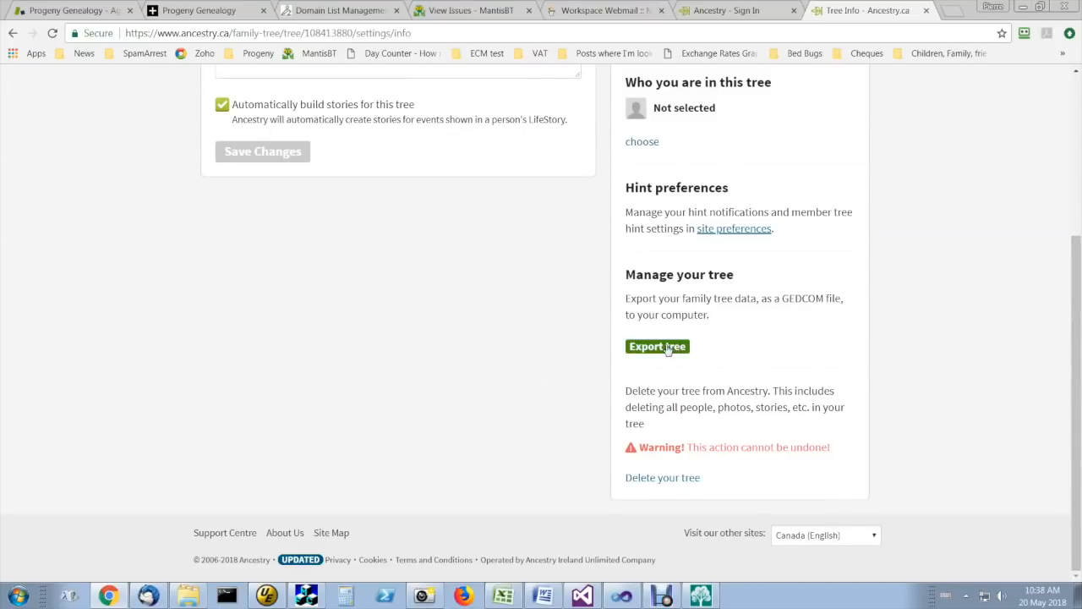
pyautogui.click(656, 345)
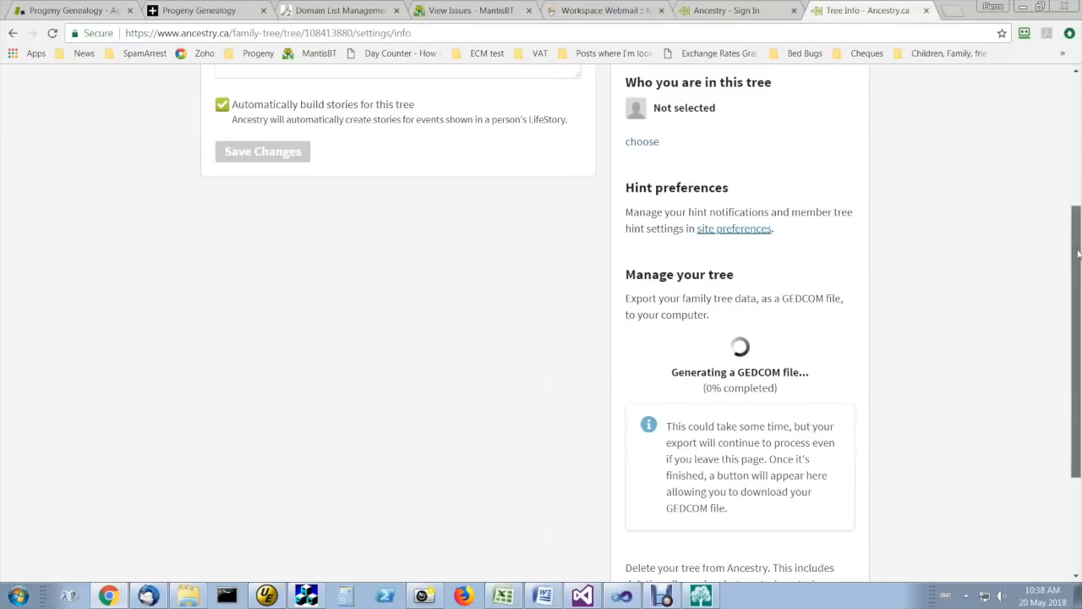
pyautogui.scroll(-3)
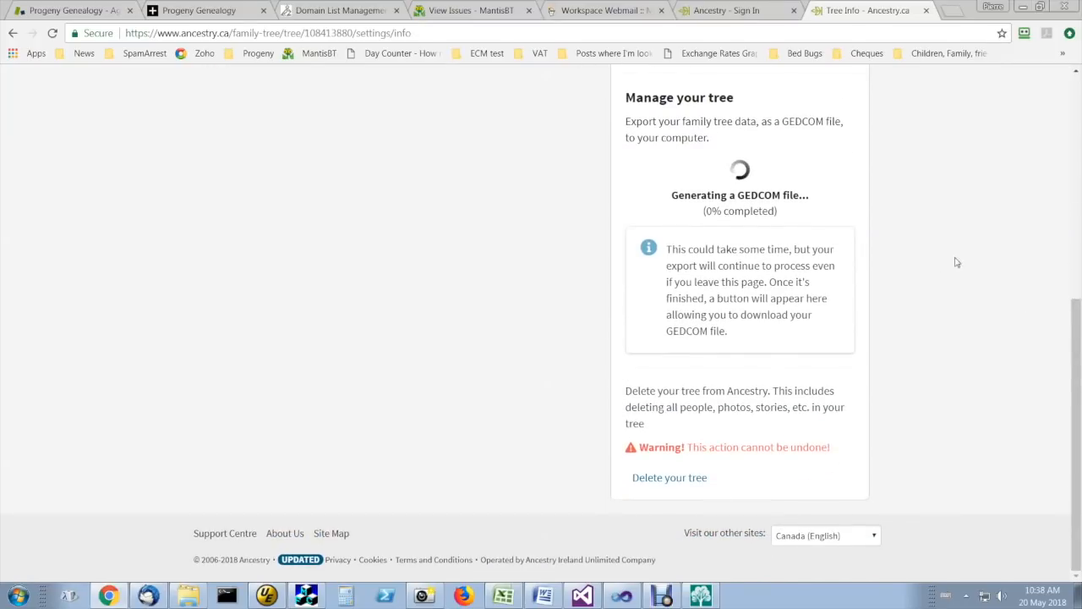
pyautogui.moveTo(977, 250)
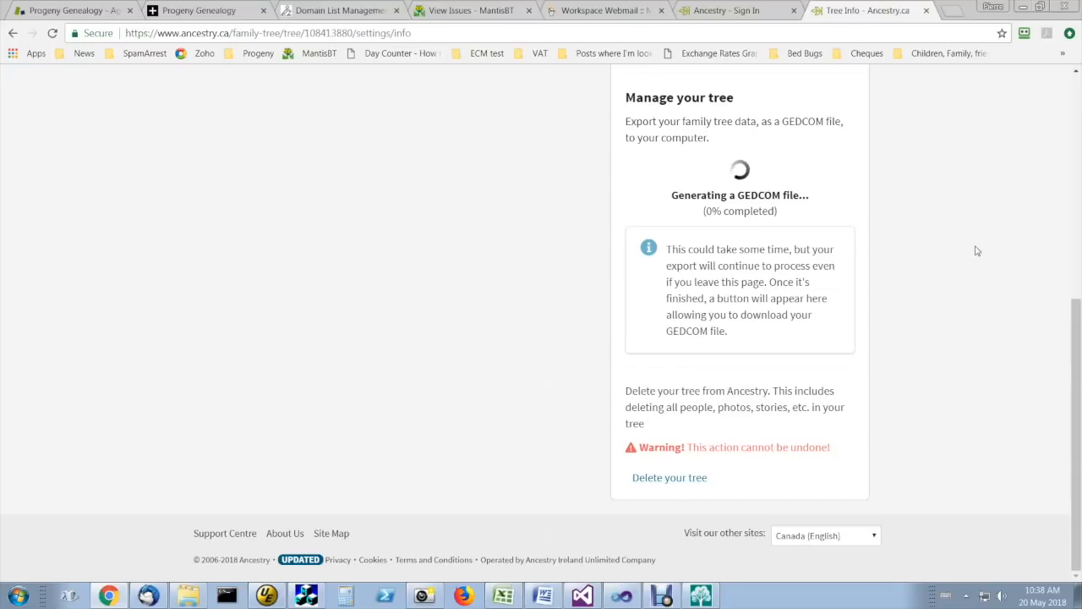
pyautogui.moveTo(910, 284)
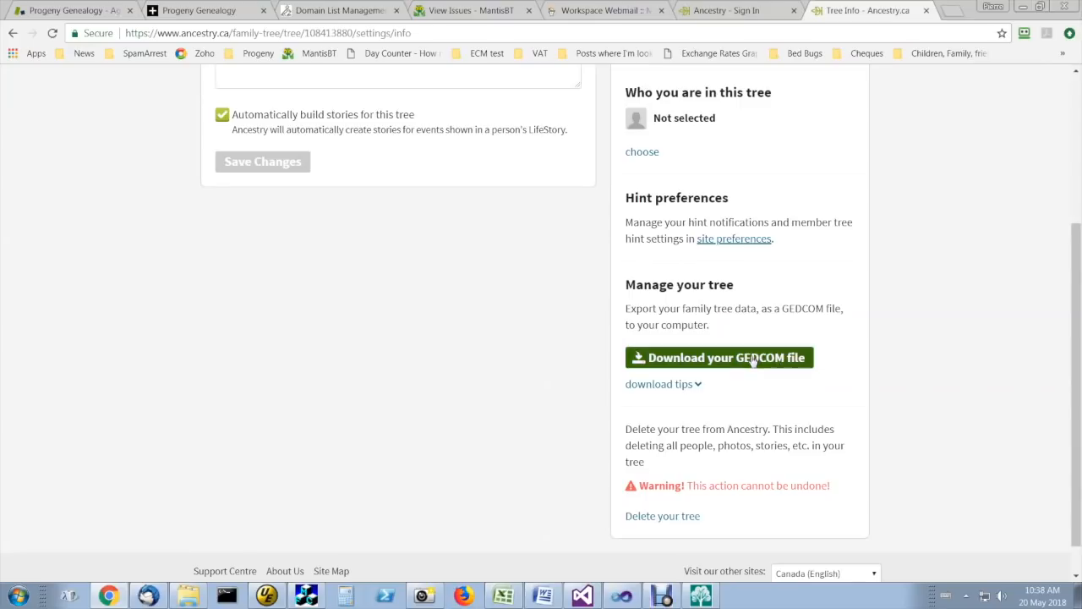
pyautogui.click(719, 357)
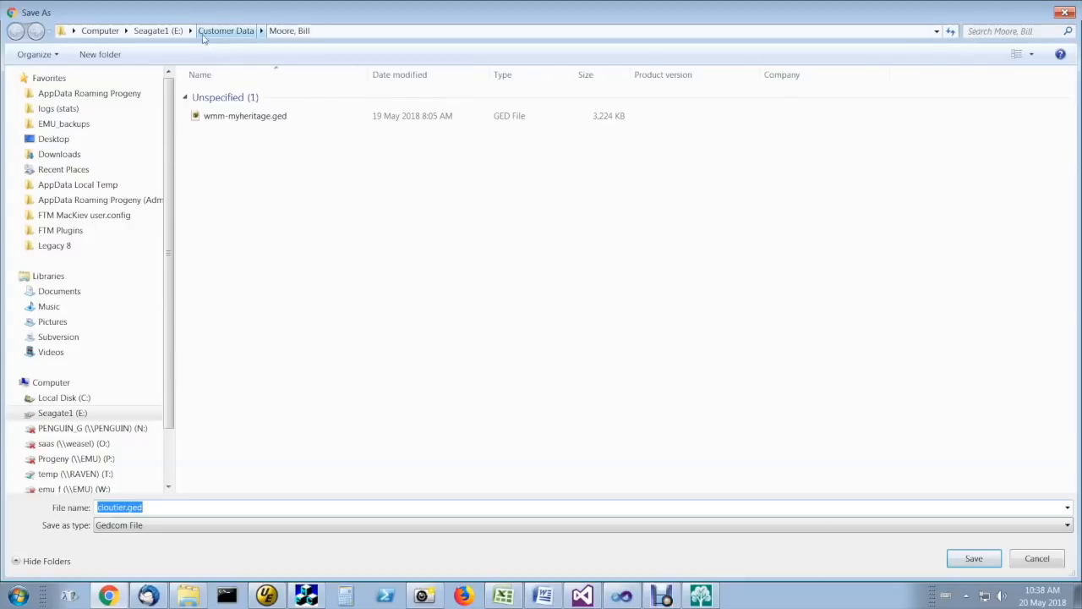
pyautogui.click(189, 30)
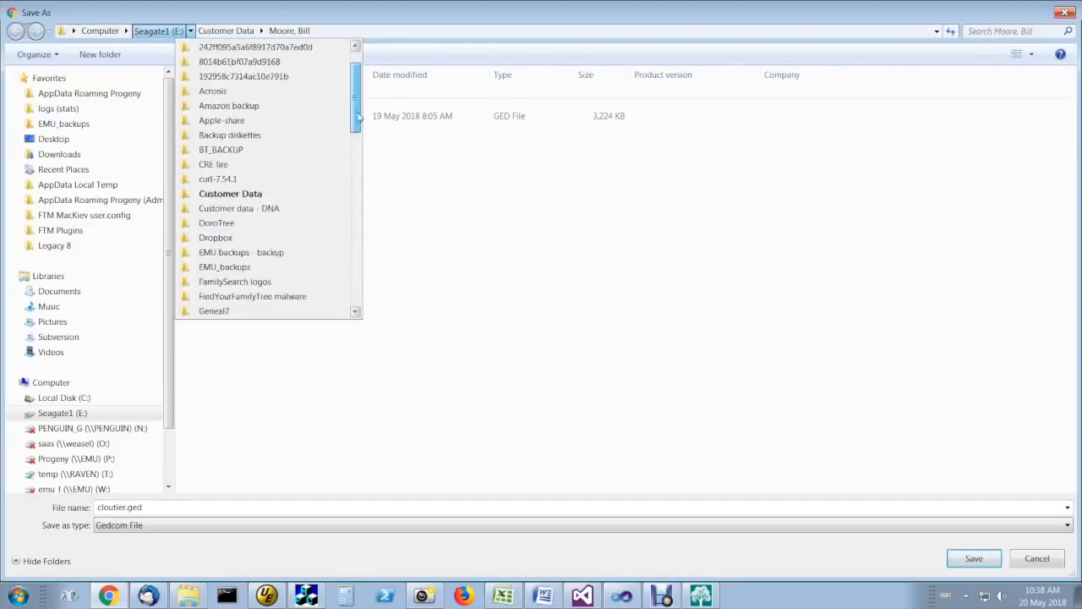
pyautogui.scroll(-3)
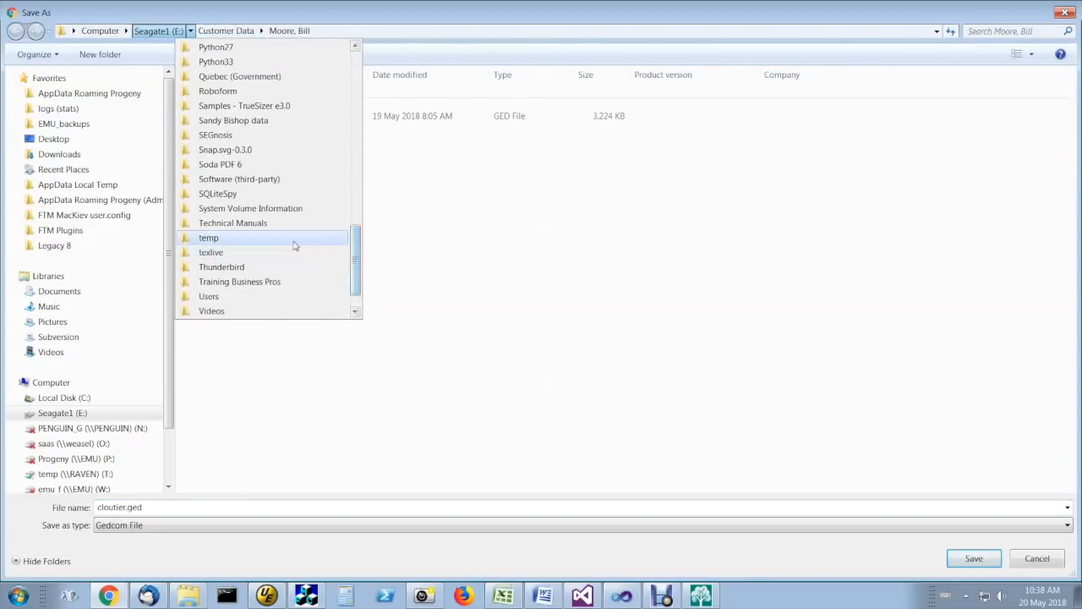
pyautogui.click(208, 236)
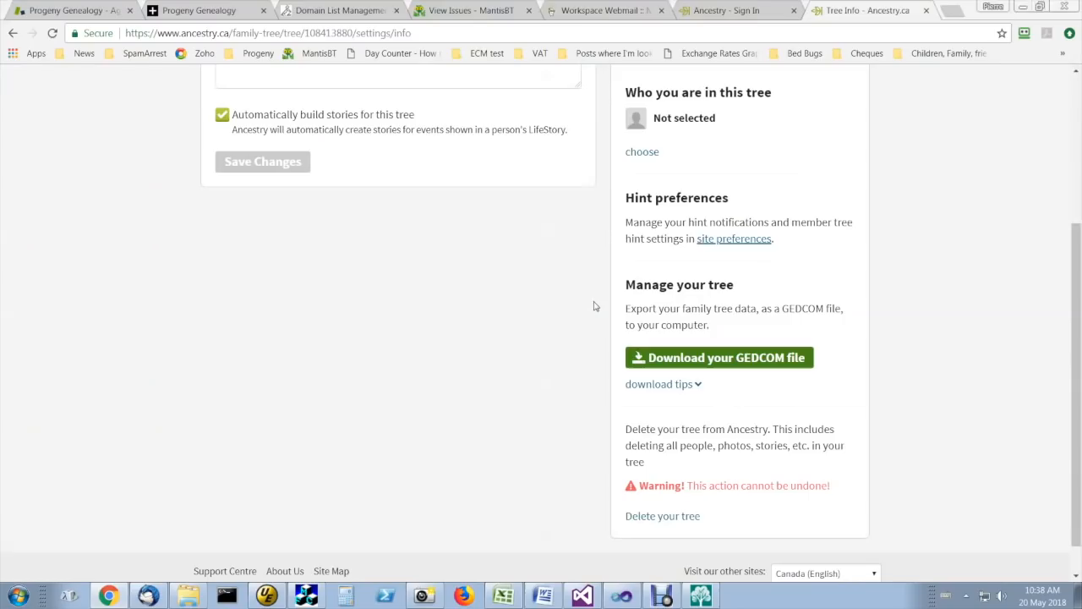
pyautogui.click(717, 357)
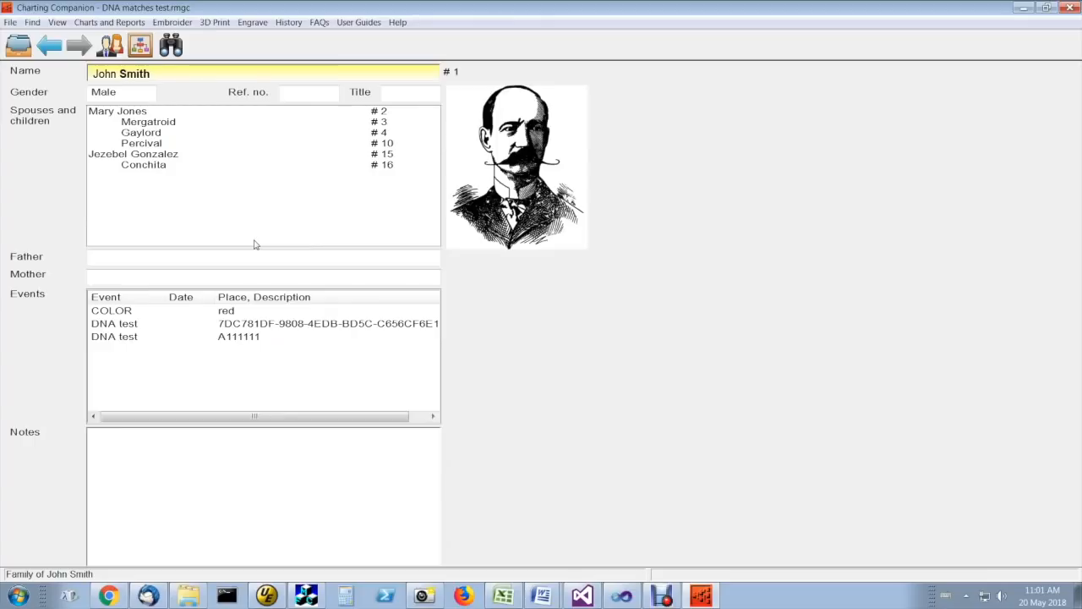
pyautogui.moveTo(237, 181)
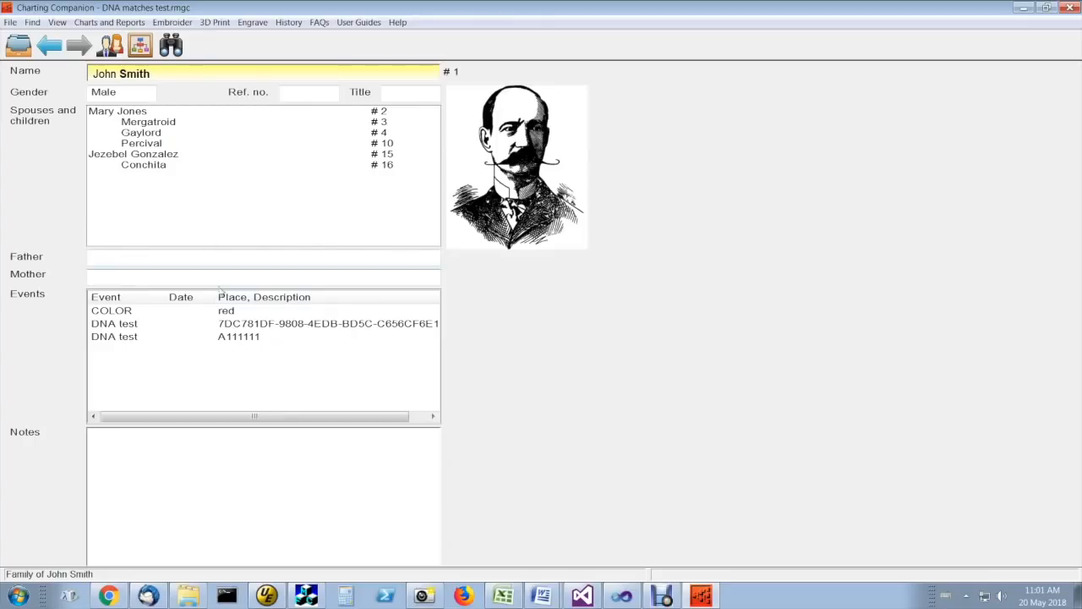
# Review John Smith's two DNA test events in Charting Companion
pyautogui.click(115, 323)
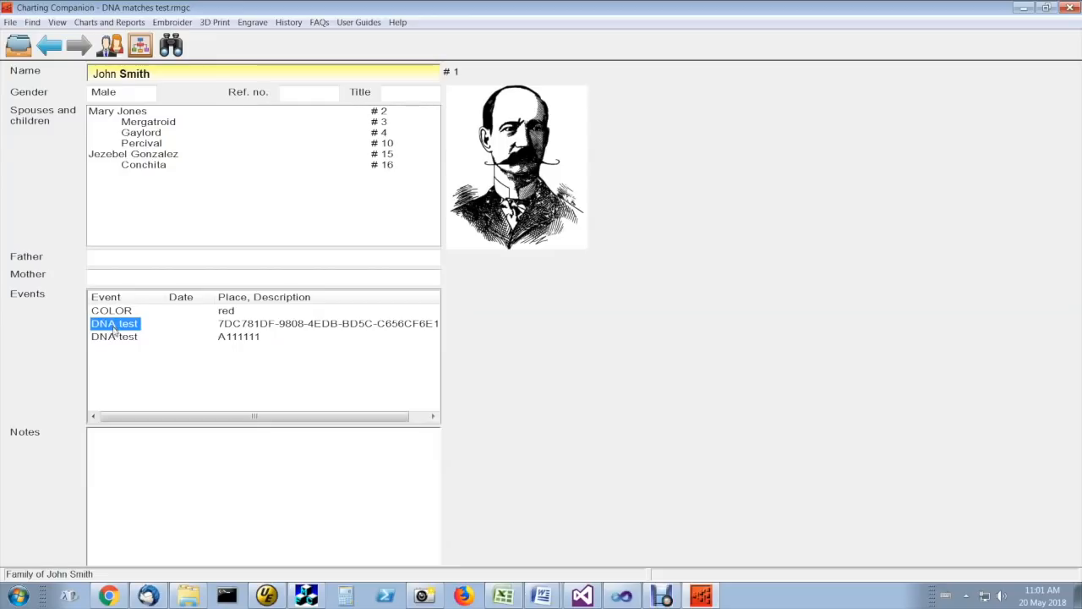
pyautogui.click(115, 336)
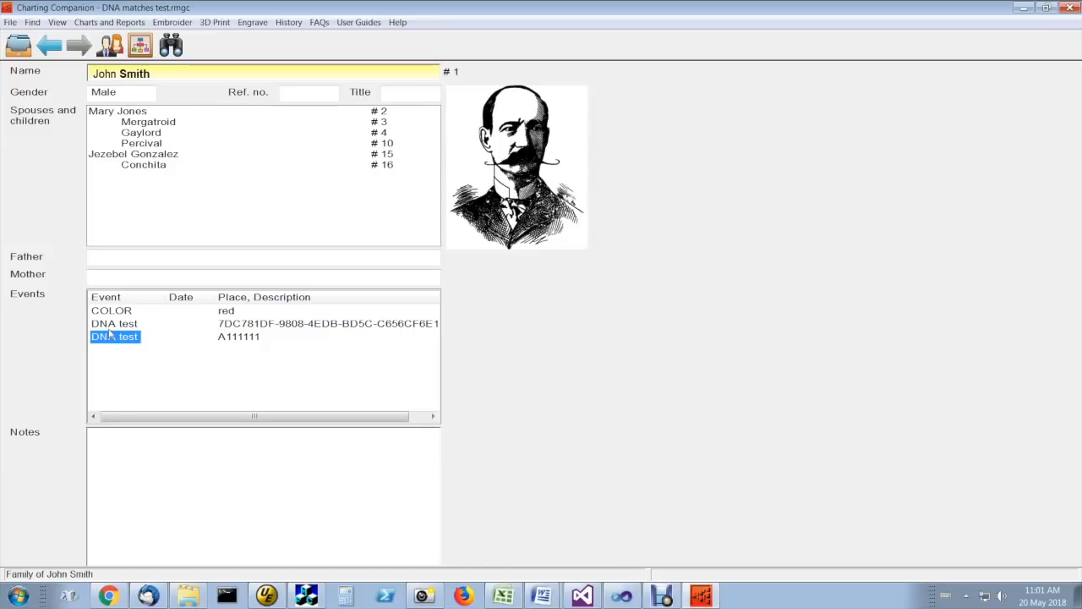
pyautogui.click(115, 323)
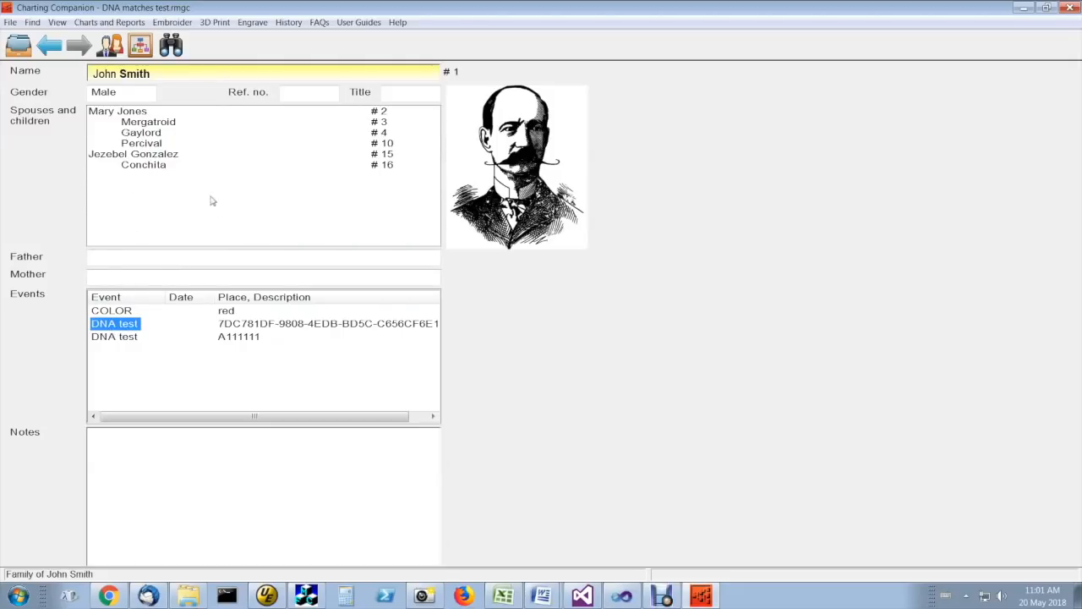
pyautogui.moveTo(189, 206)
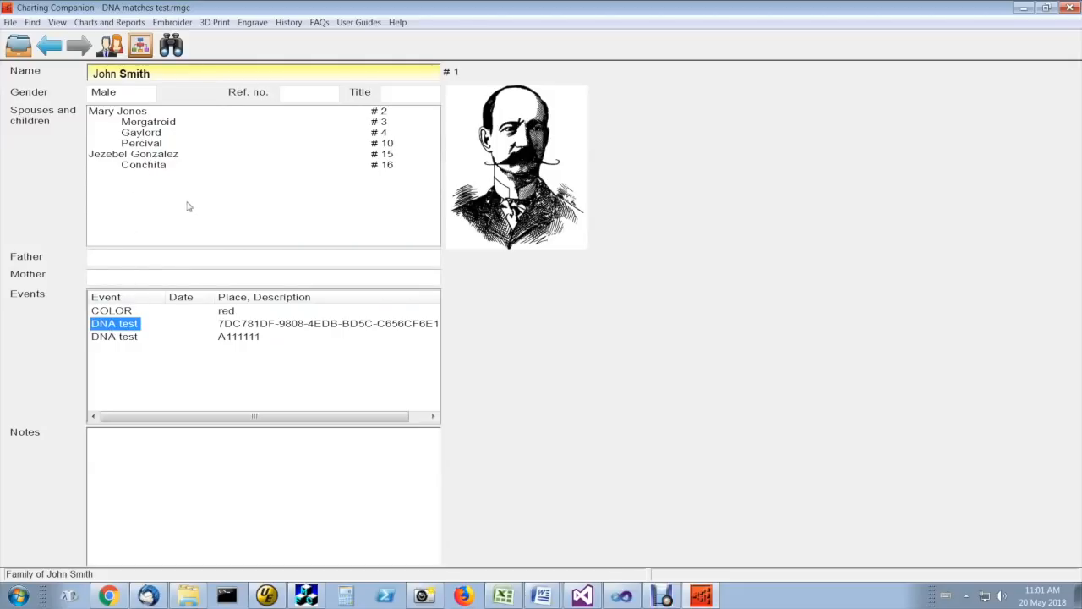
# Start a Descendant Chart (with DNA Matrix) and show its DNA settings
pyautogui.click(108, 22)
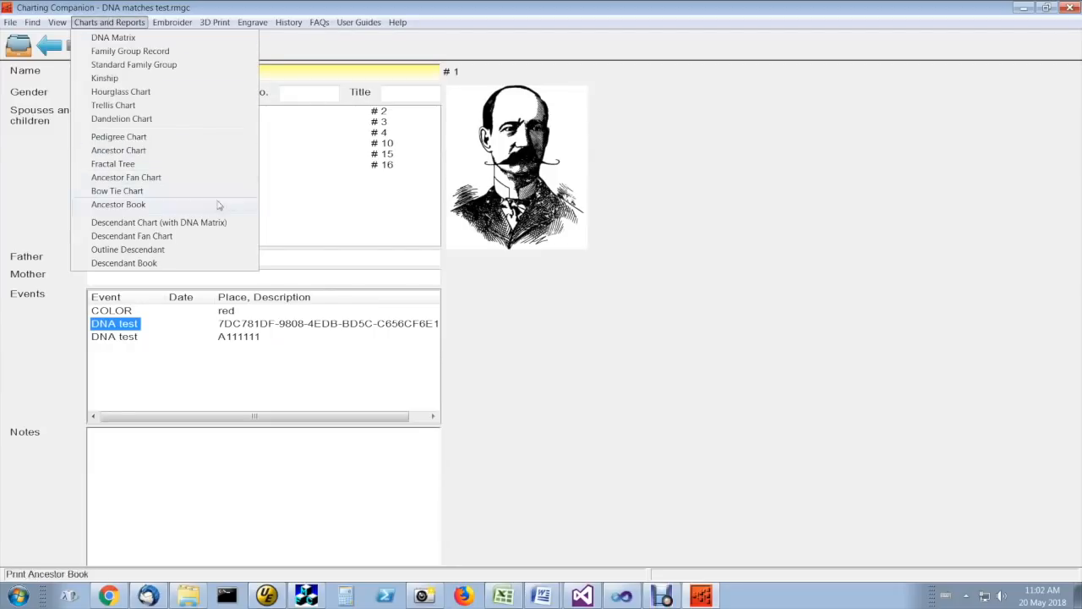
pyautogui.click(132, 235)
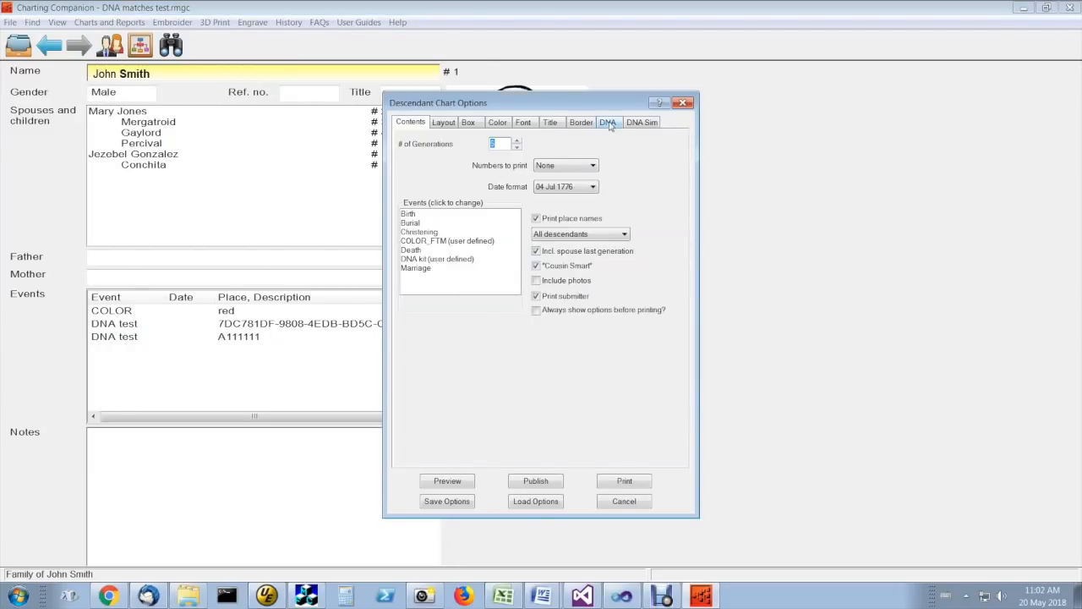
pyautogui.click(609, 122)
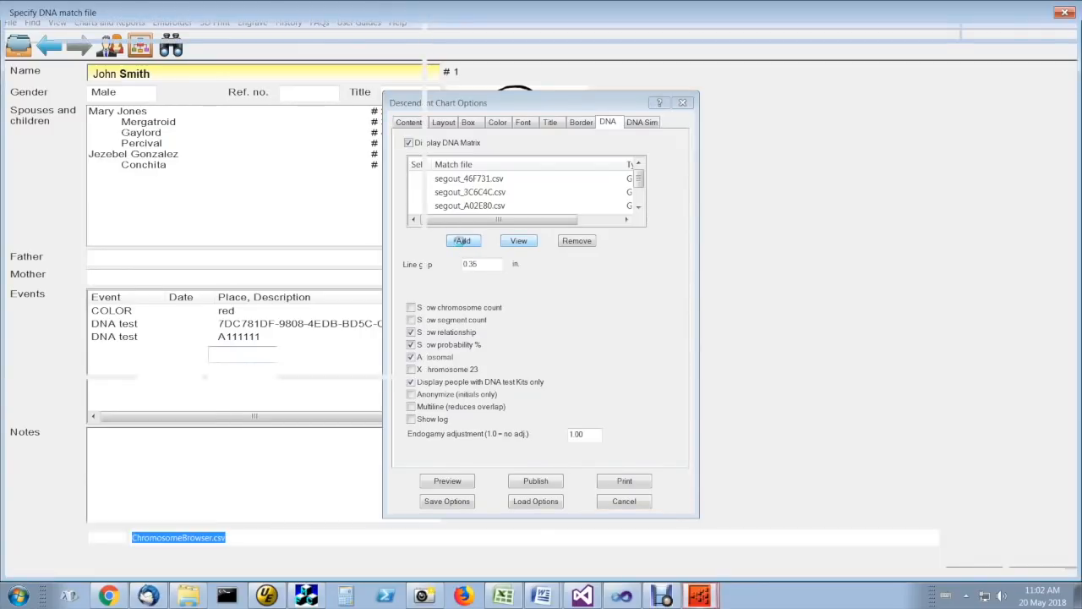
# Add a match file, browsing to C:\Genealogy Data\RootsMagic
pyautogui.click(463, 240)
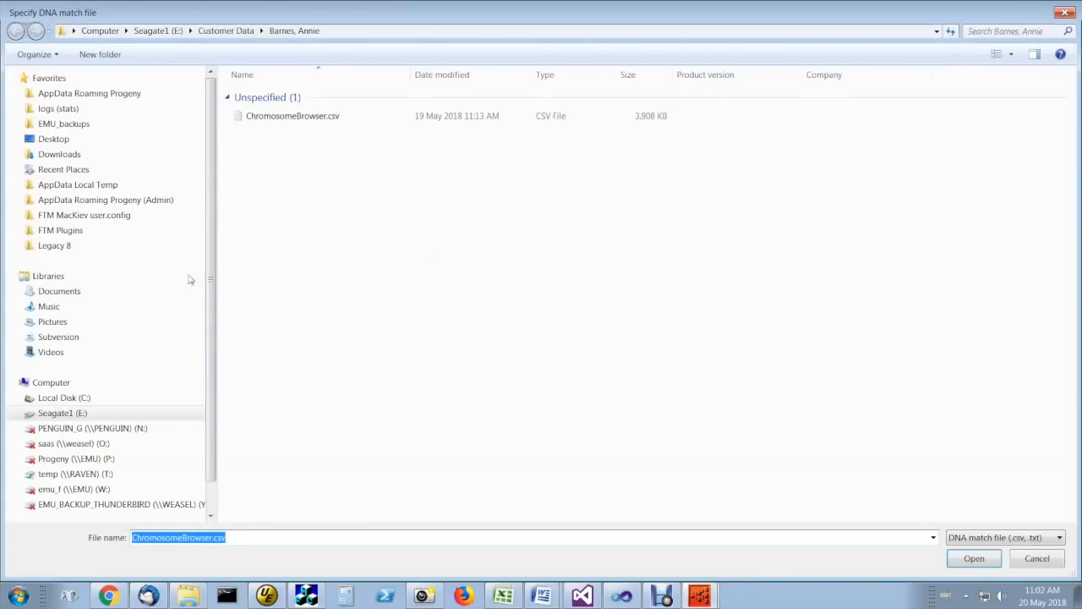
pyautogui.click(64, 397)
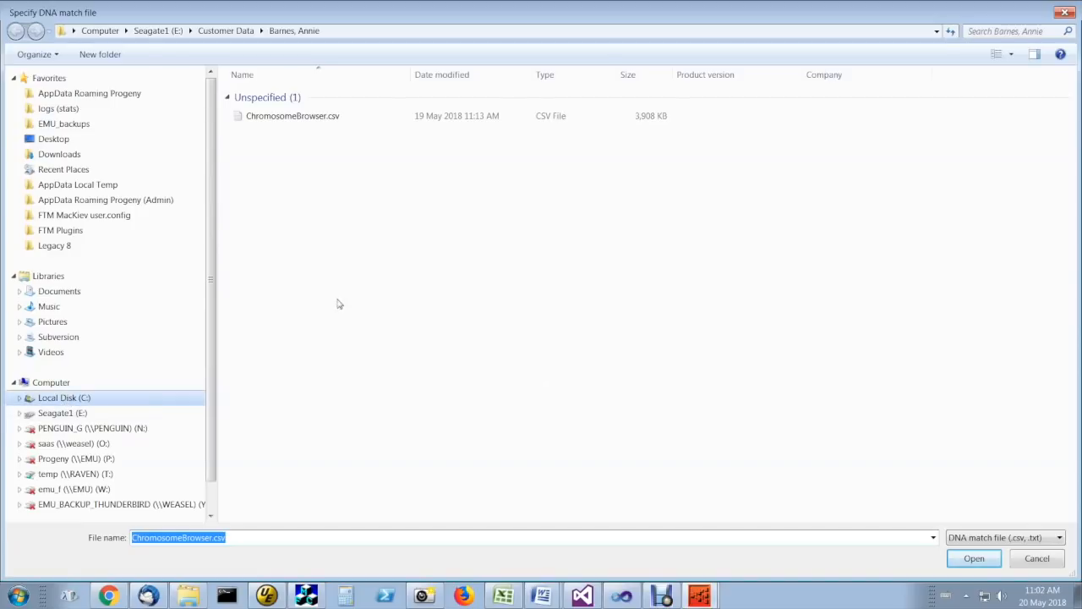
pyautogui.click(64, 397)
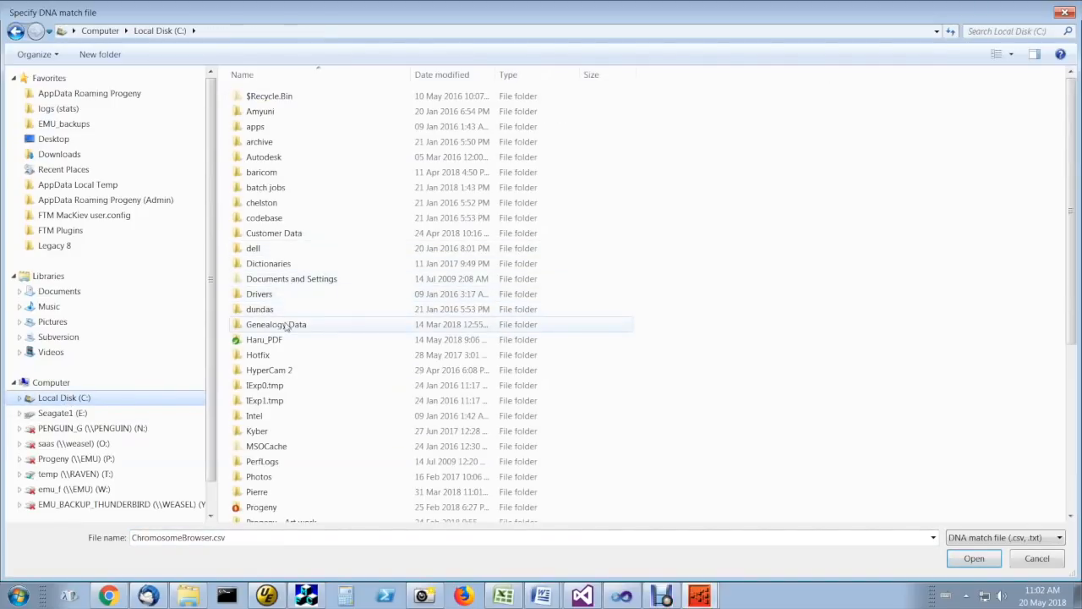
pyautogui.doubleClick(276, 324)
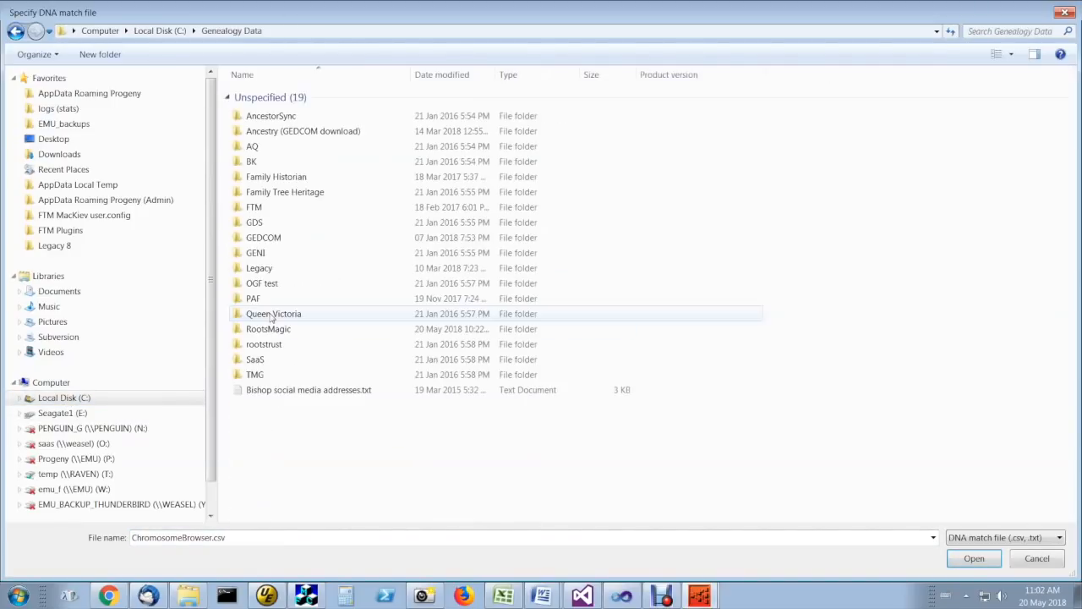
pyautogui.click(267, 328)
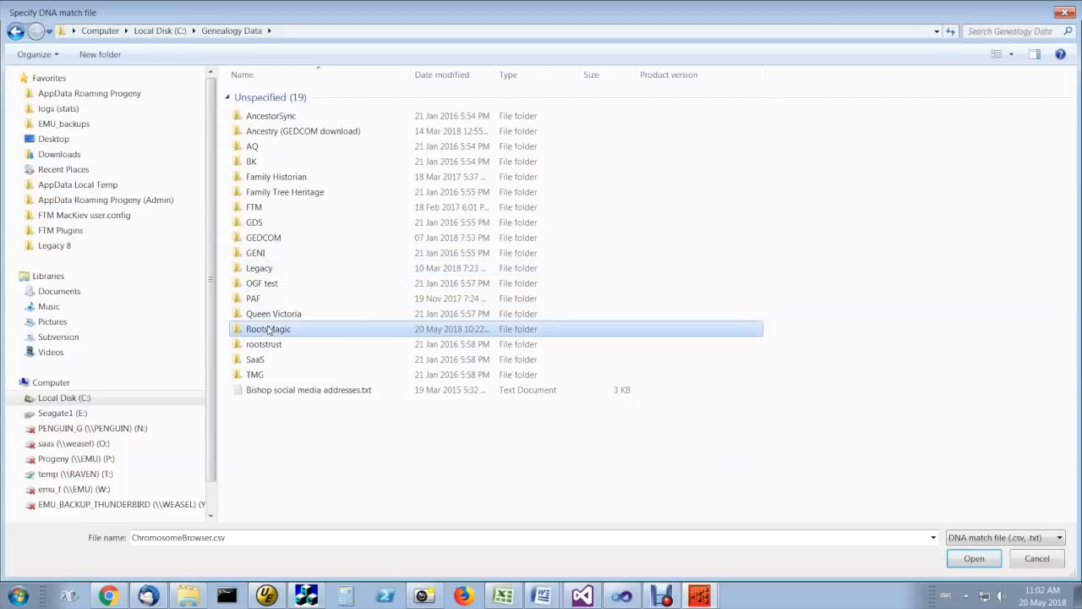
pyautogui.doubleClick(267, 328)
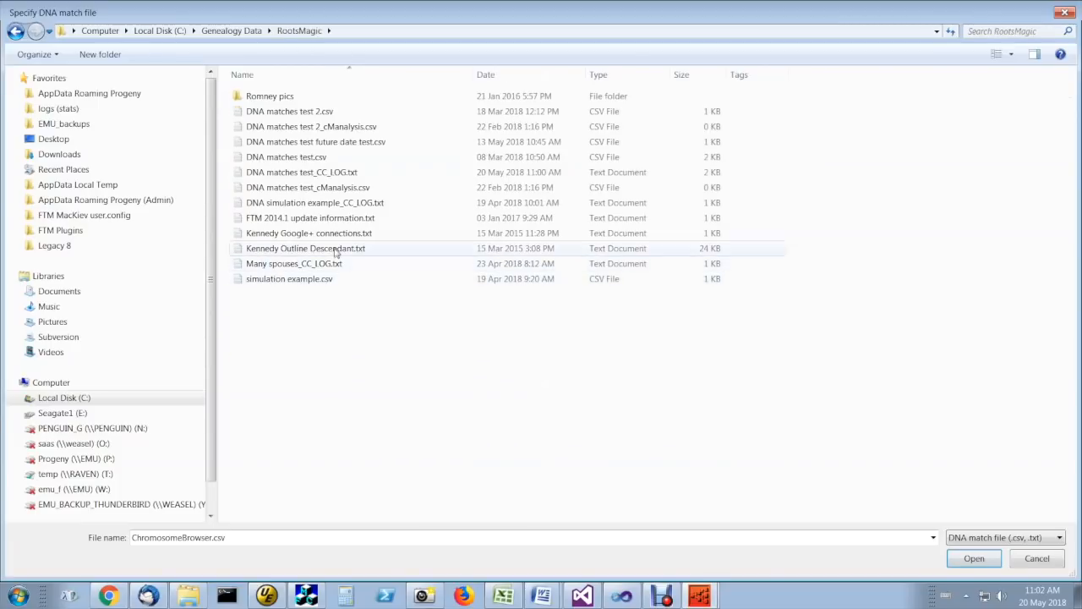
# Load DNA matches test.csv into the chart's DNA match file list
pyautogui.click(286, 155)
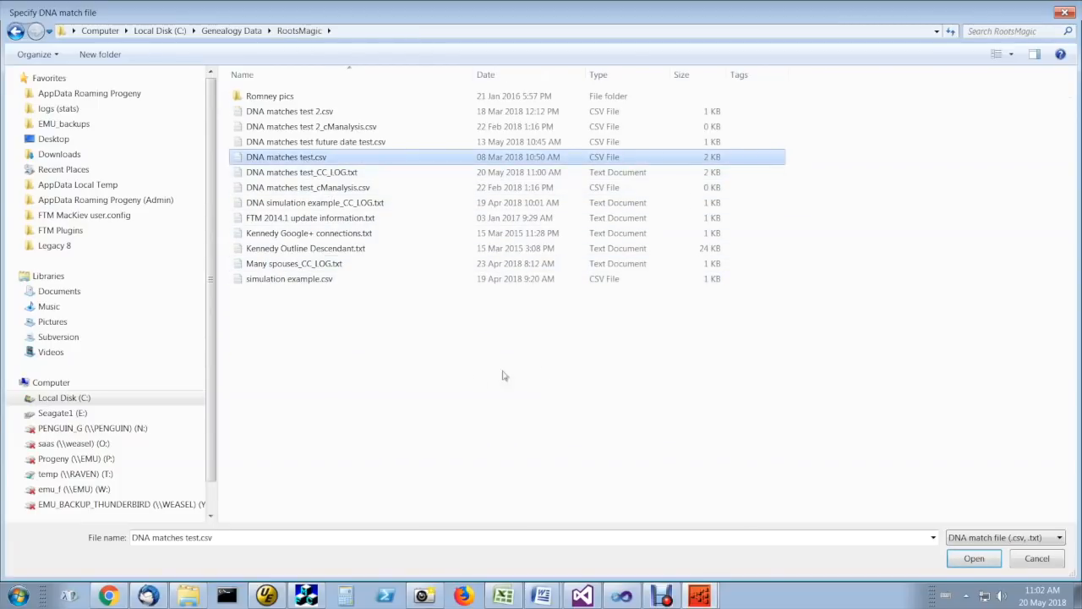
pyautogui.moveTo(430, 382)
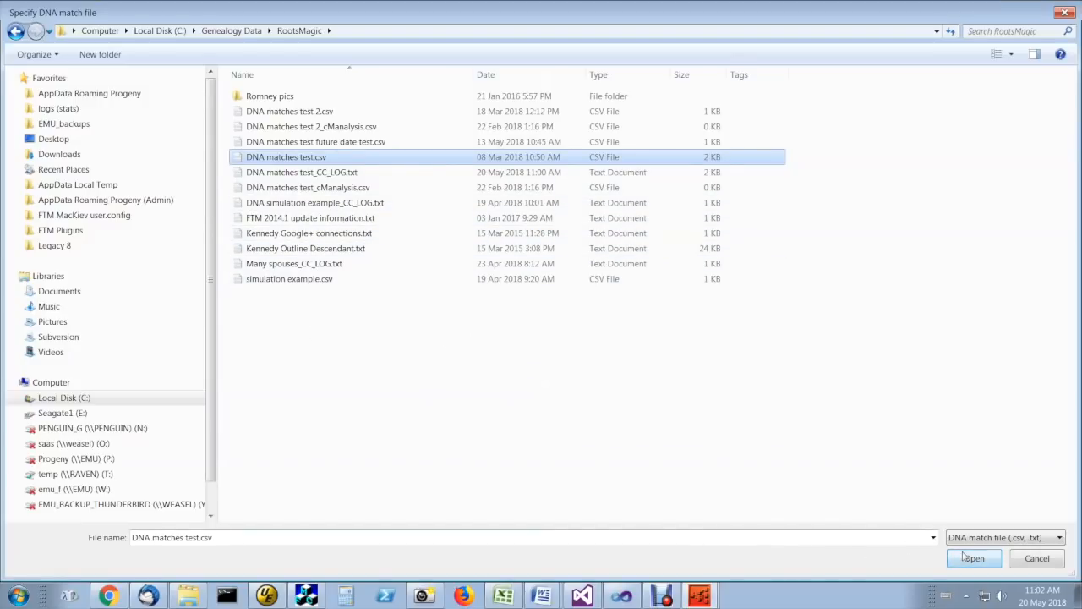
pyautogui.click(974, 558)
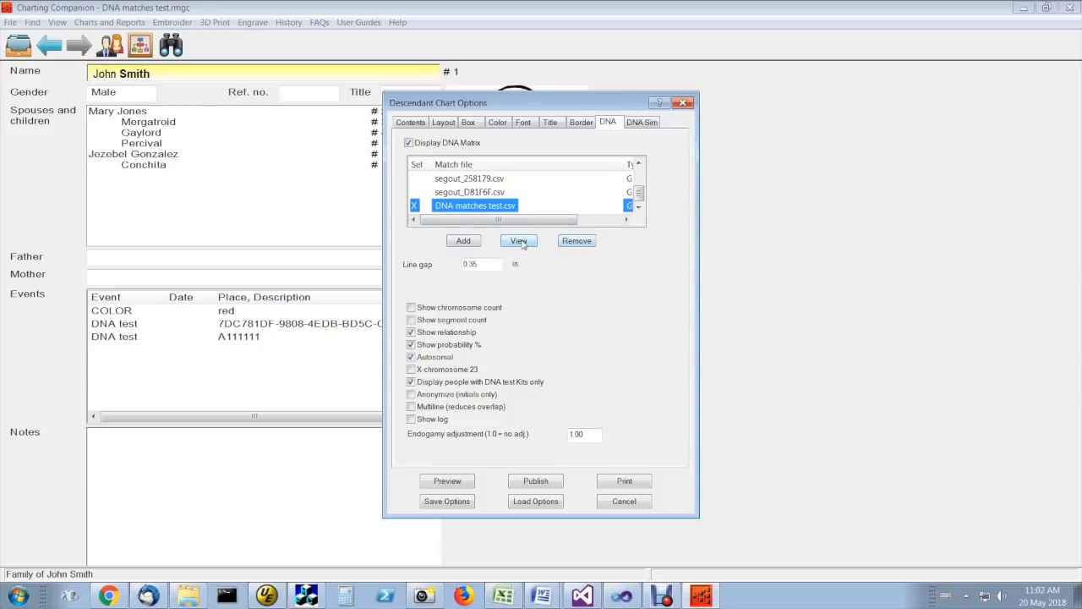
pyautogui.click(517, 240)
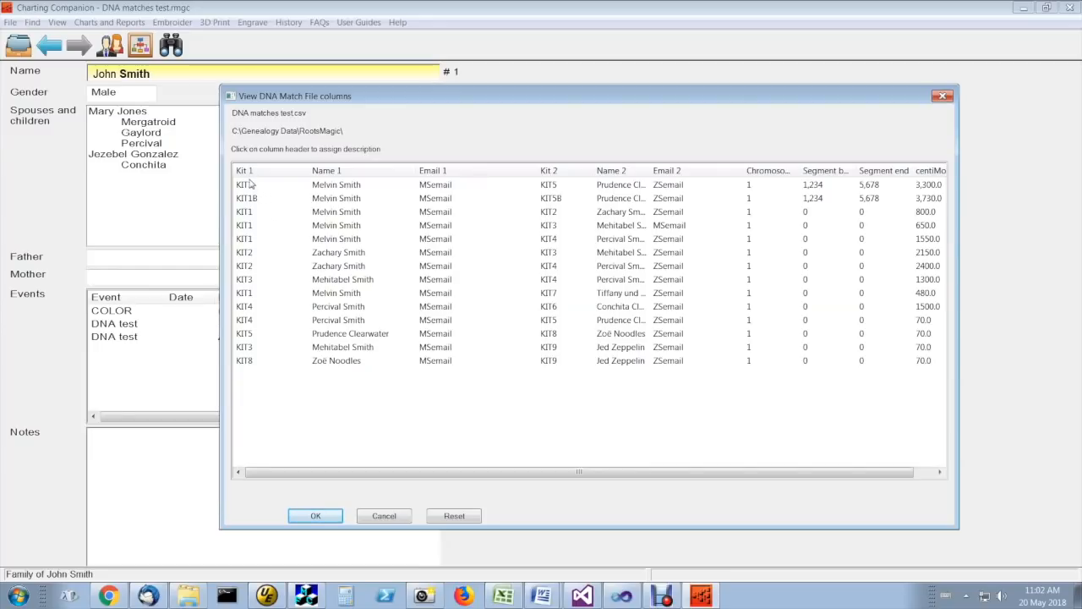
pyautogui.moveTo(421, 207)
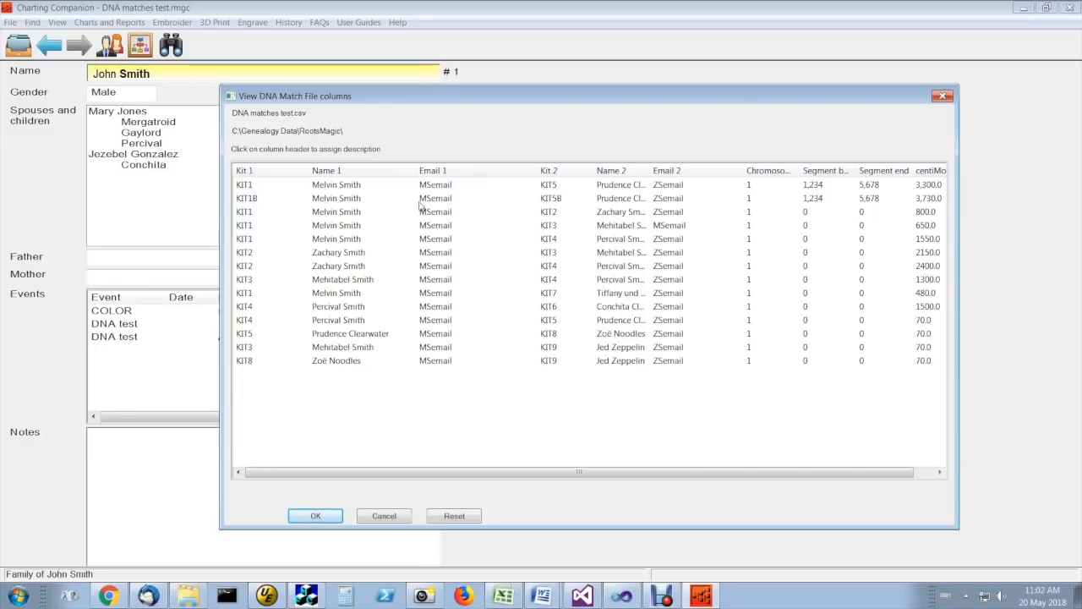
pyautogui.moveTo(634, 482)
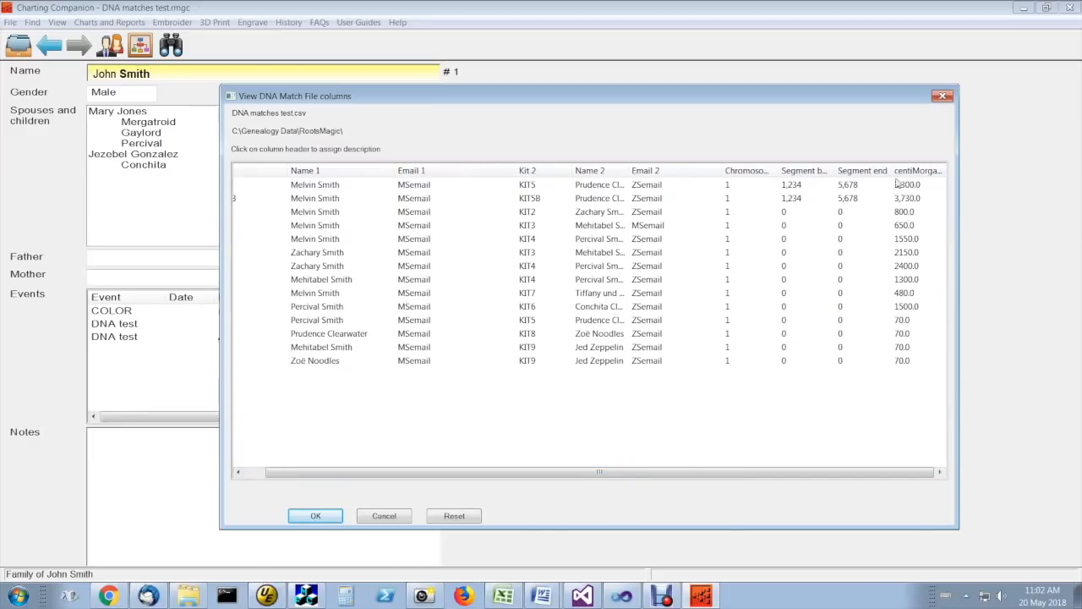
pyautogui.moveTo(864, 193)
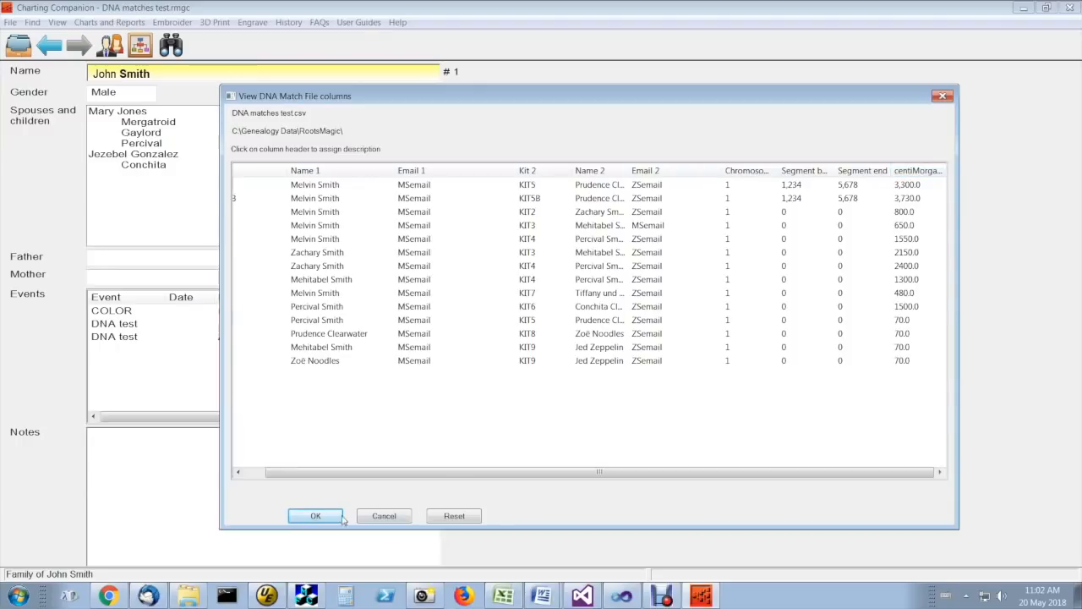
pyautogui.click(314, 516)
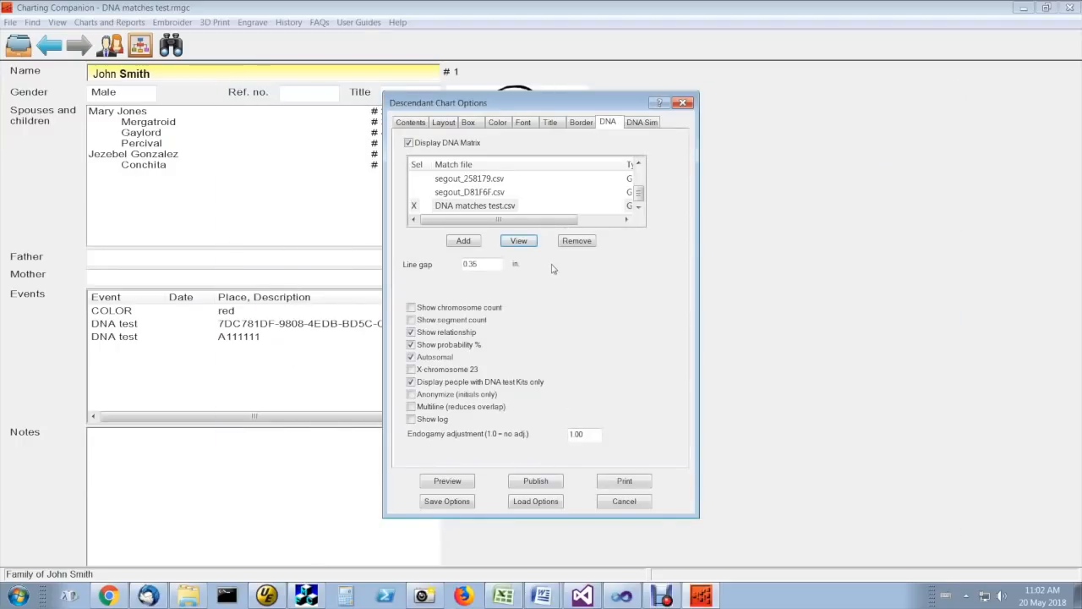
# Set DNA matches test.csv to User defined, view its columns and dismiss the missing-columns warning
pyautogui.click(473, 206)
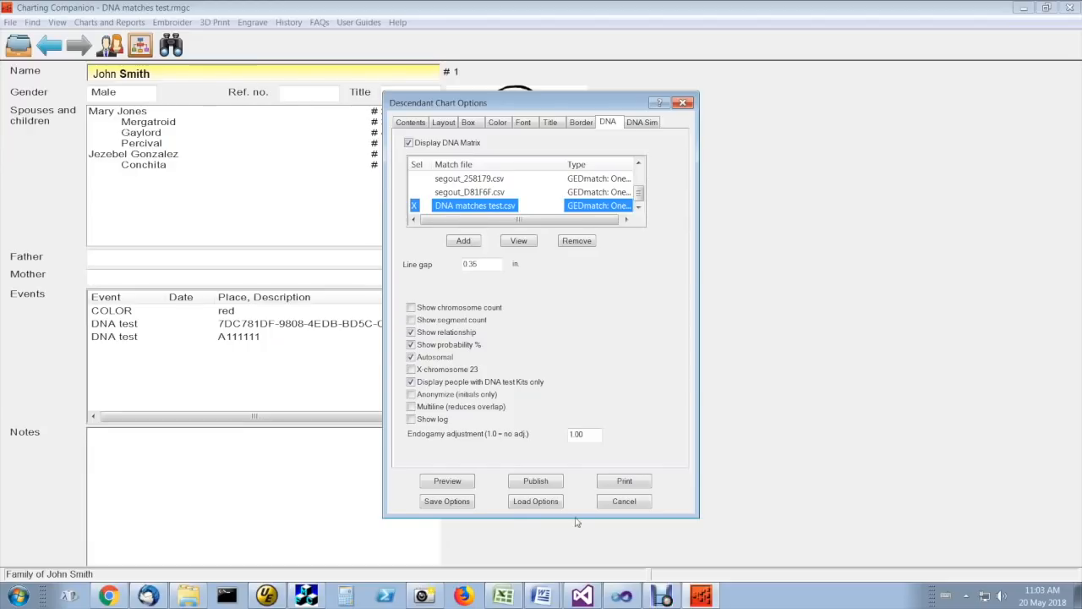
pyautogui.moveTo(533, 321)
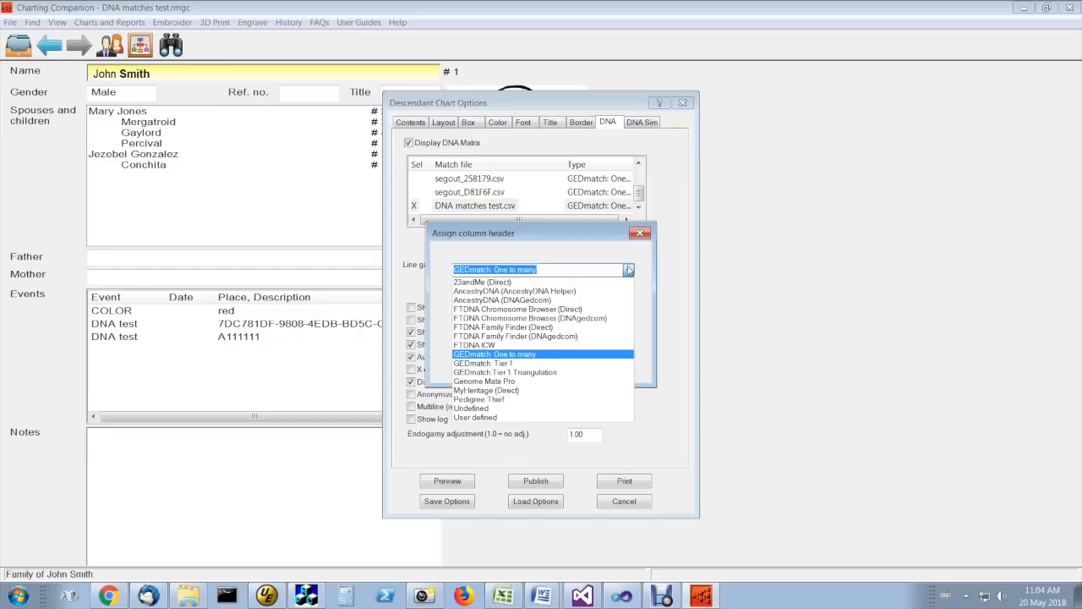
pyautogui.moveTo(542, 308)
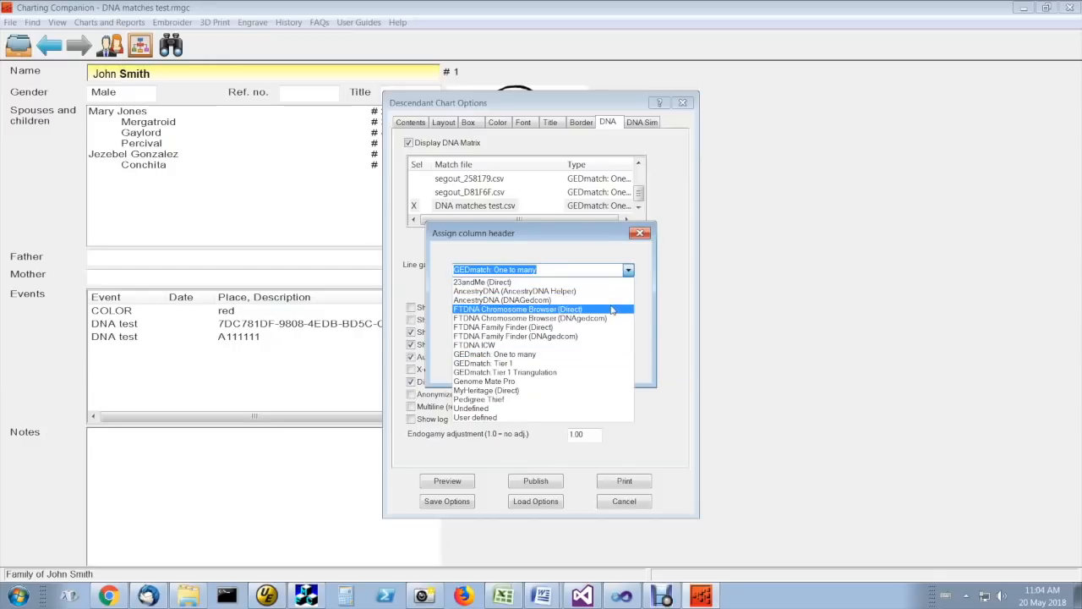
pyautogui.moveTo(483, 382)
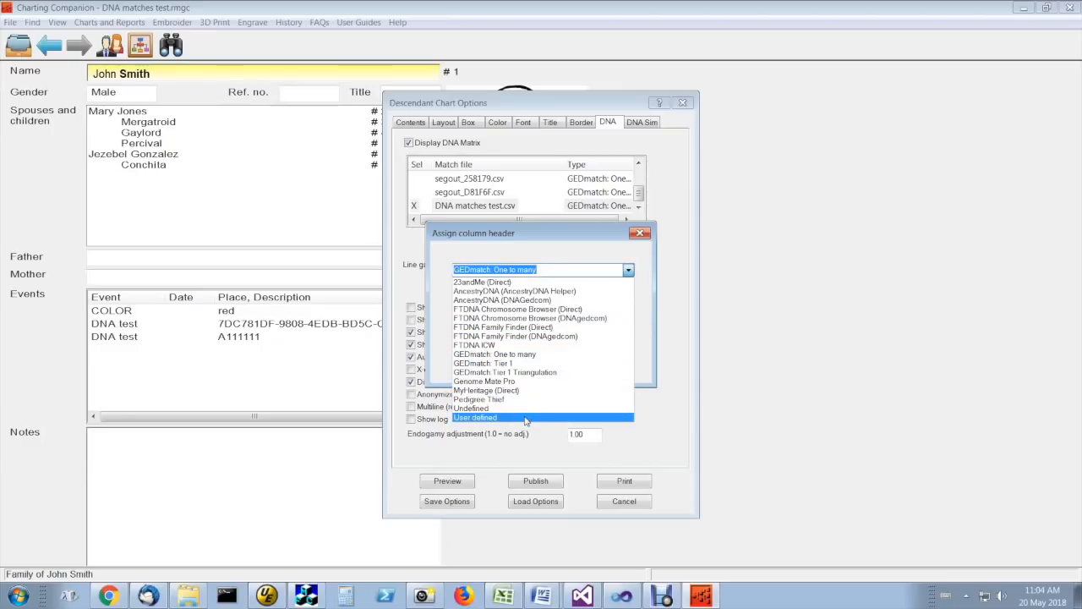
pyautogui.click(475, 416)
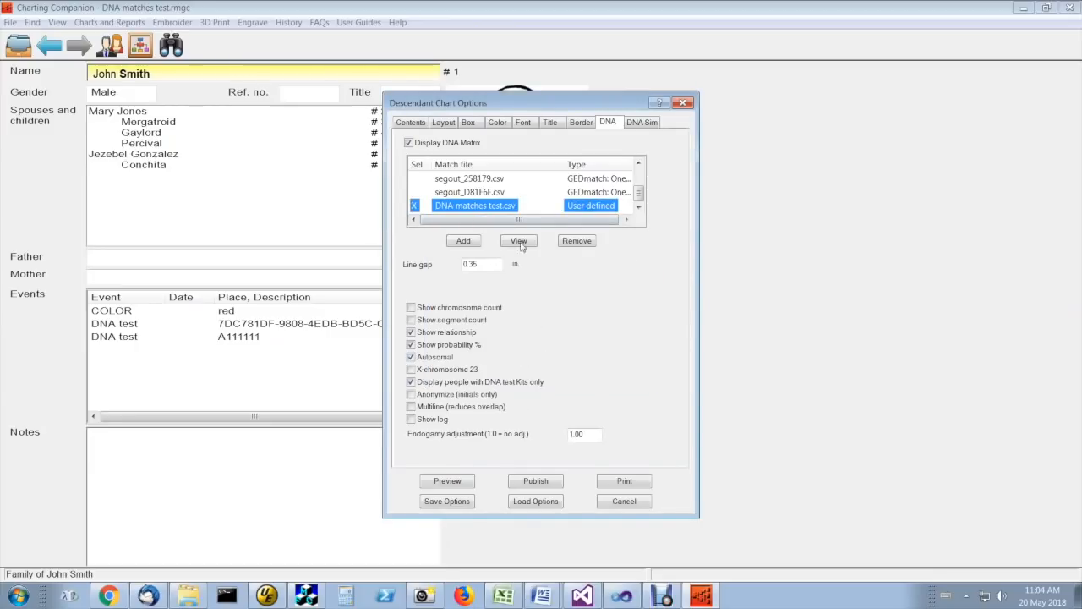
pyautogui.click(518, 240)
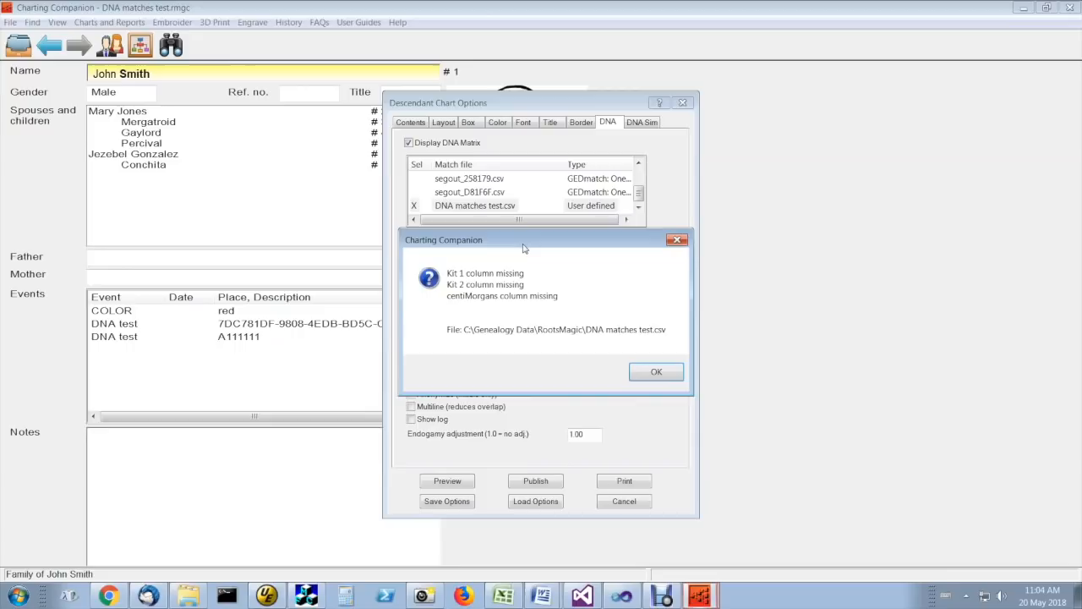
pyautogui.click(656, 372)
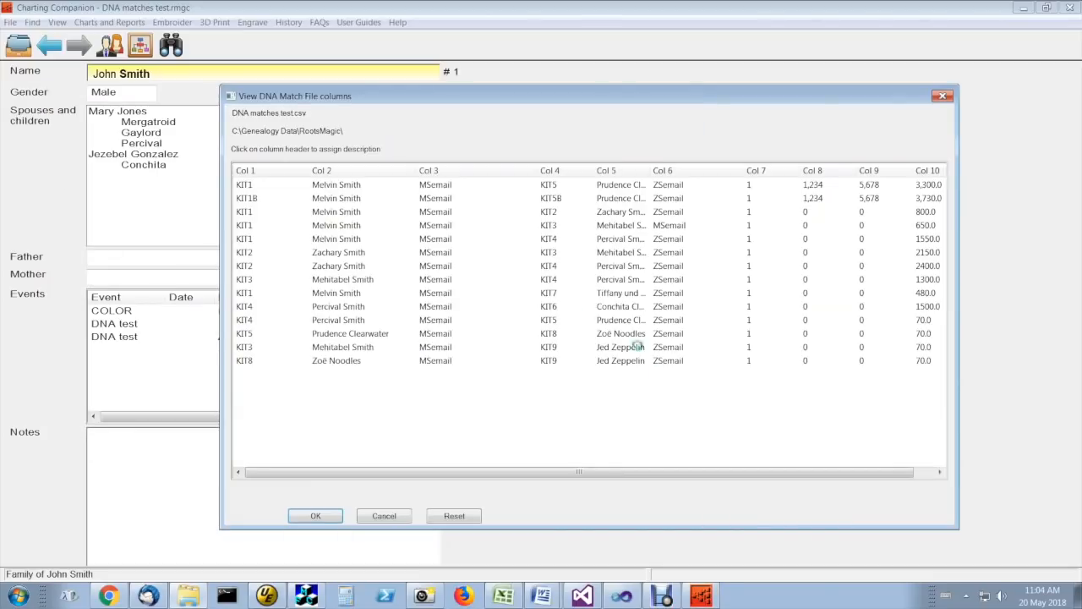
# Label the match file columns Kit 1, Name 1, Kit 2 and centiMorgans and accept
pyautogui.click(245, 169)
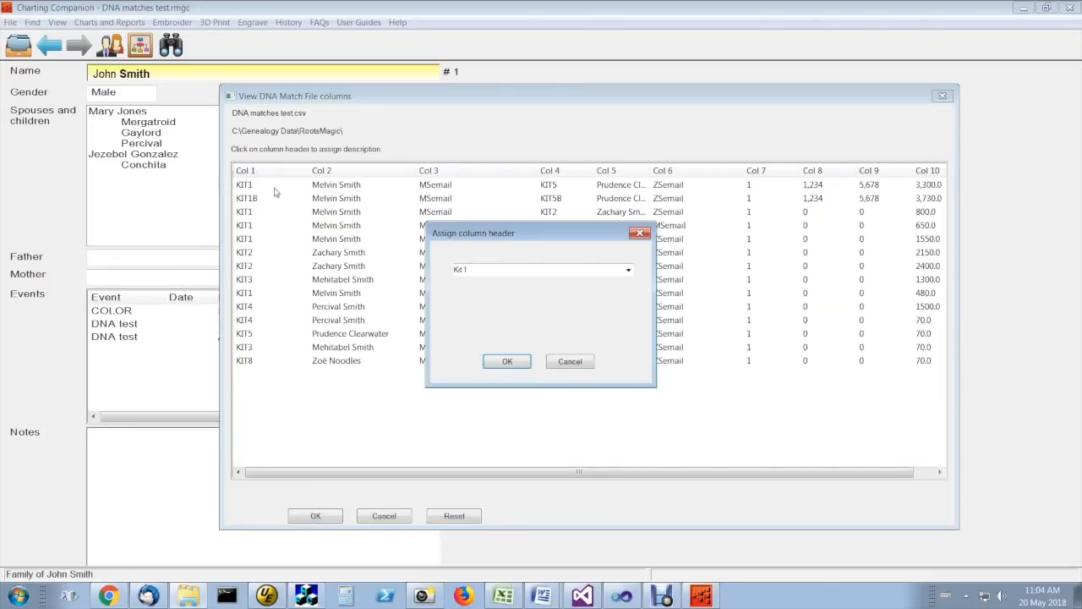
pyautogui.click(507, 361)
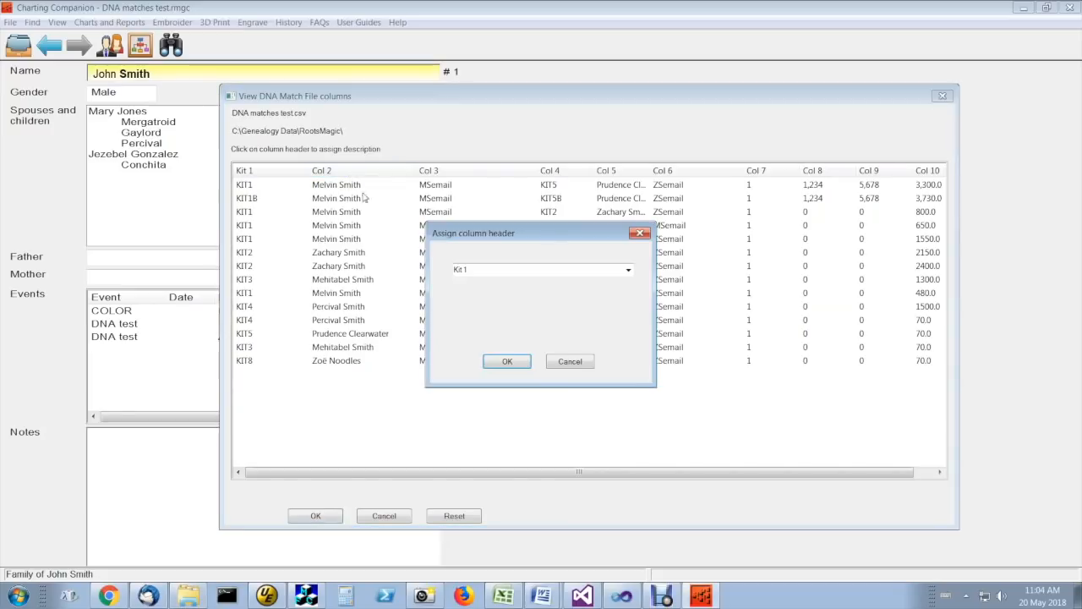
pyautogui.click(628, 268)
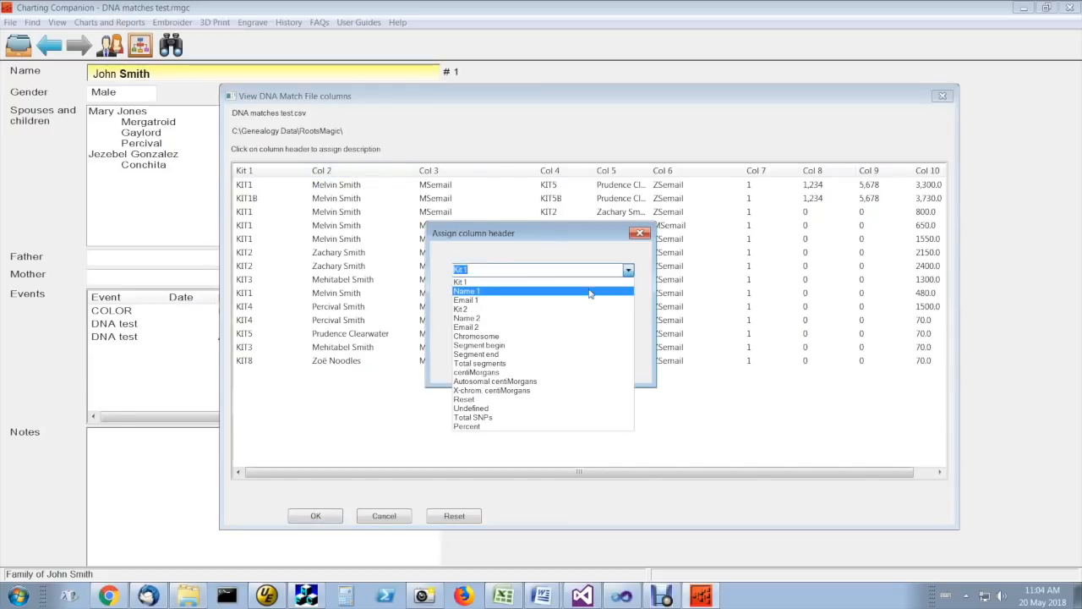
pyautogui.click(467, 291)
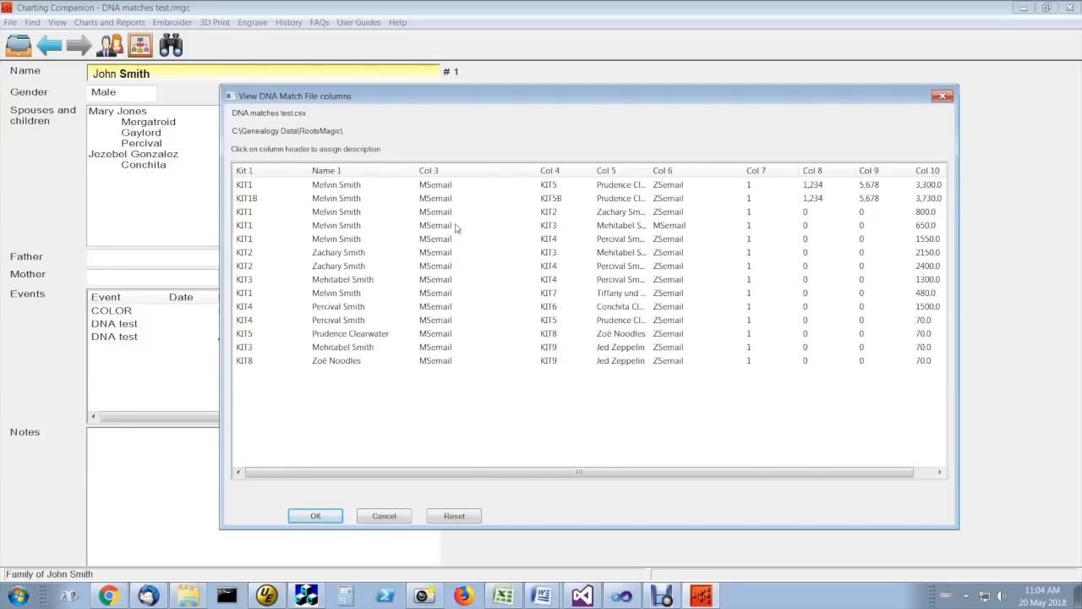
pyautogui.moveTo(313, 194)
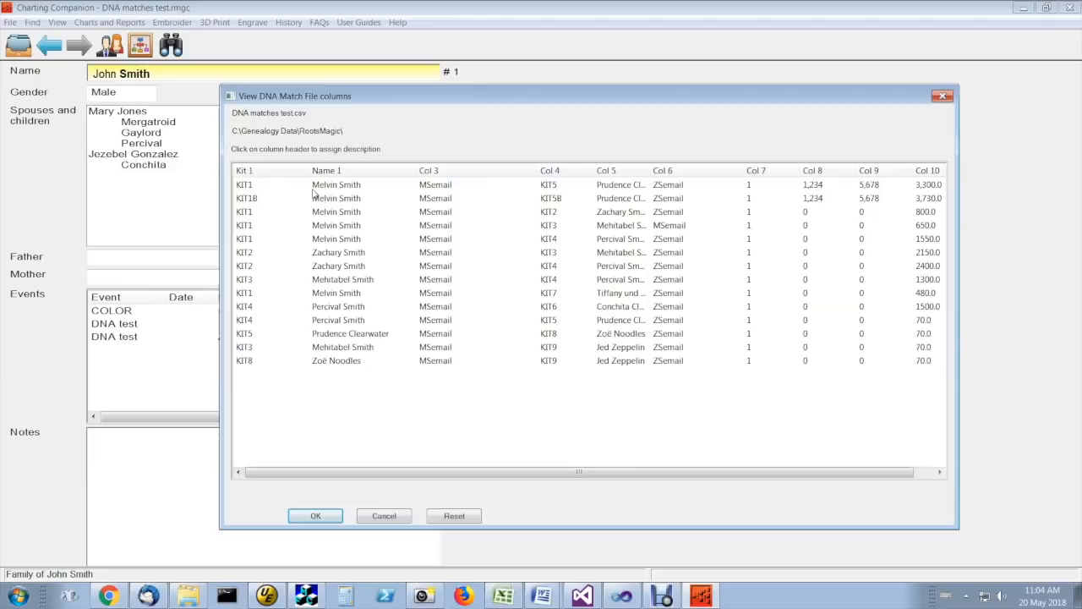
pyautogui.click(244, 169)
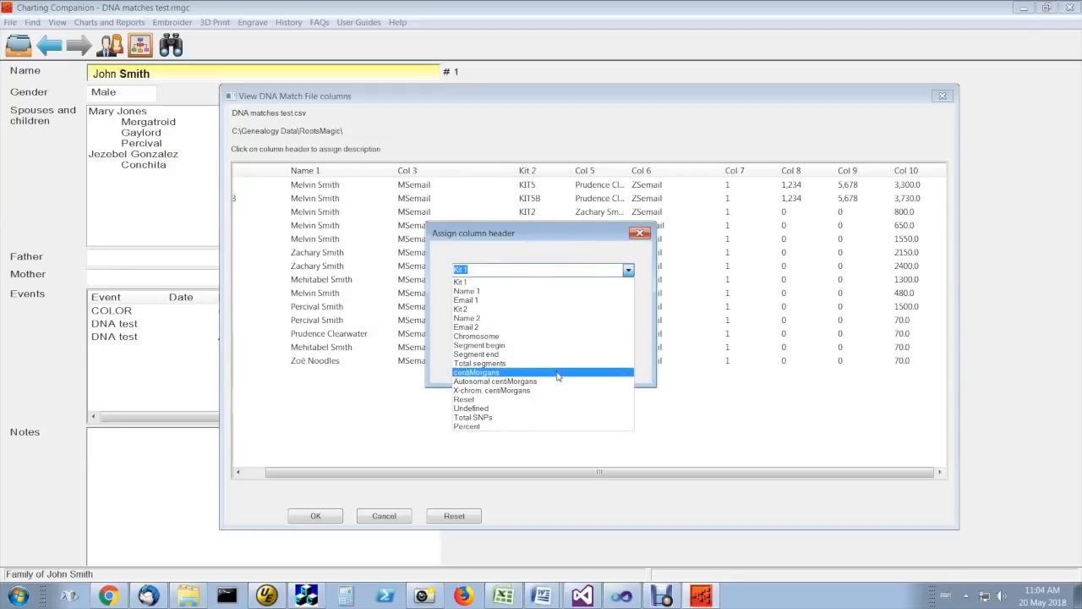
pyautogui.click(477, 372)
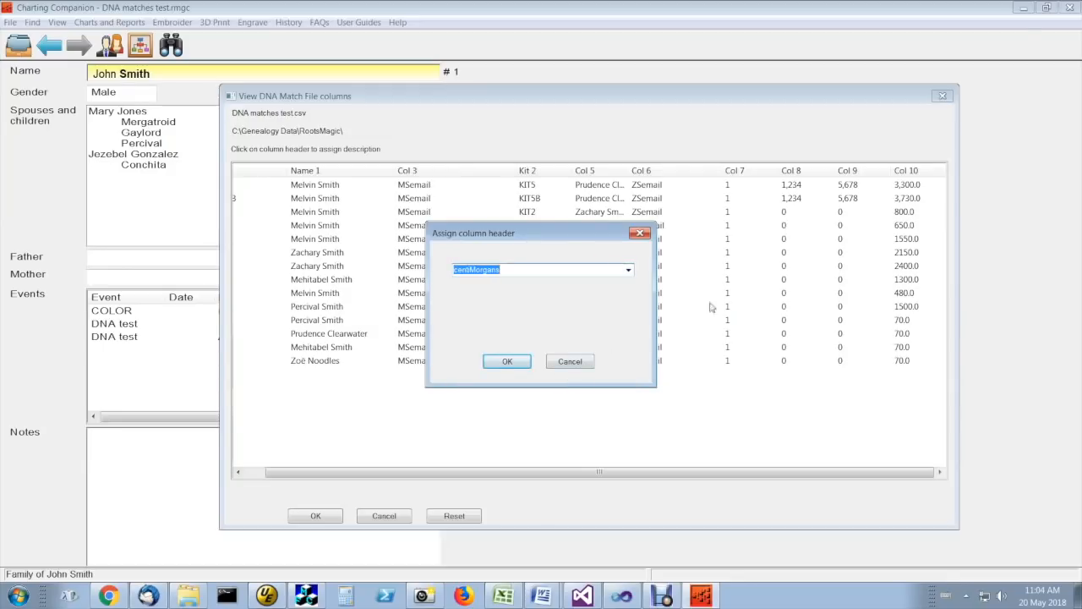
pyautogui.click(507, 362)
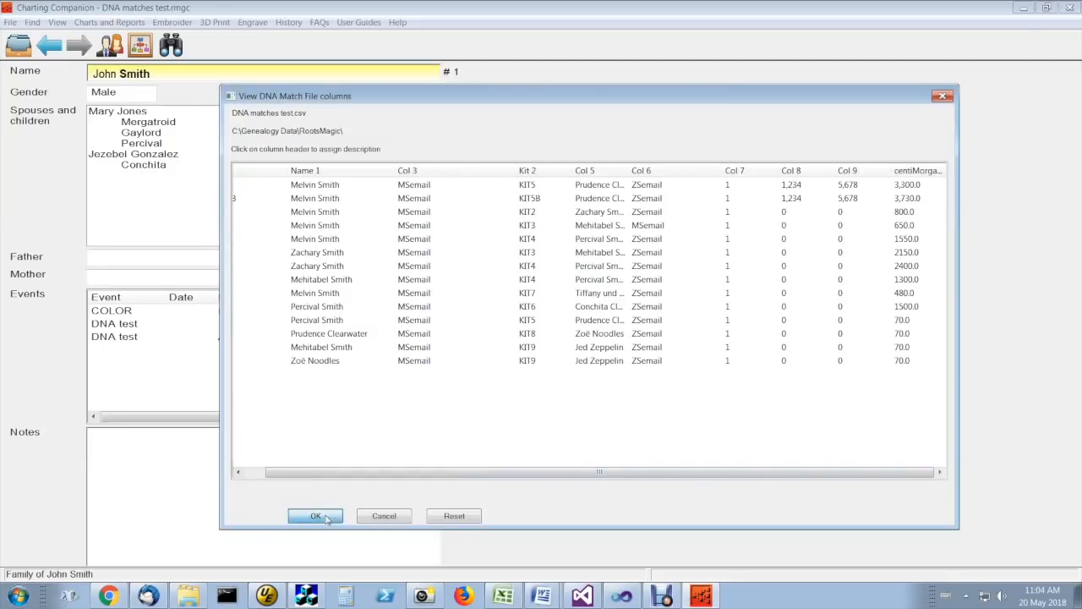
pyautogui.click(314, 515)
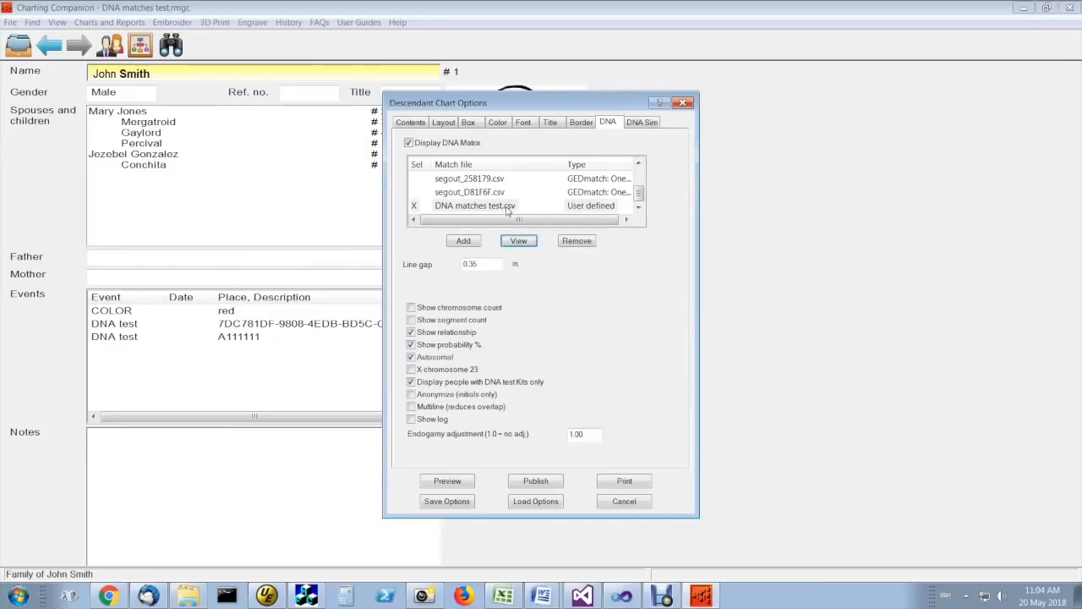
# Label the remaining columns Chromosome, Segment begin and Segment end and accept
pyautogui.click(517, 240)
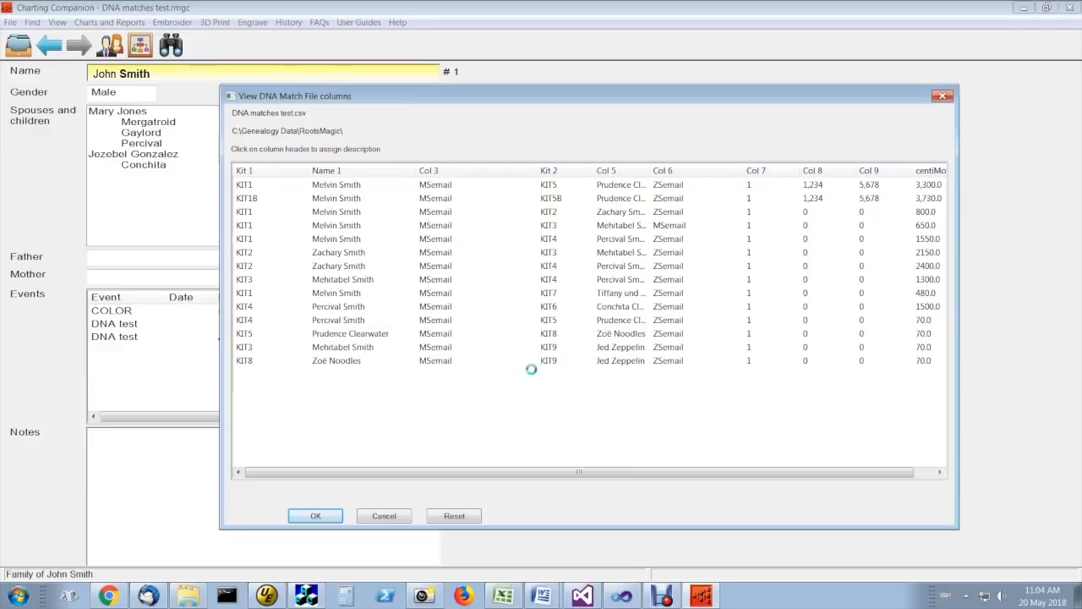
pyautogui.moveTo(494, 416)
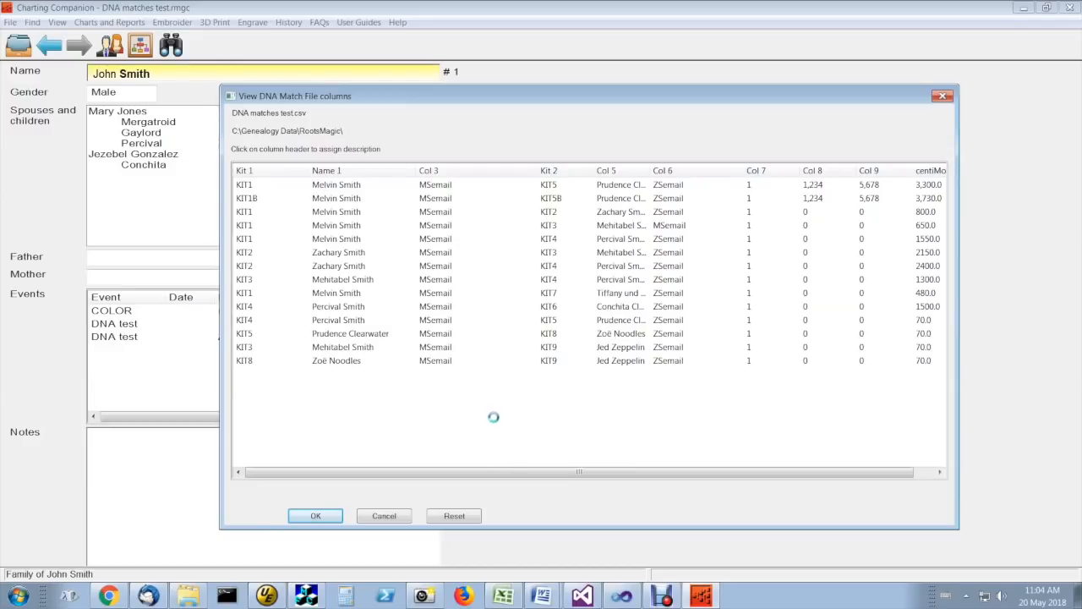
pyautogui.click(437, 169)
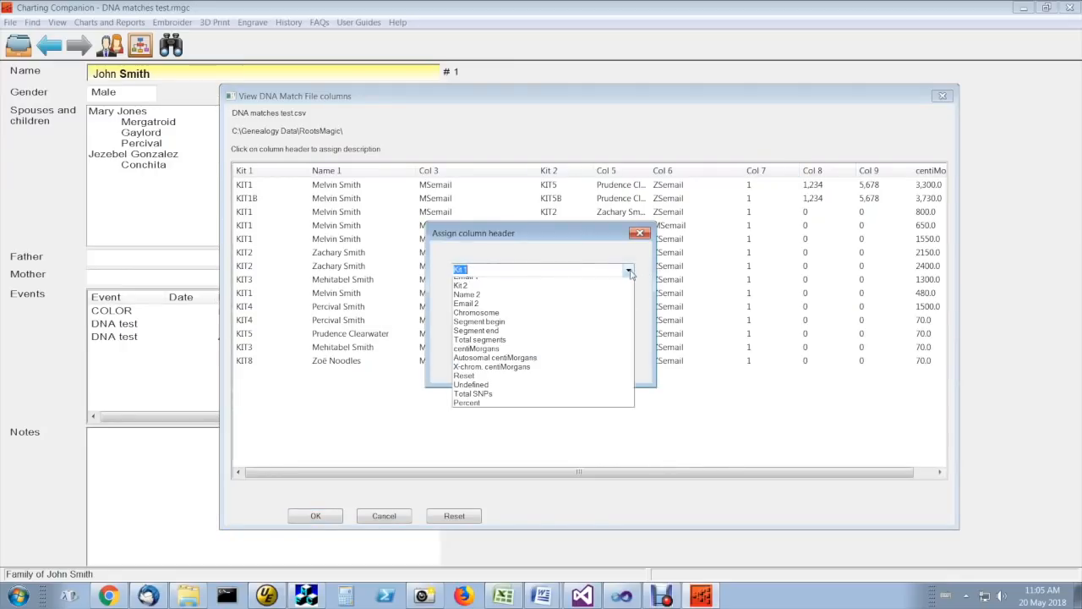
pyautogui.click(476, 312)
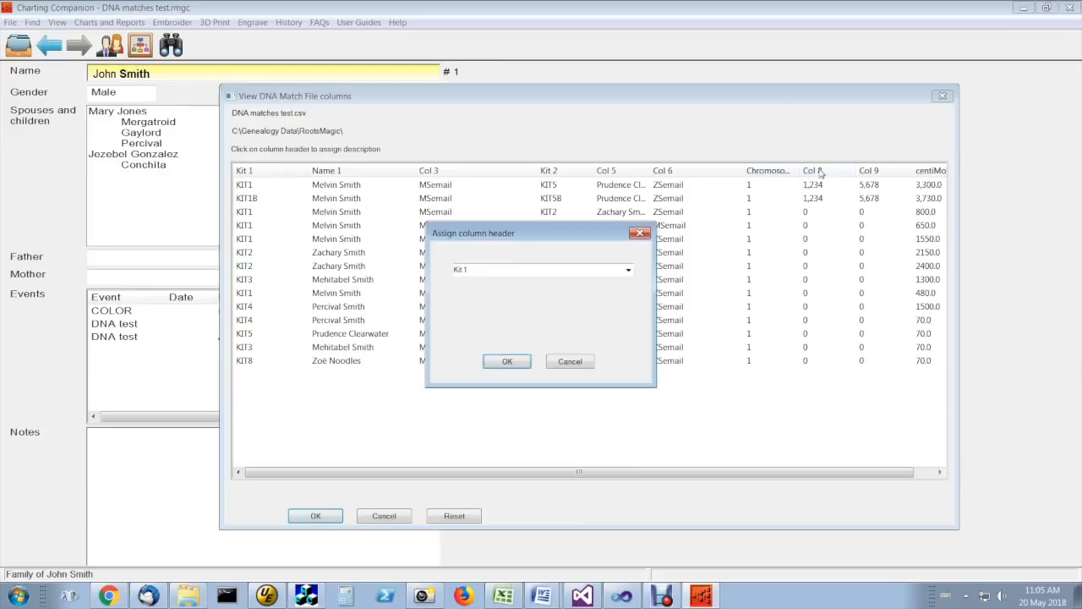
pyautogui.click(627, 269)
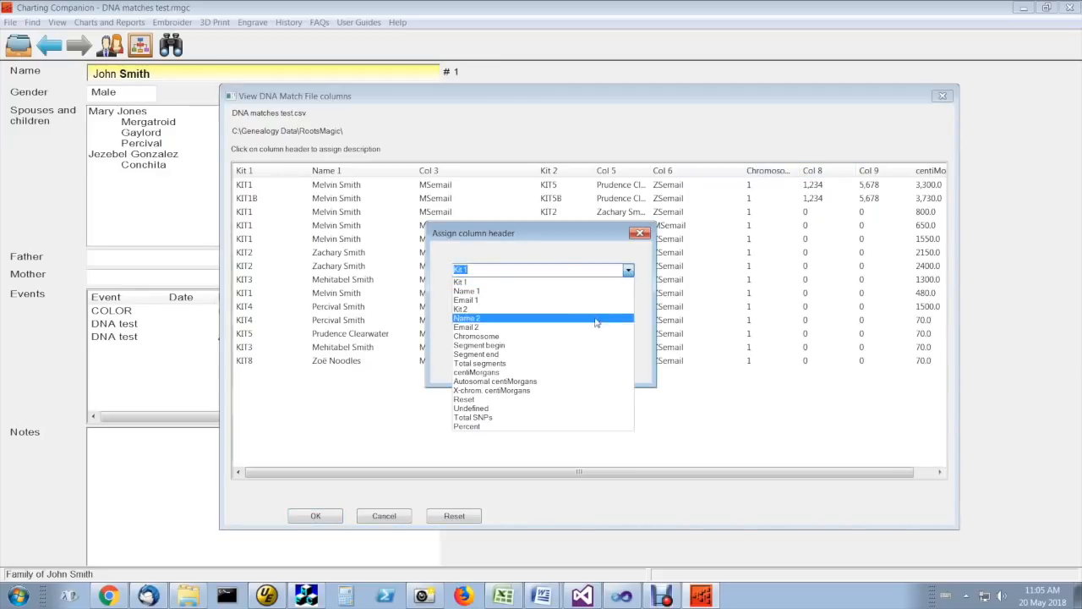
pyautogui.click(480, 345)
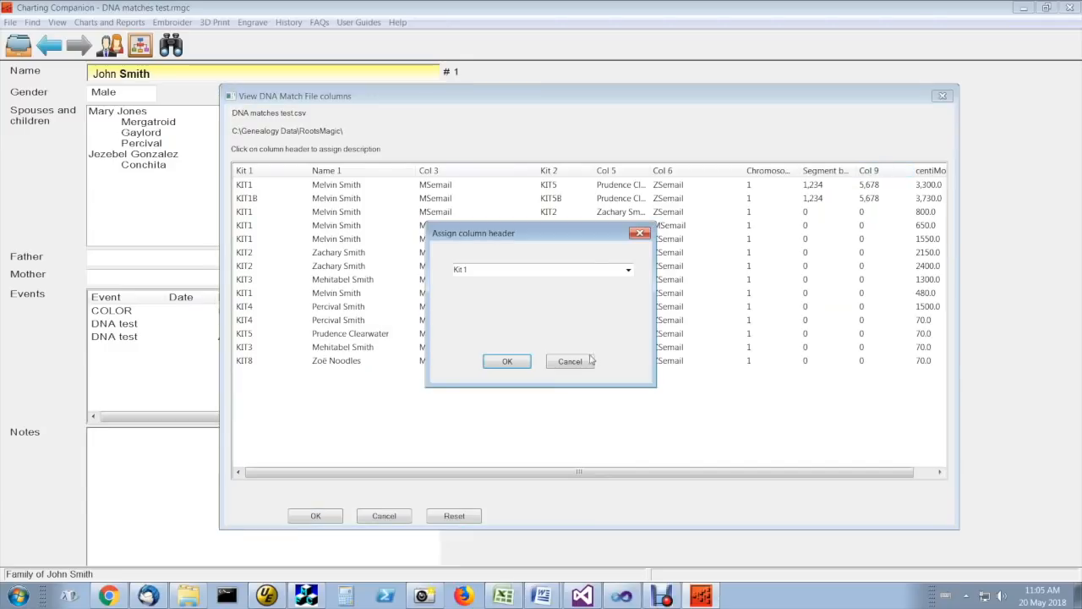
pyautogui.click(628, 269)
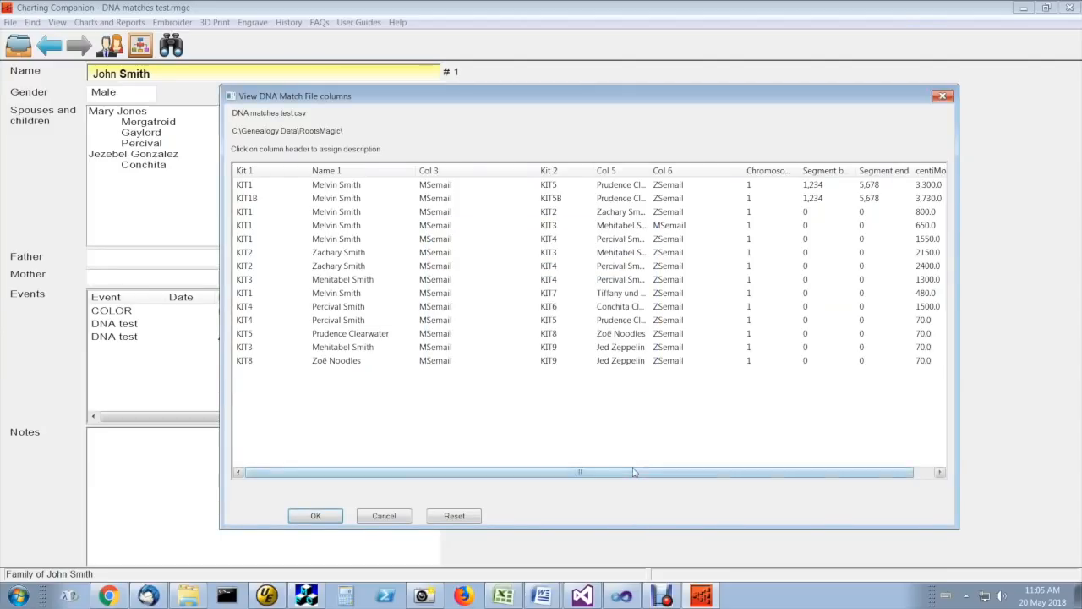
pyautogui.click(324, 169)
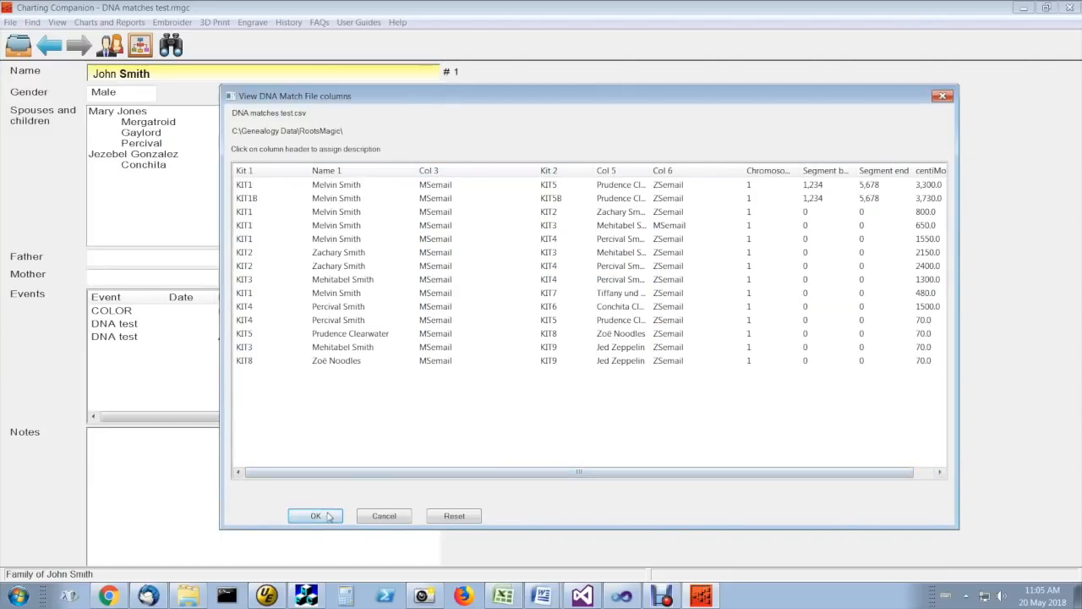
pyautogui.click(315, 516)
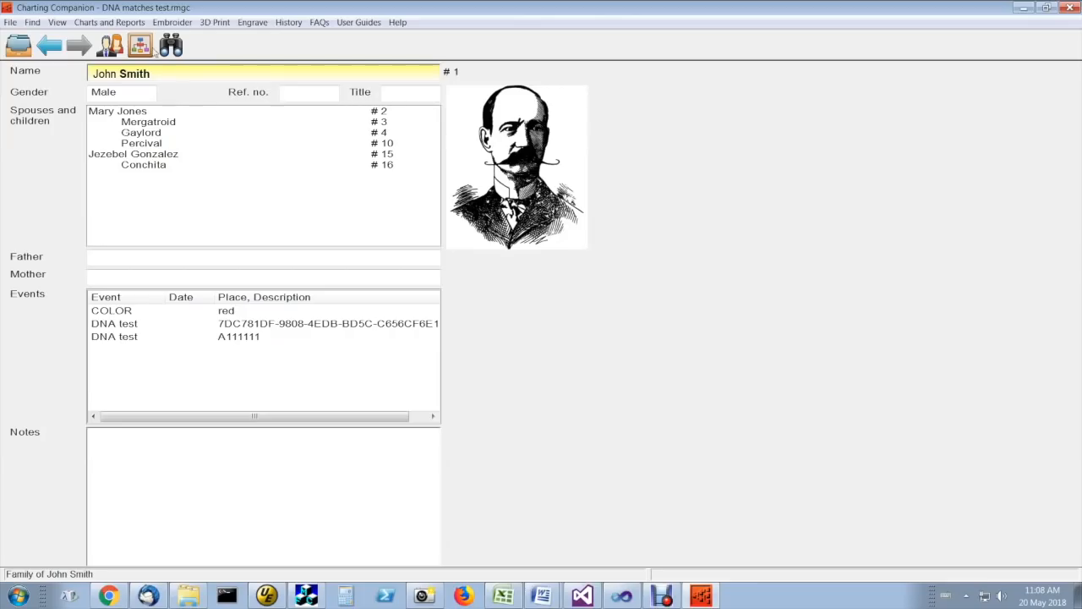
# Preview the Descendant Chart (with DNA Matrix) for John Smith's family
pyautogui.click(108, 22)
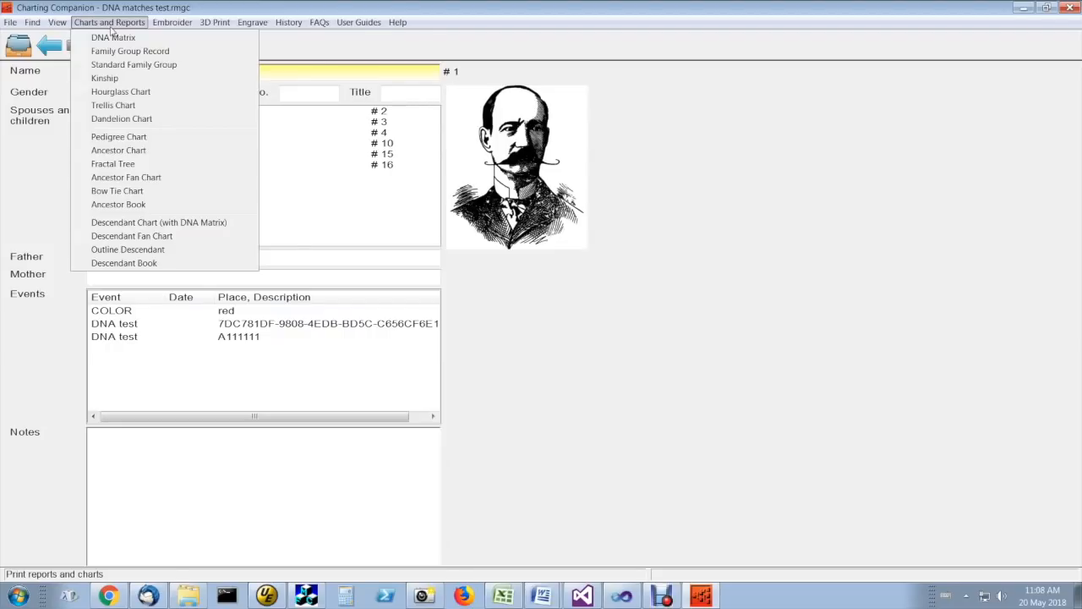
pyautogui.moveTo(159, 222)
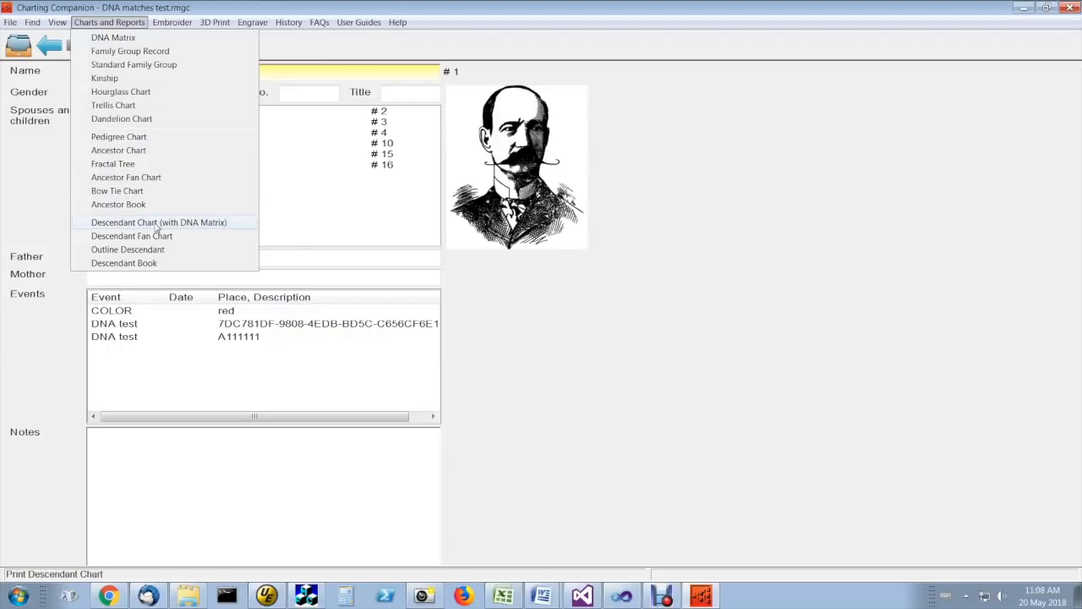
pyautogui.click(159, 221)
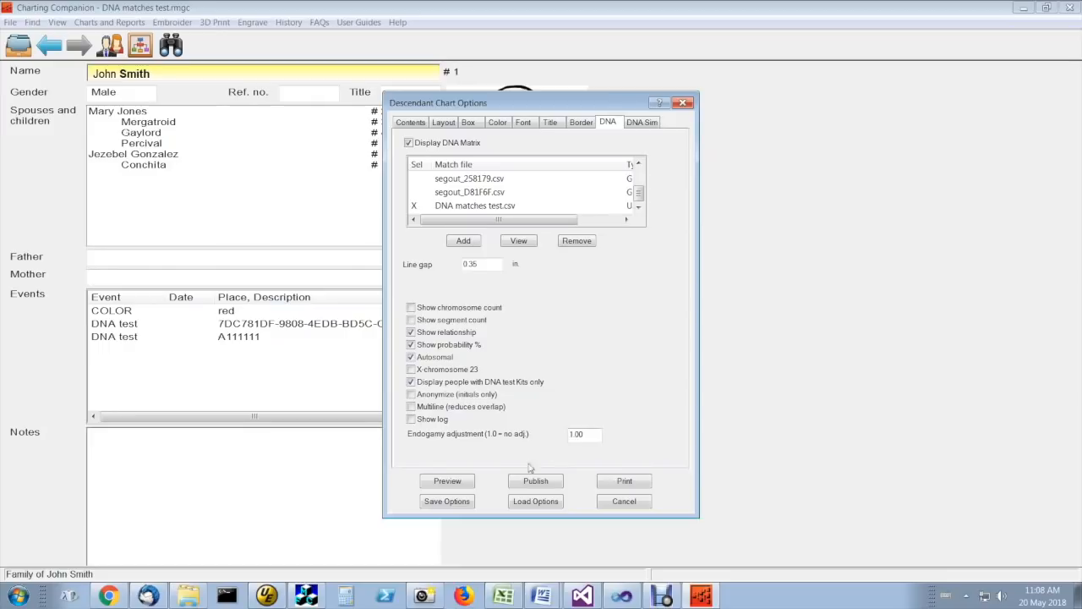
pyautogui.click(446, 480)
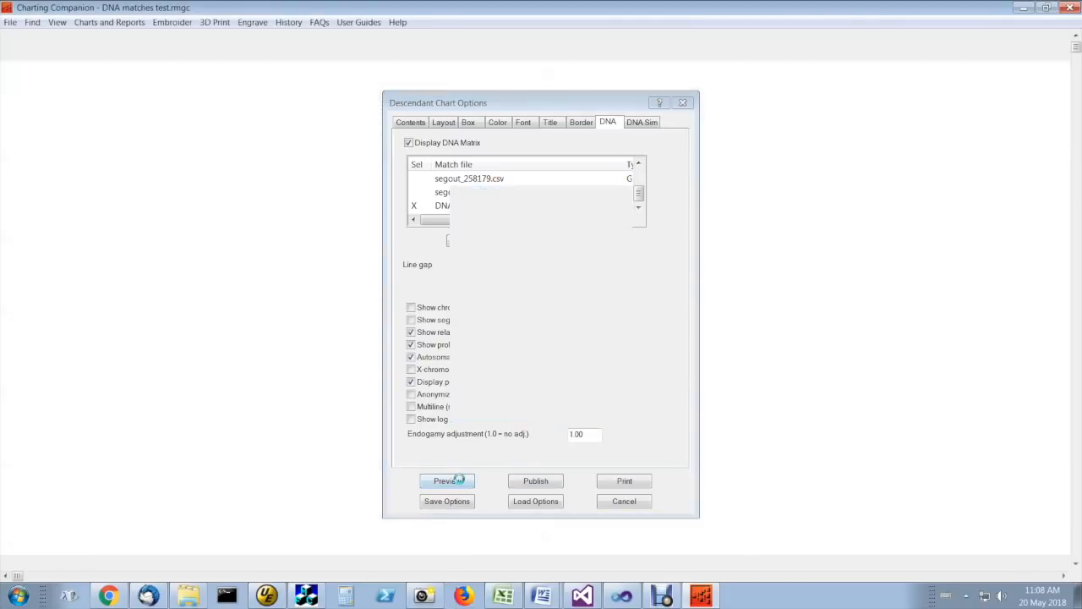
pyautogui.click(446, 481)
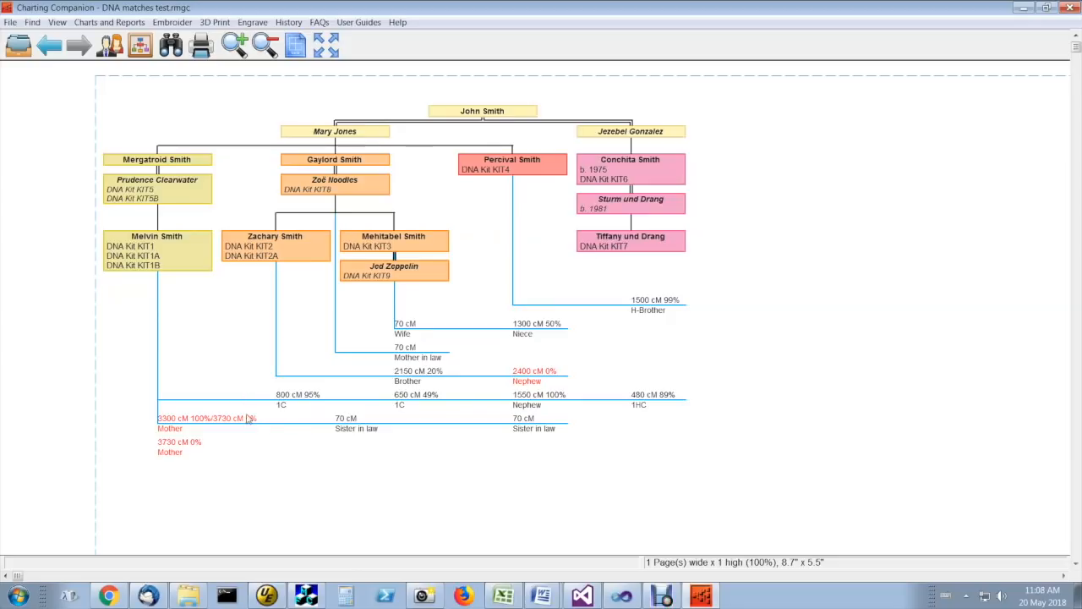
pyautogui.moveTo(257, 460)
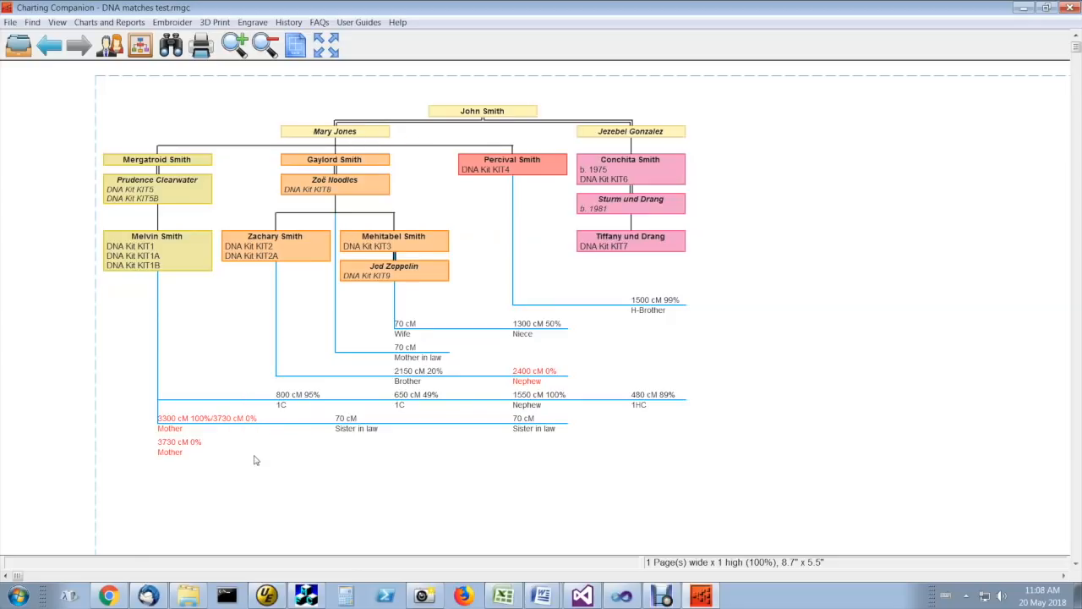
pyautogui.moveTo(286, 399)
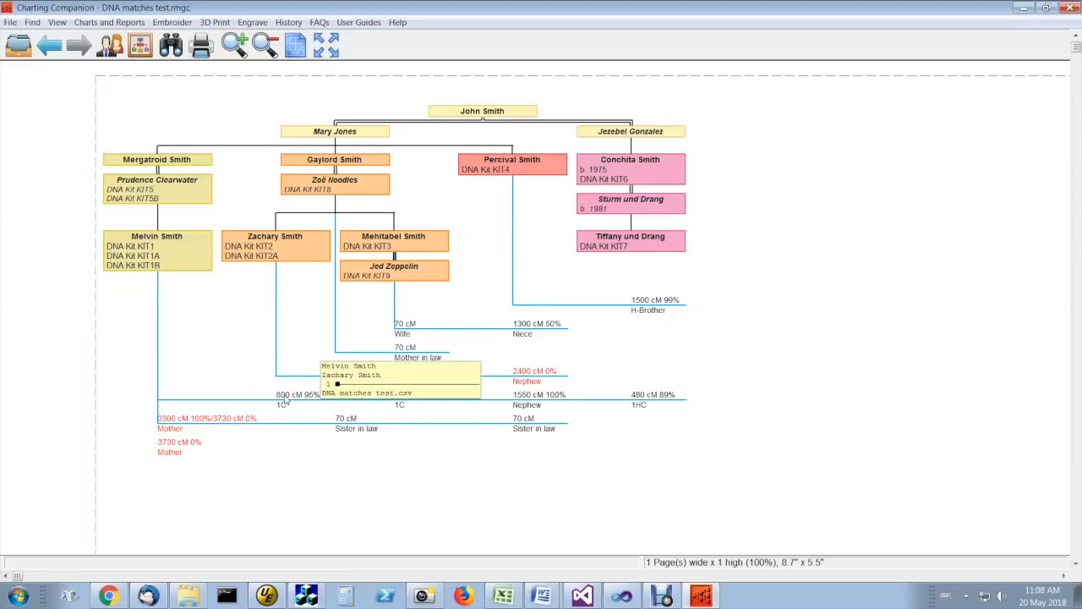
pyautogui.moveTo(290, 416)
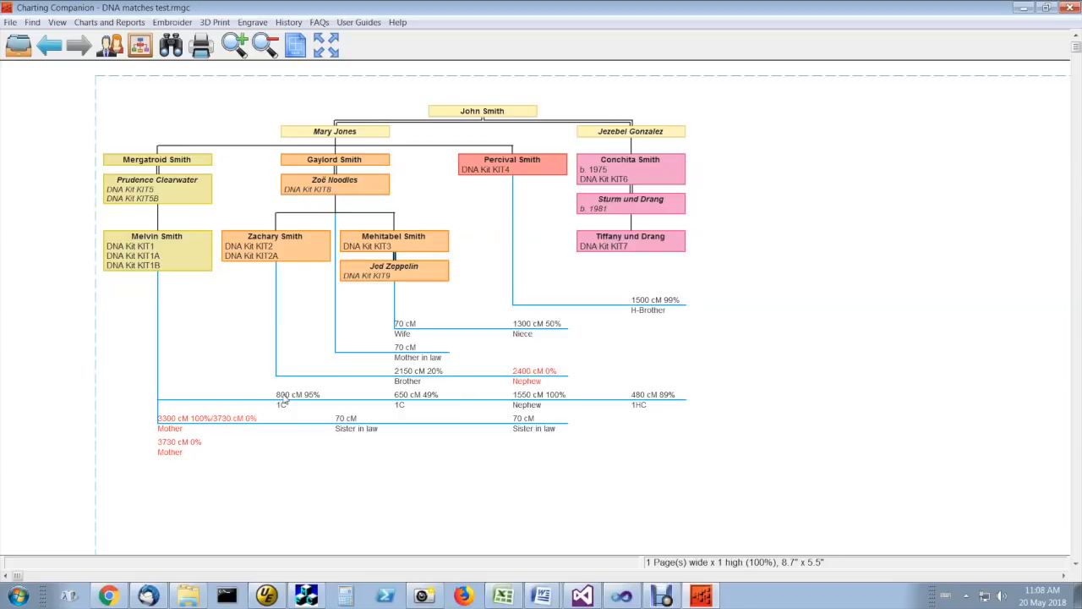
pyautogui.moveTo(287, 399)
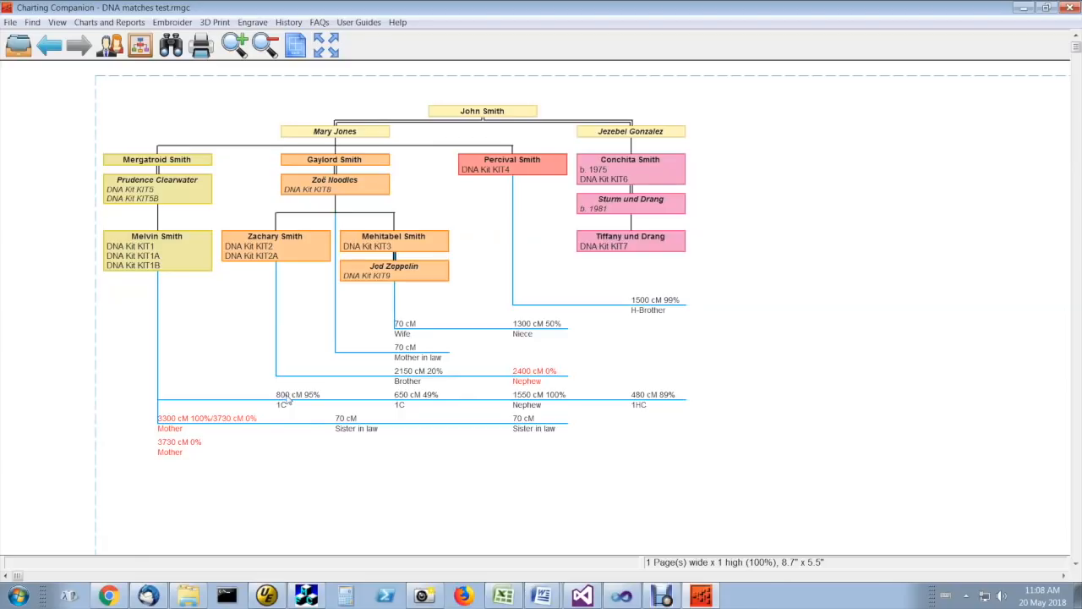
pyautogui.moveTo(305, 402)
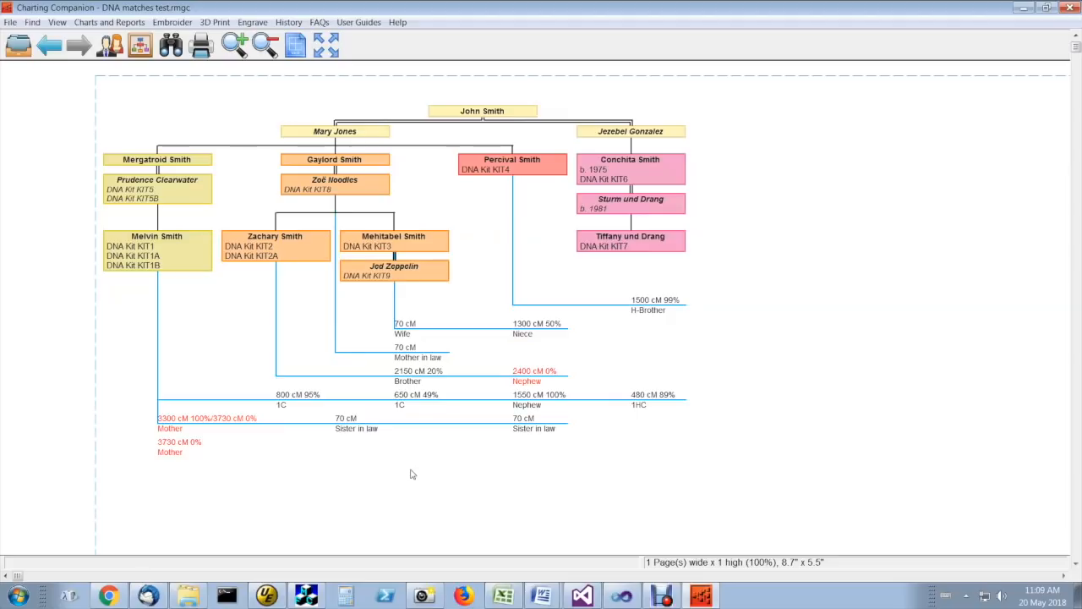
pyautogui.moveTo(376, 510)
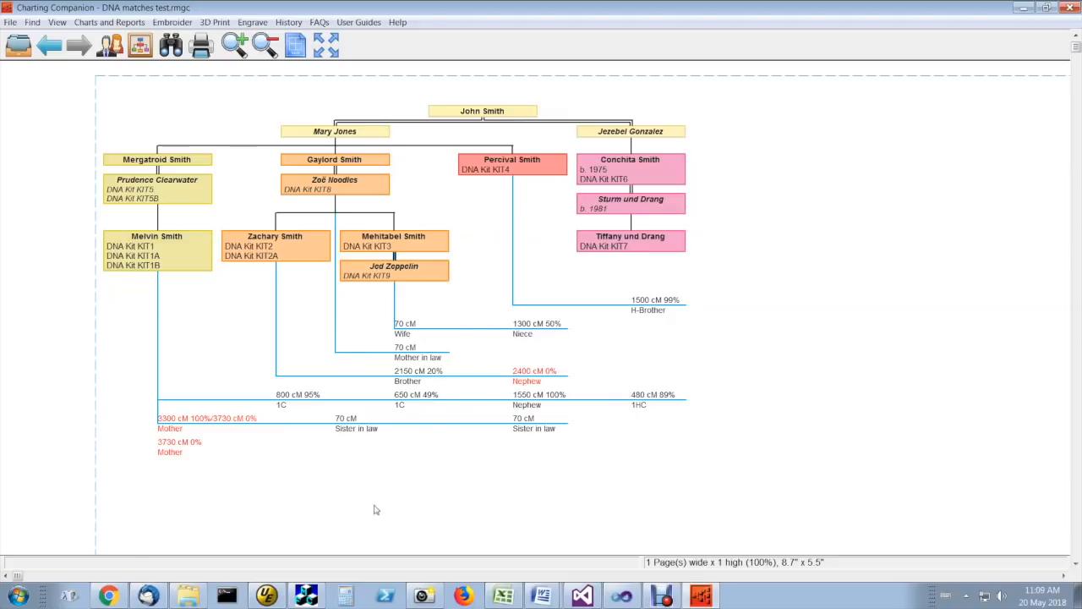
pyautogui.moveTo(420, 497)
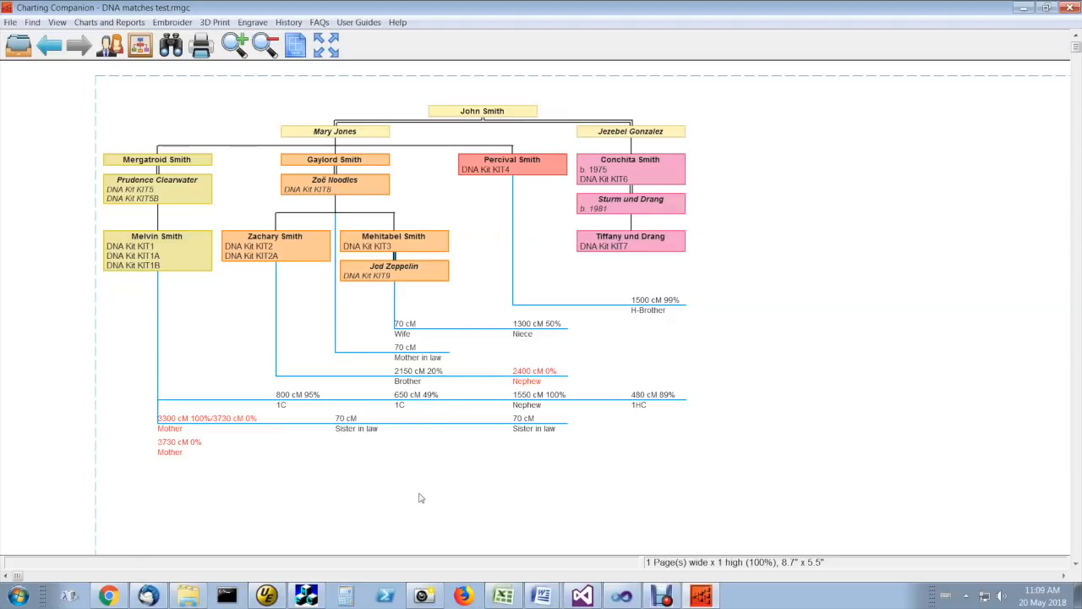
pyautogui.moveTo(399, 493)
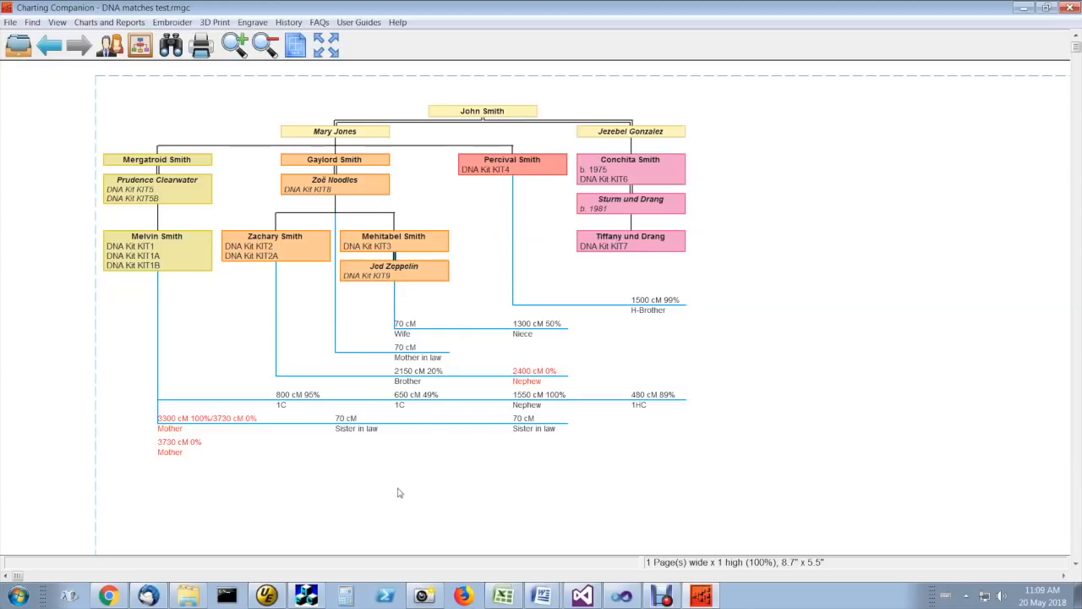
pyautogui.moveTo(395, 449)
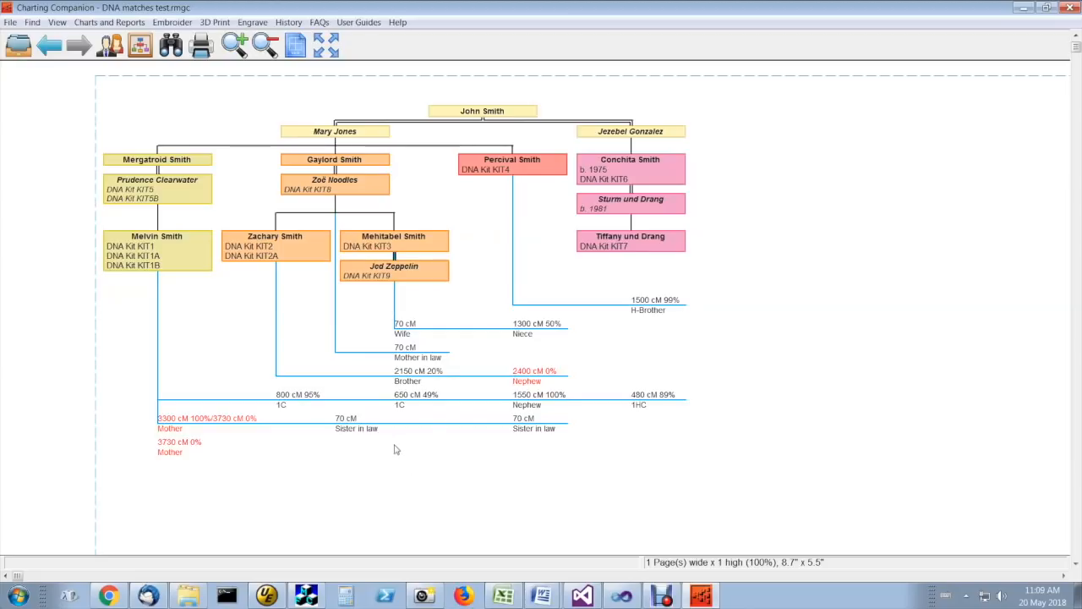
pyautogui.moveTo(404, 460)
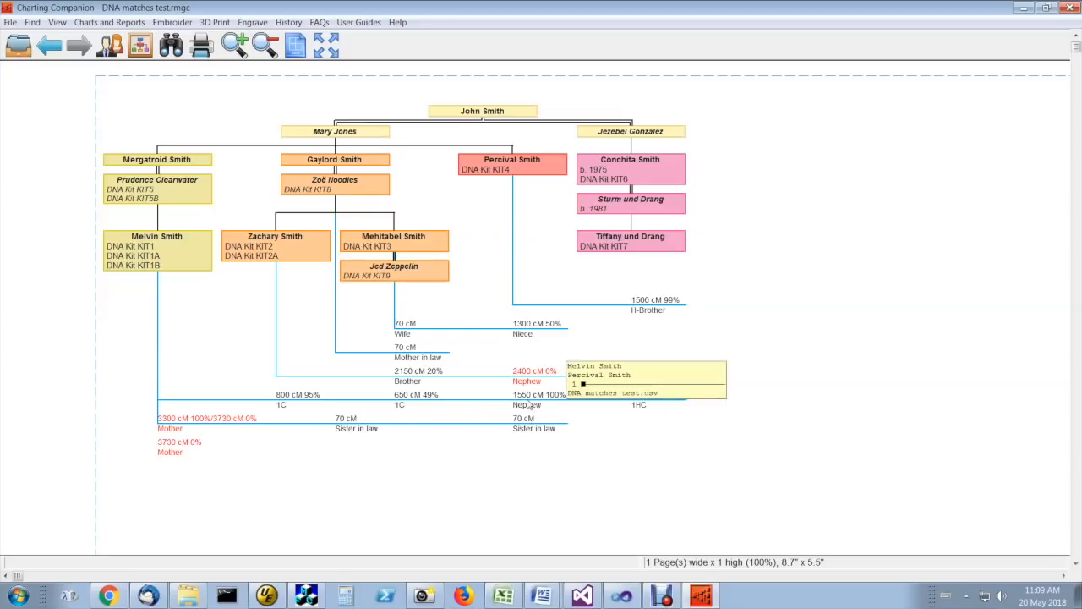
pyautogui.moveTo(531, 404)
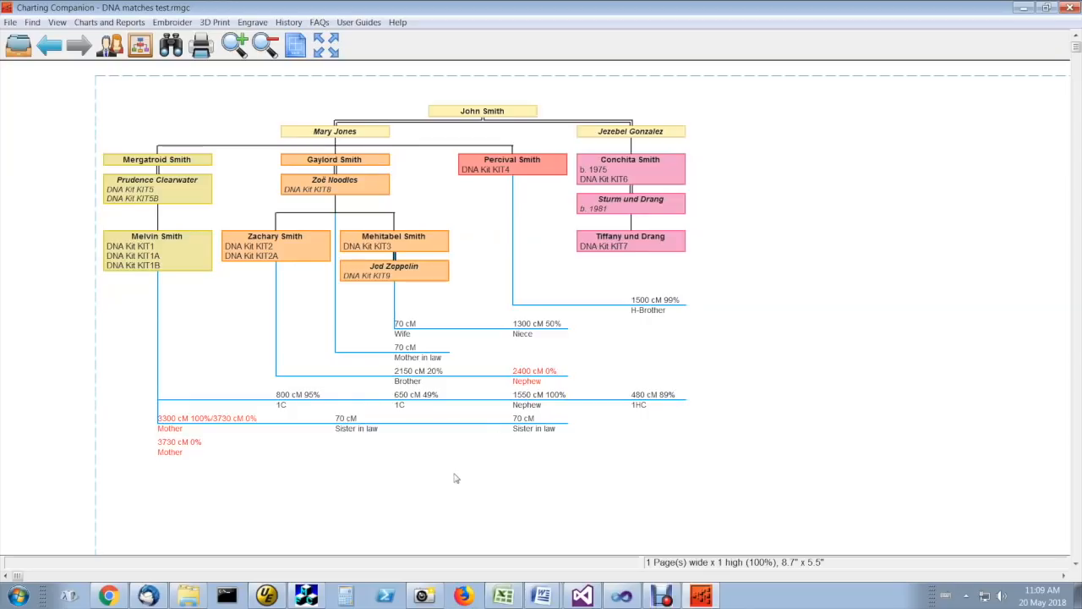
pyautogui.moveTo(659, 314)
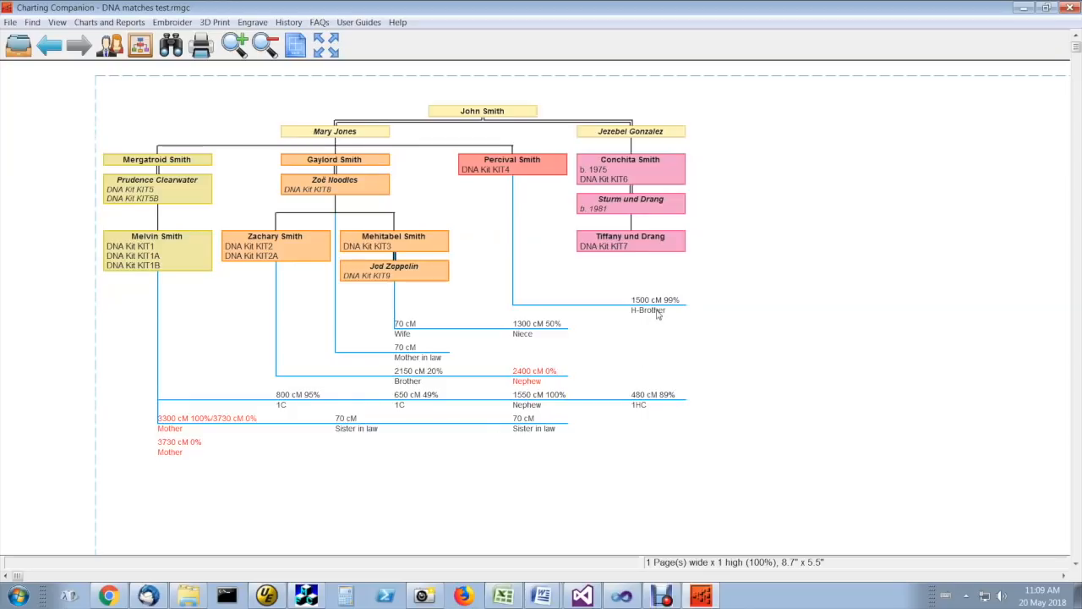
pyautogui.moveTo(656, 306)
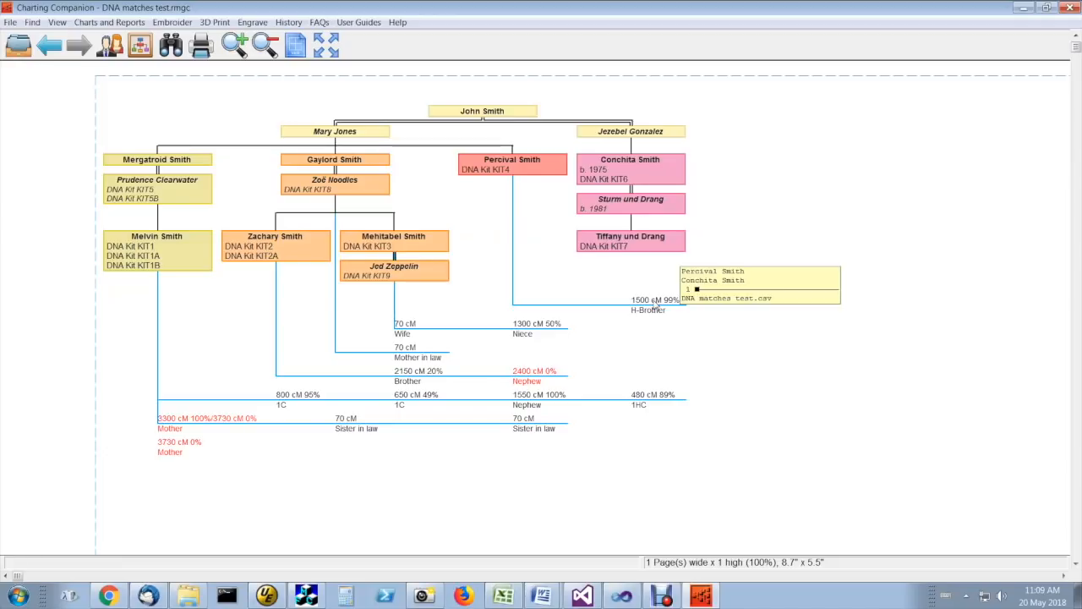
pyautogui.moveTo(673, 306)
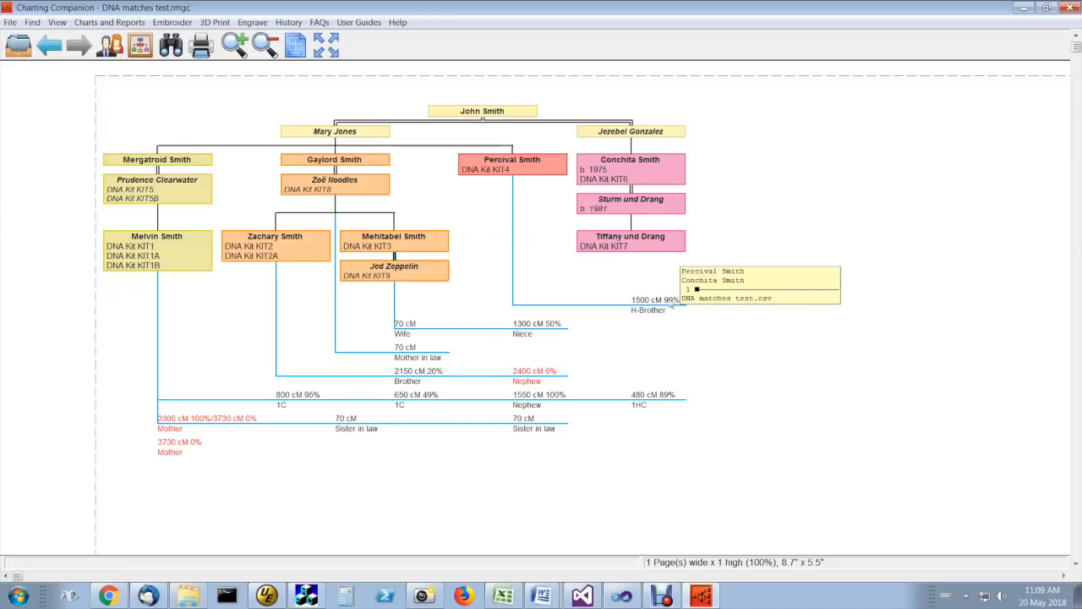
pyautogui.moveTo(697, 304)
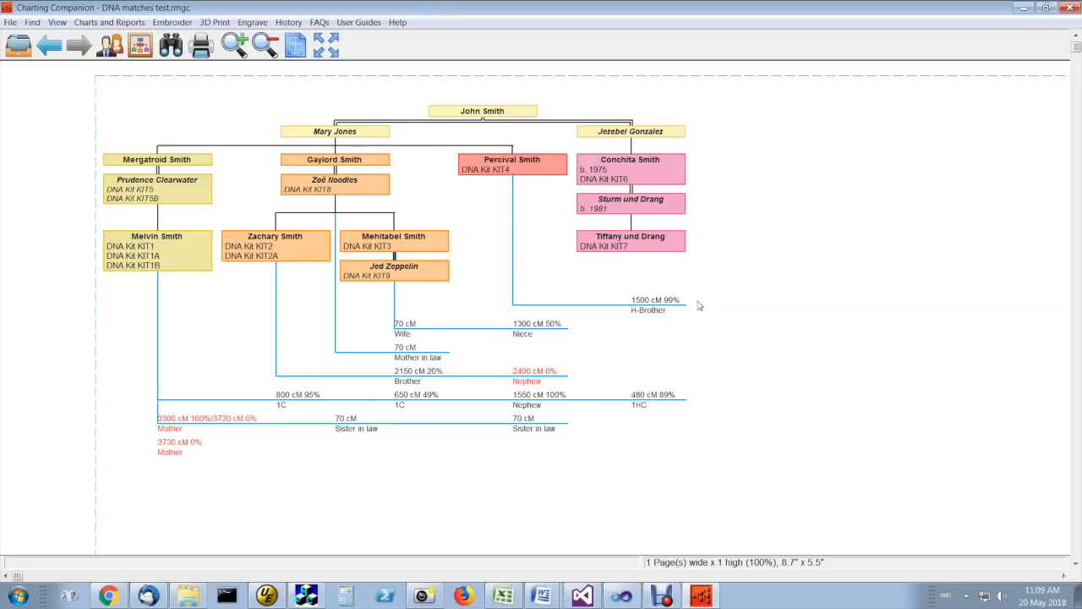
pyautogui.moveTo(703, 304)
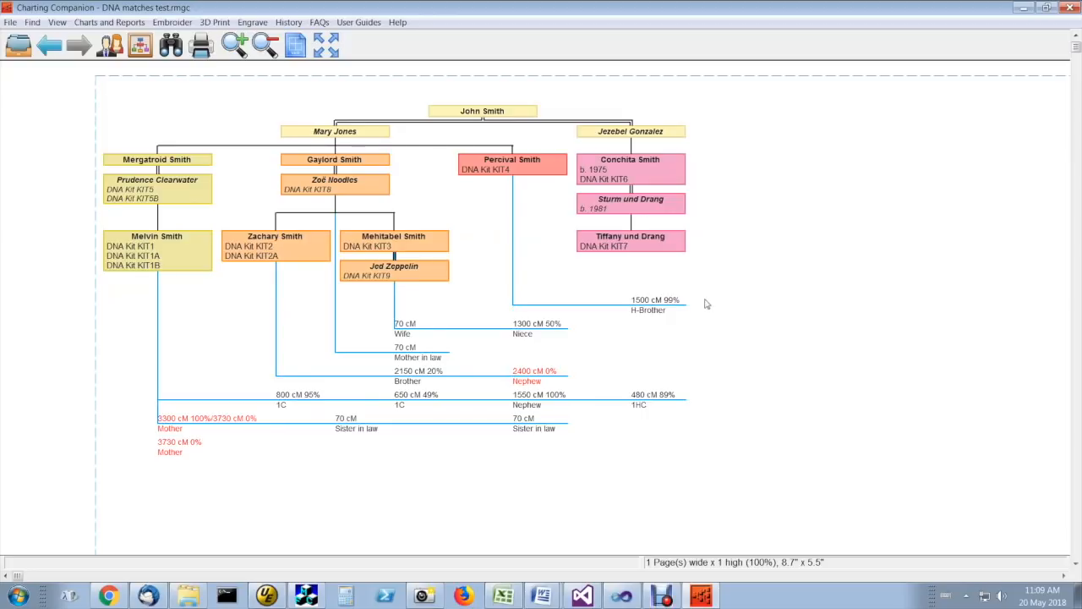
pyautogui.moveTo(656, 301)
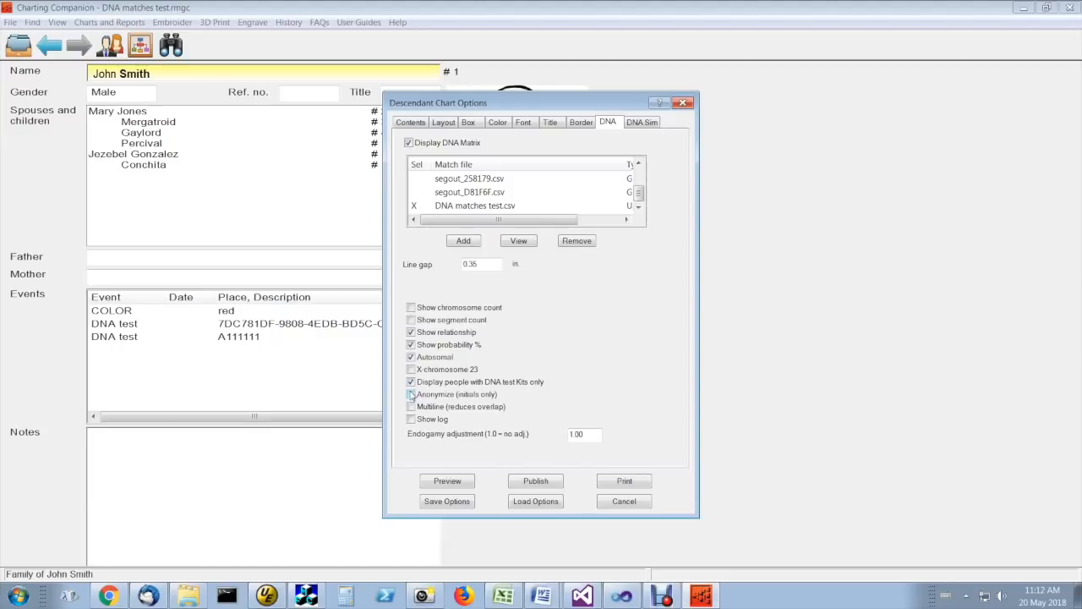
# Enable Anonymous (colours only) on the DNA tab and preview the chart with initials
pyautogui.click(411, 394)
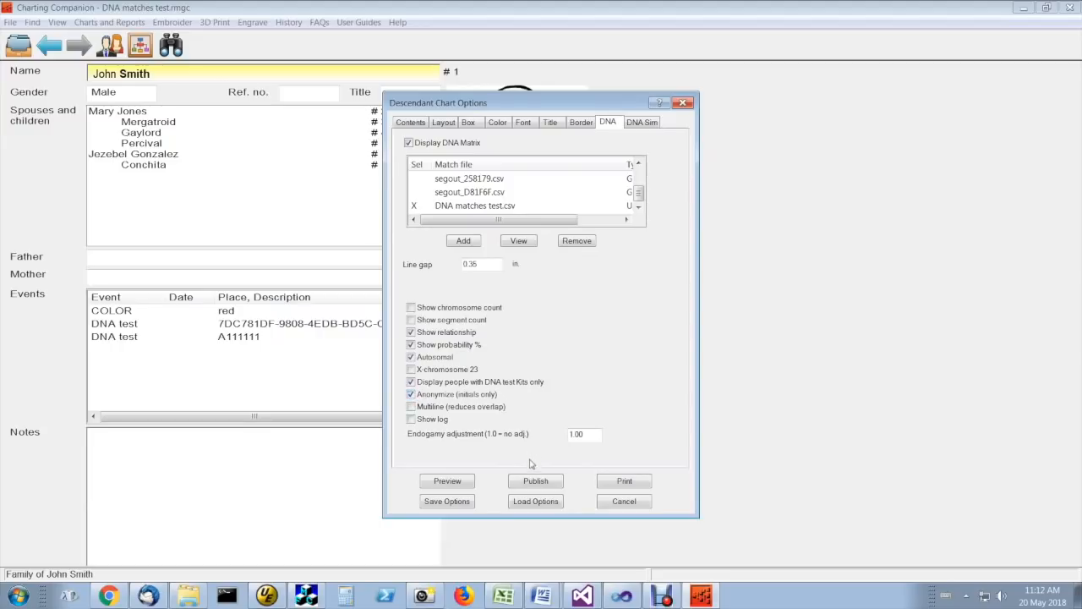
pyautogui.click(447, 480)
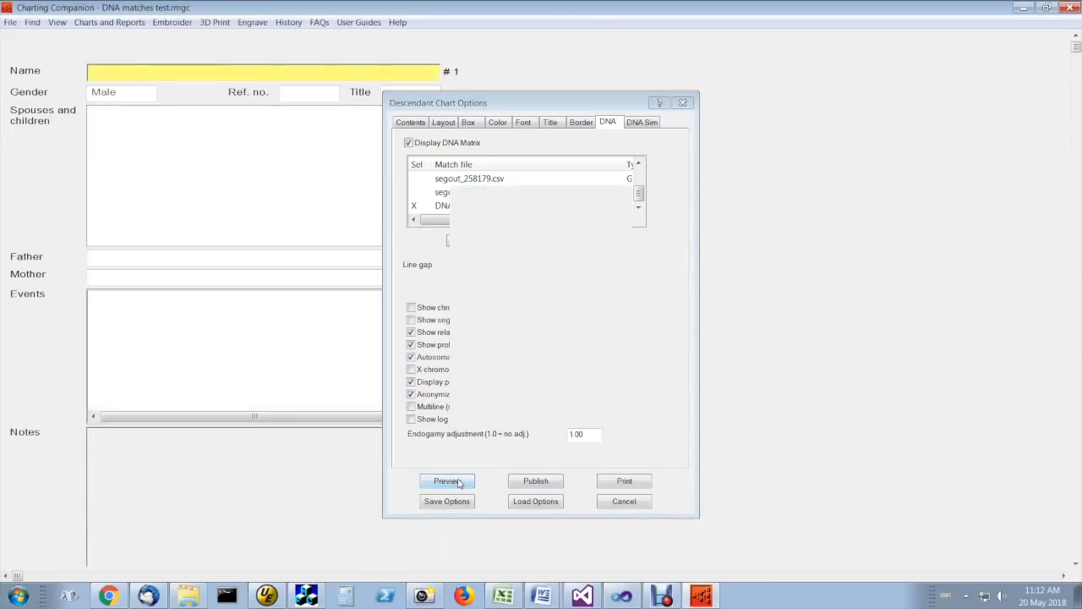
pyautogui.click(446, 480)
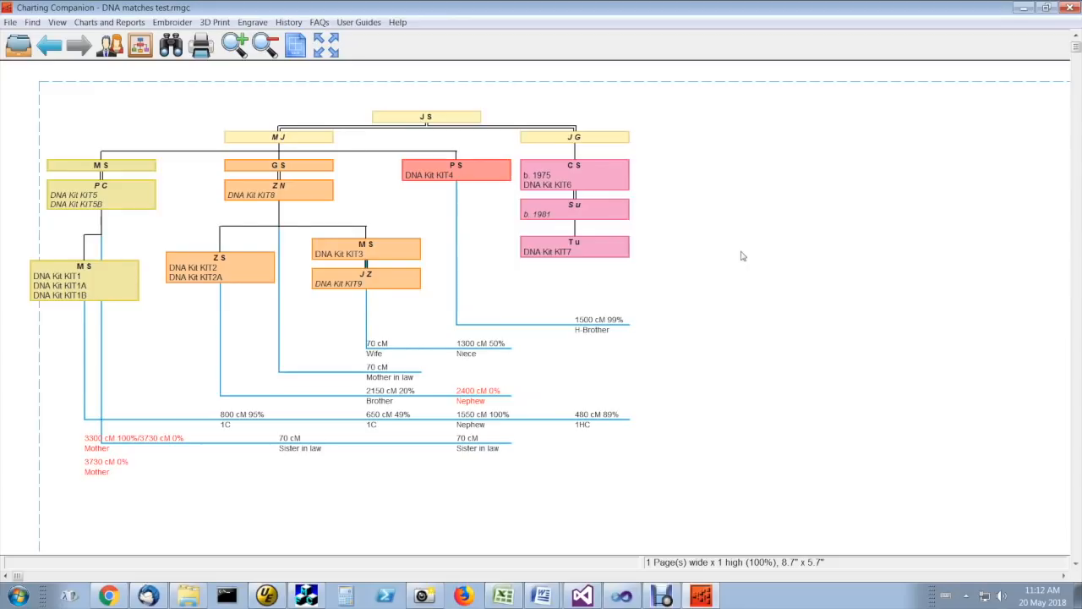
pyautogui.moveTo(781, 259)
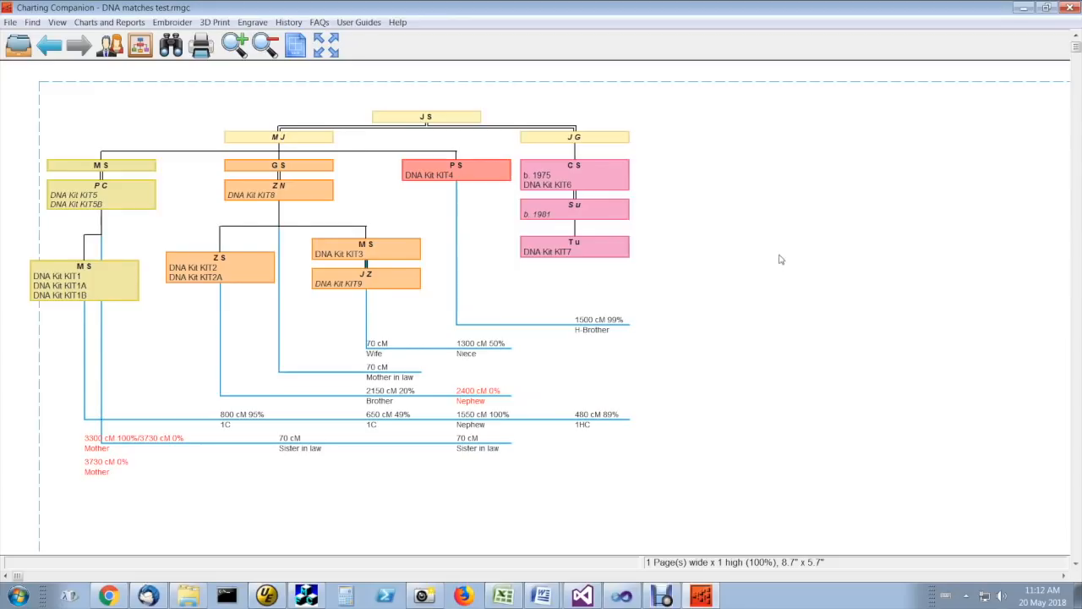
pyautogui.moveTo(808, 268)
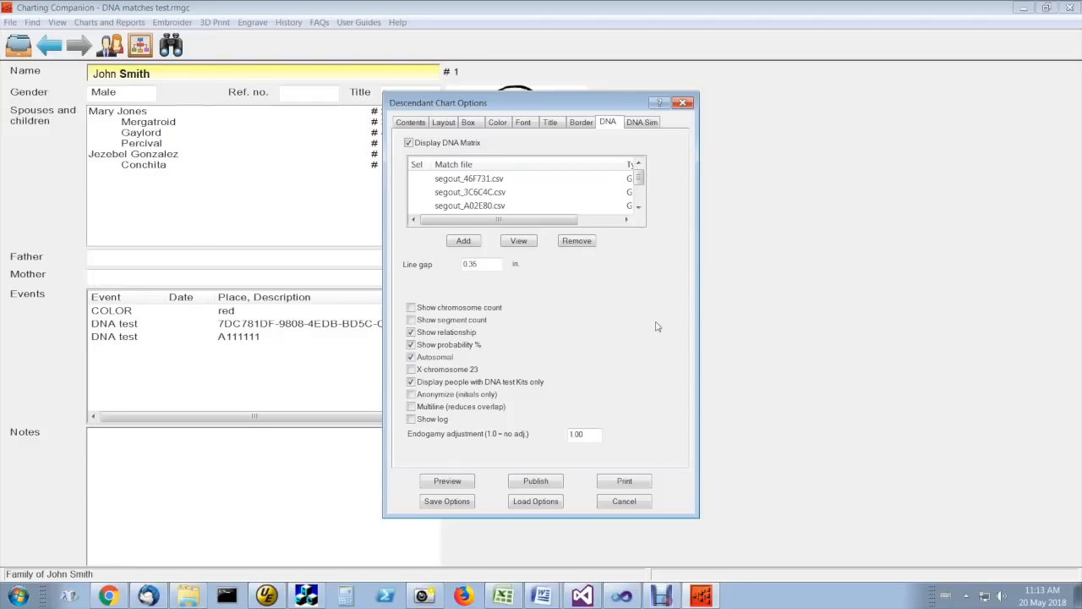
pyautogui.moveTo(639, 343)
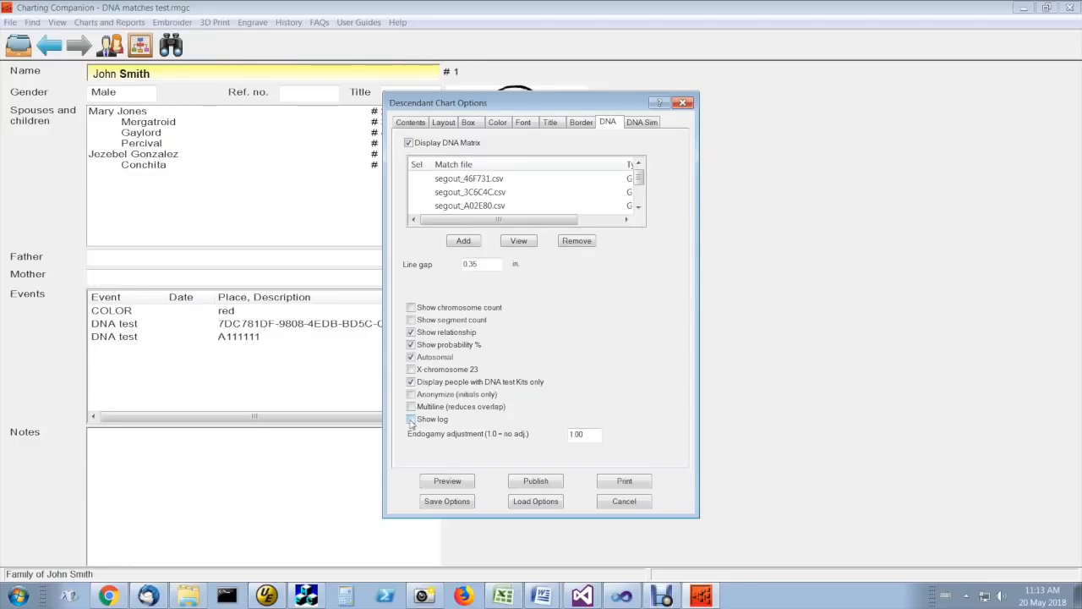
# Turn on Show log so the DNA matches are written to a log file
pyautogui.click(411, 419)
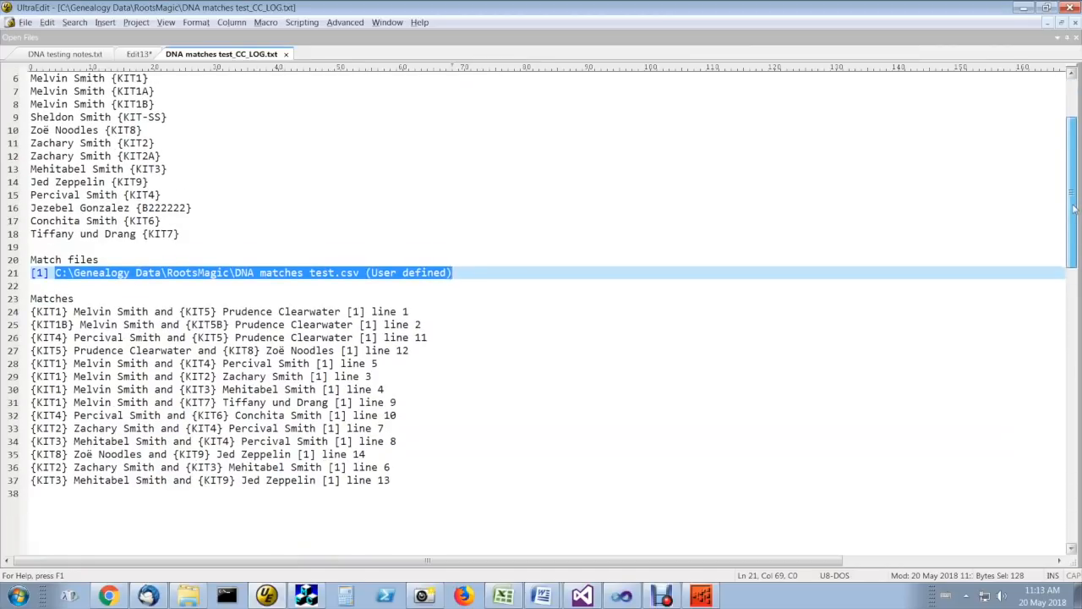
# Scroll through CC_LOG.txt past the Persons and Match files sections to the Matches list
pyautogui.scroll(-3)
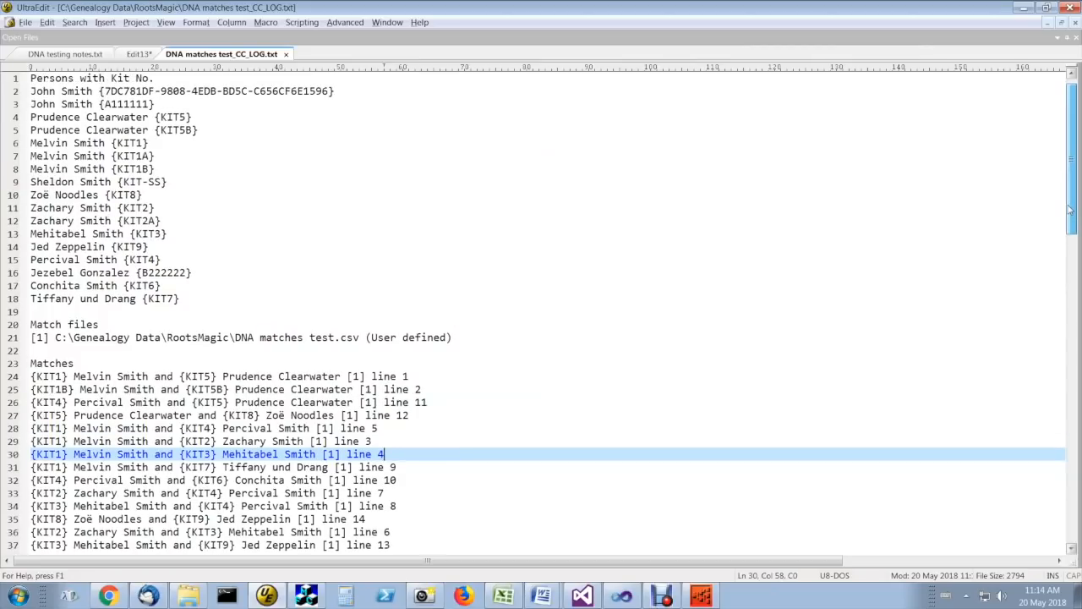
pyautogui.scroll(-3)
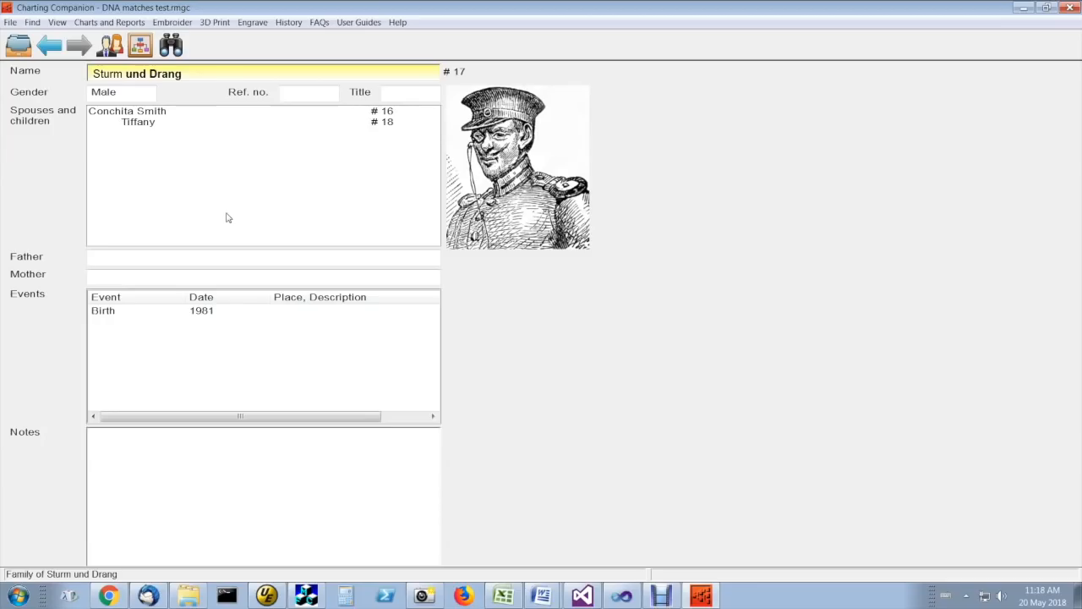
pyautogui.moveTo(253, 215)
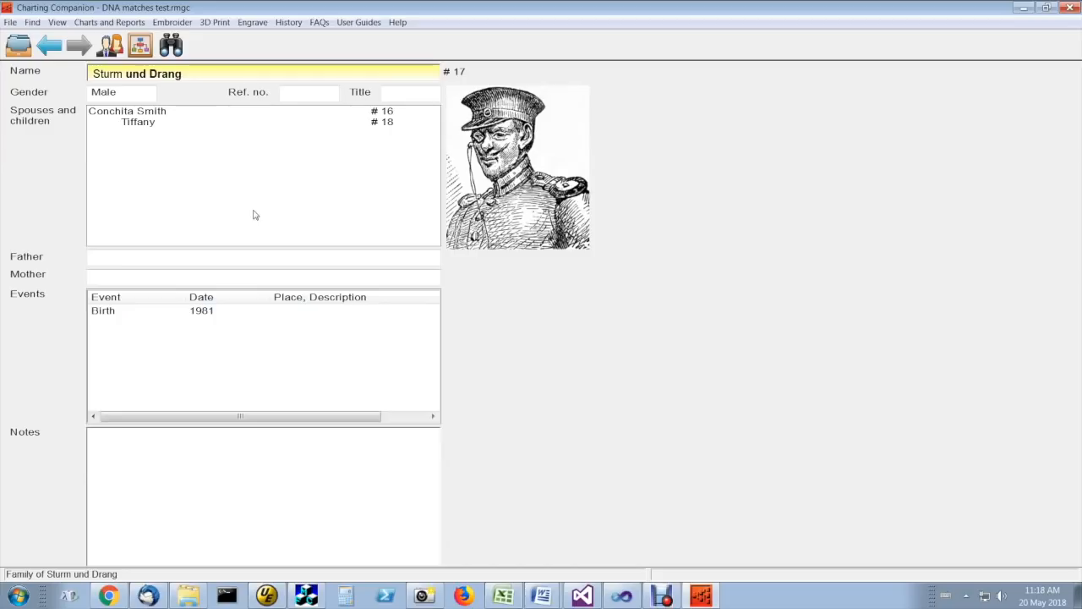
pyautogui.moveTo(236, 166)
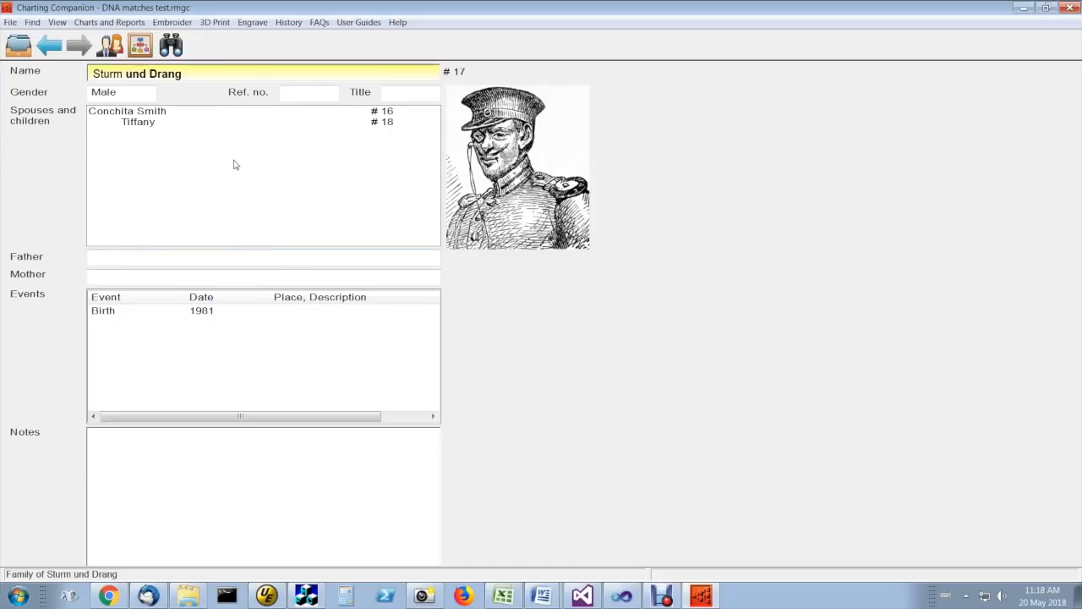
pyautogui.moveTo(217, 225)
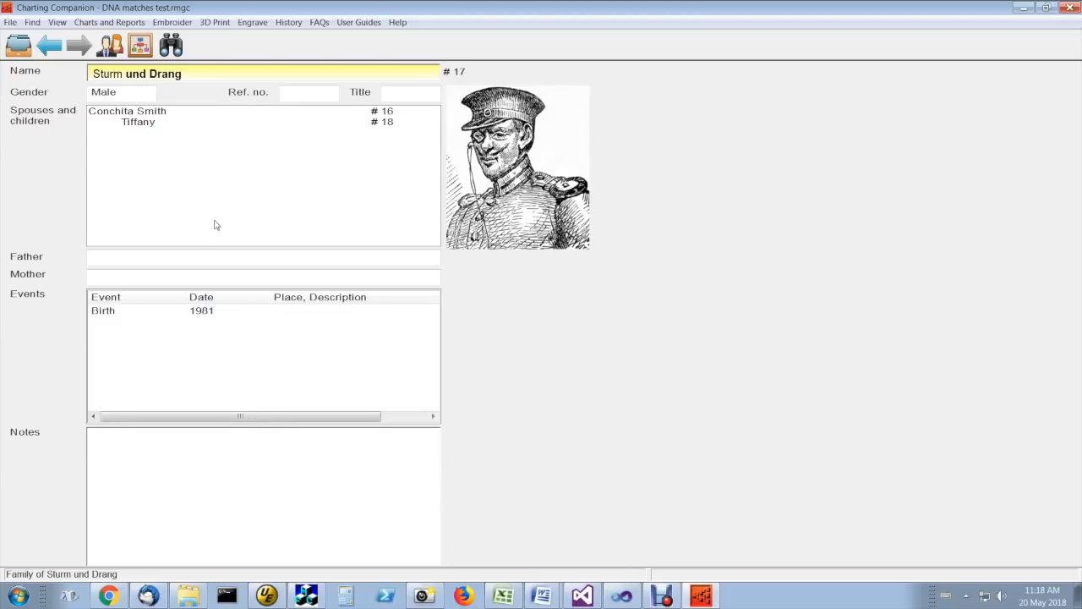
pyautogui.moveTo(211, 227)
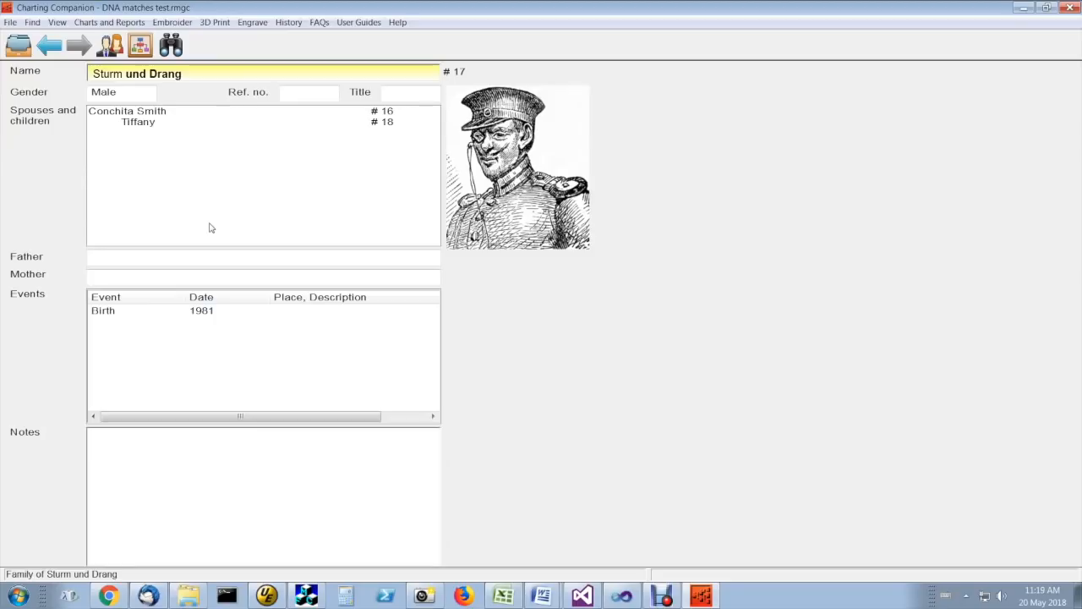
pyautogui.moveTo(199, 232)
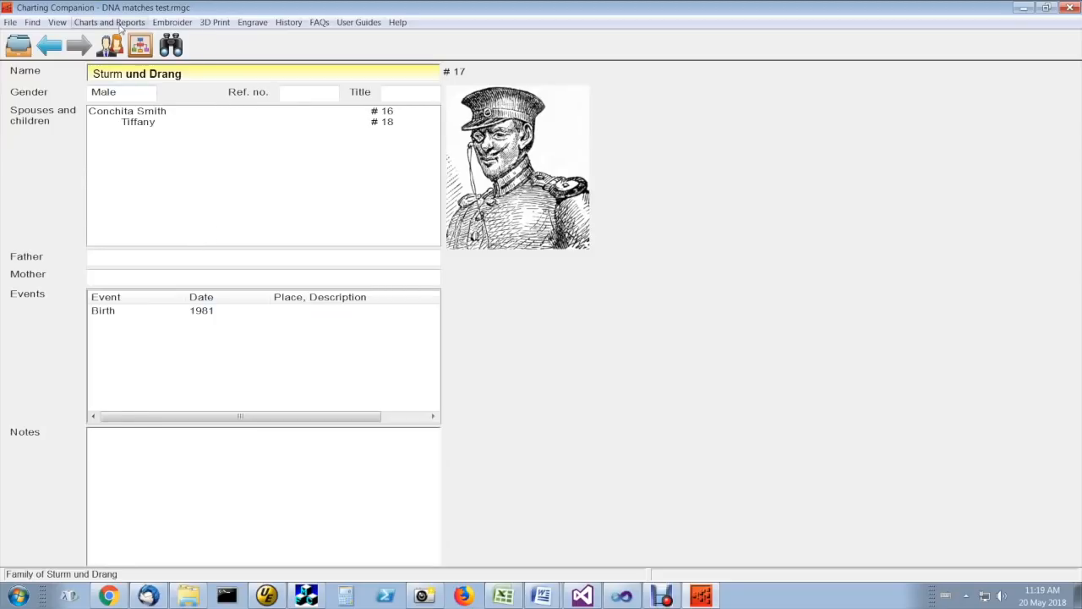
# Preview Sturm und Drang's descendant chart with the DNA matrix and view the no-kits-matched log
pyautogui.click(108, 22)
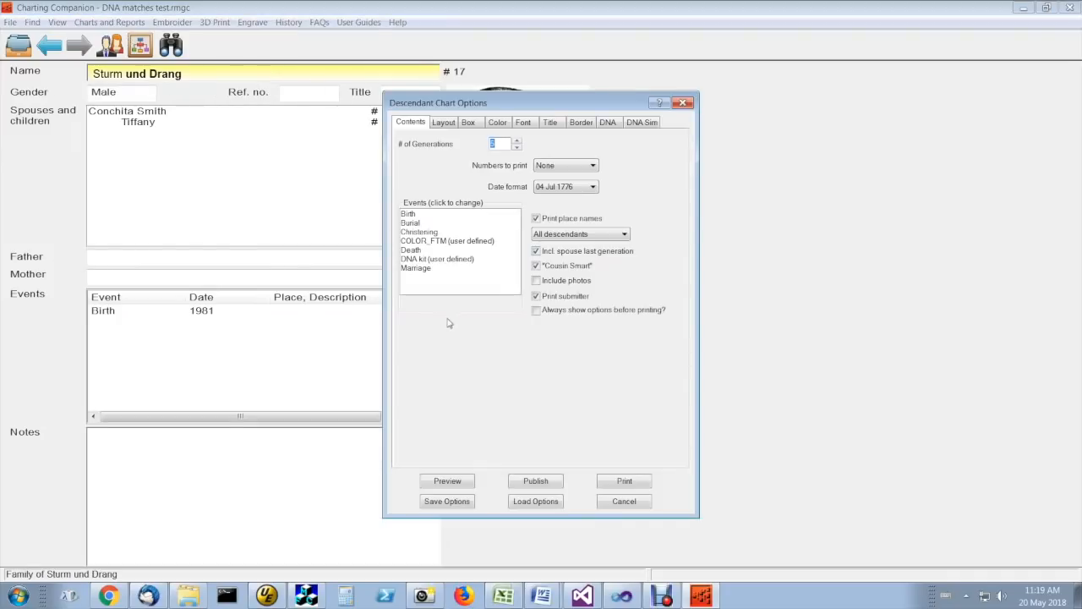
pyautogui.click(609, 122)
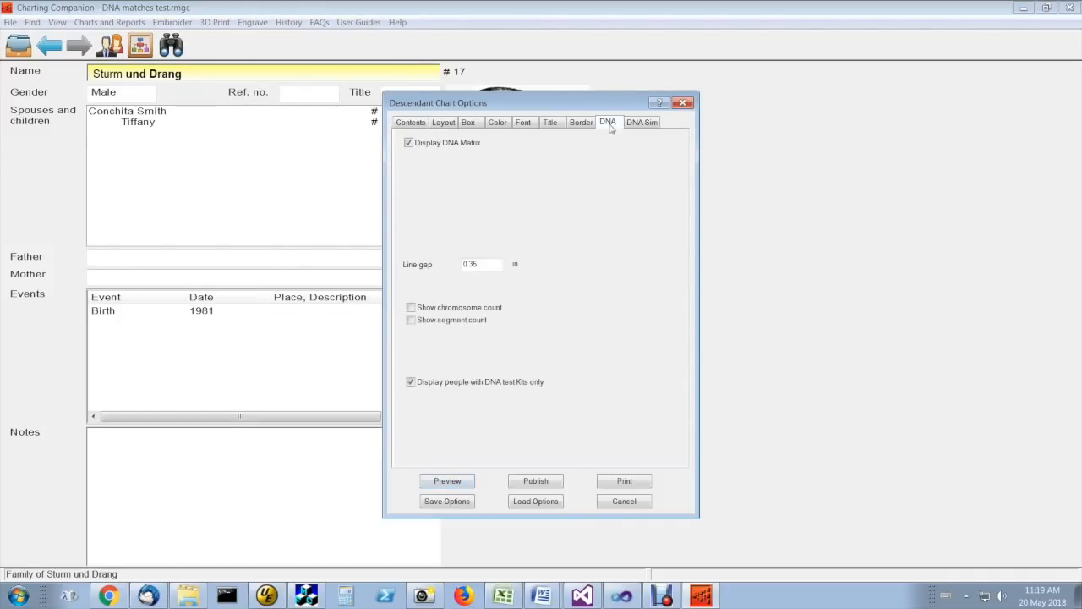
pyautogui.click(447, 480)
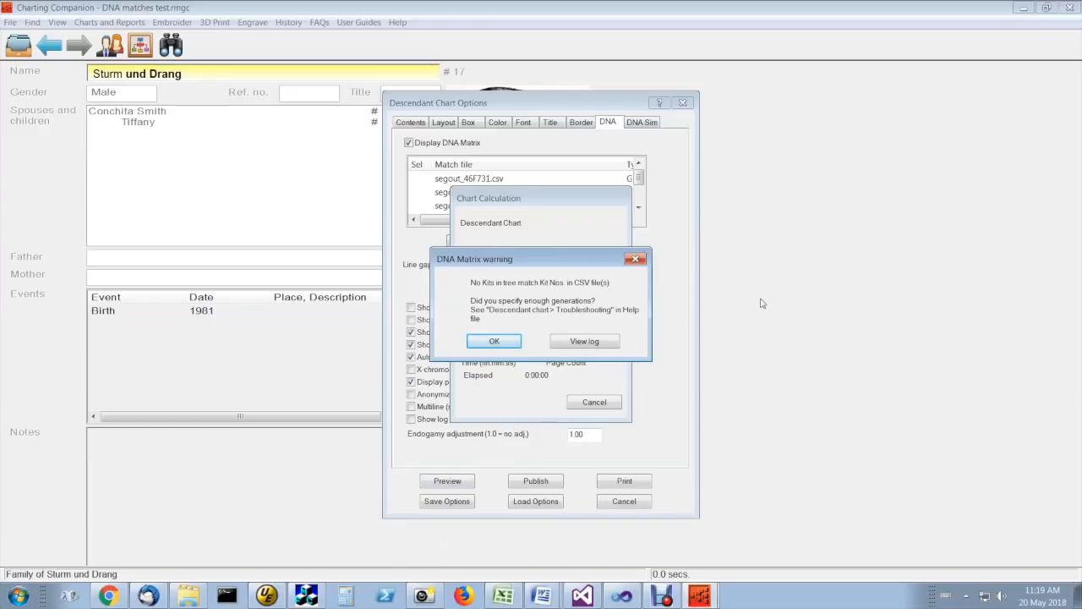
pyautogui.moveTo(771, 308)
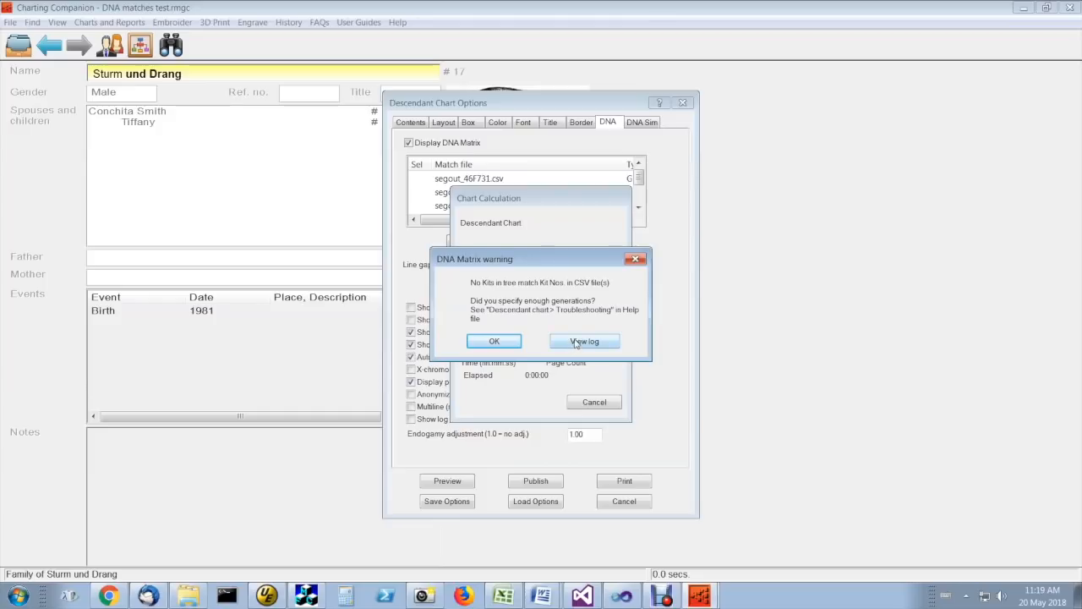
pyautogui.click(584, 342)
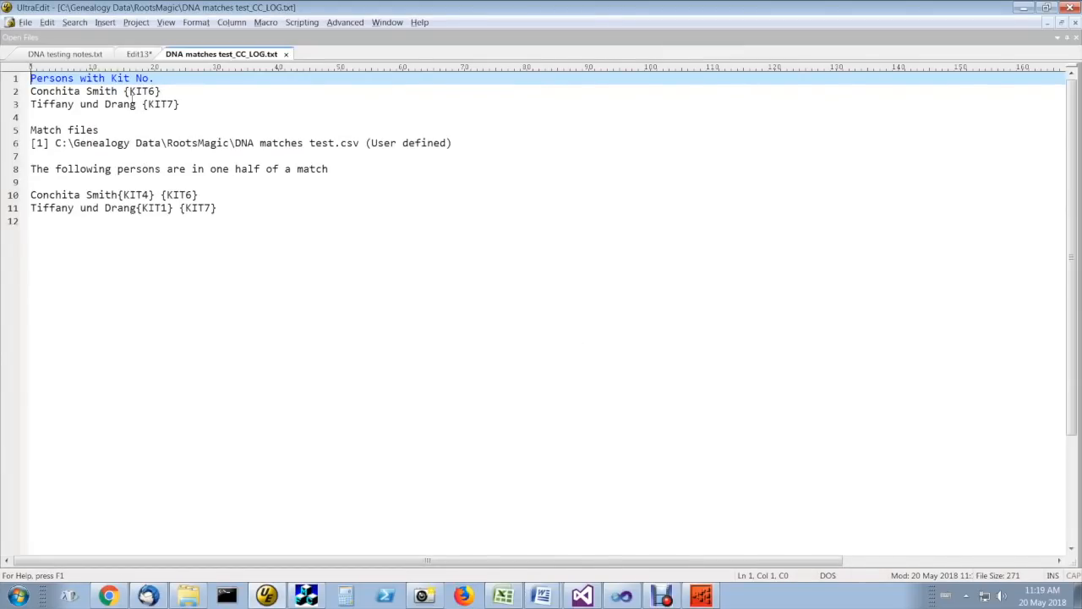
pyautogui.moveTo(132, 101)
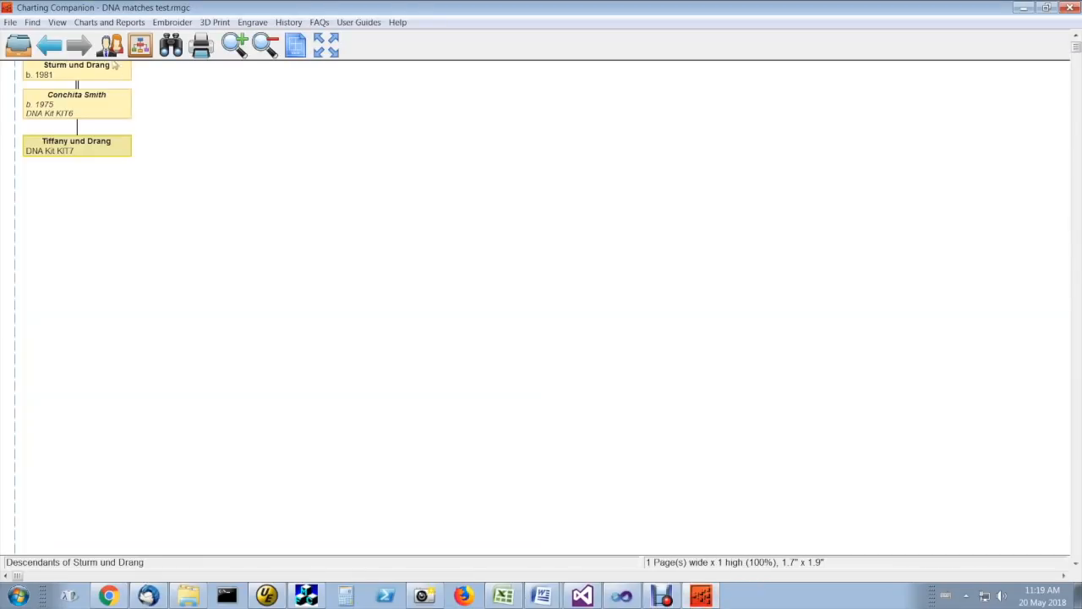
# Leave the Sturm und Drang chart and return to John Smith's record
pyautogui.doubleClick(76, 70)
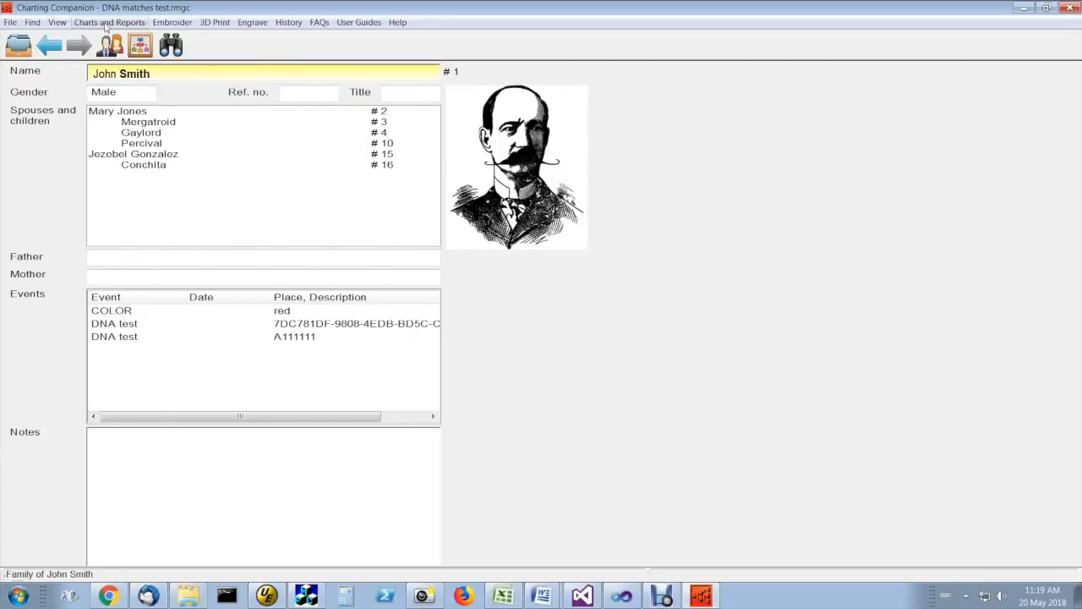
pyautogui.click(108, 22)
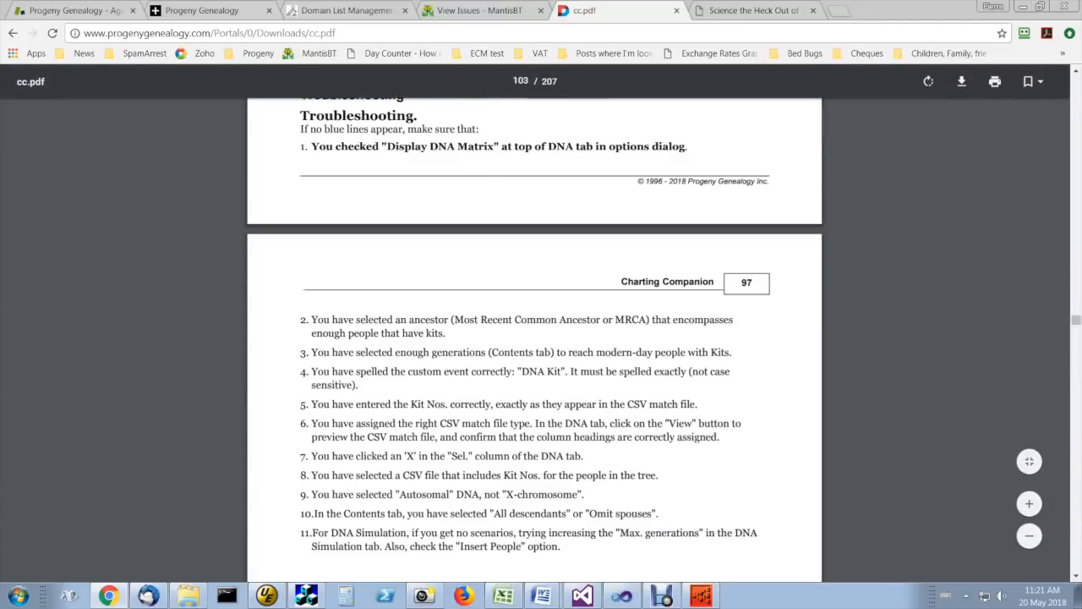
pyautogui.moveTo(934, 298)
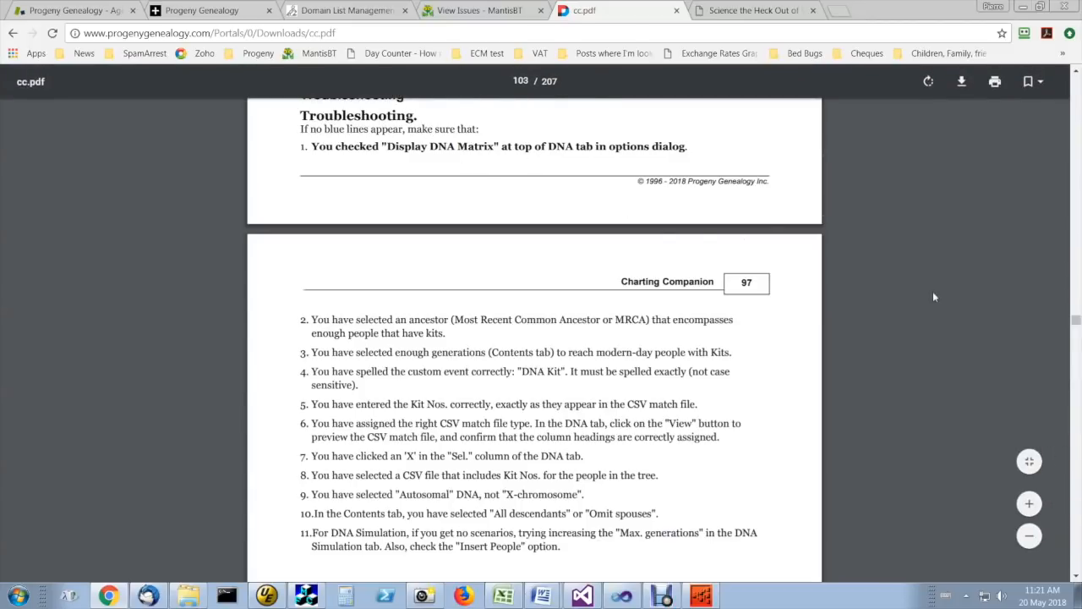
pyautogui.moveTo(774, 394)
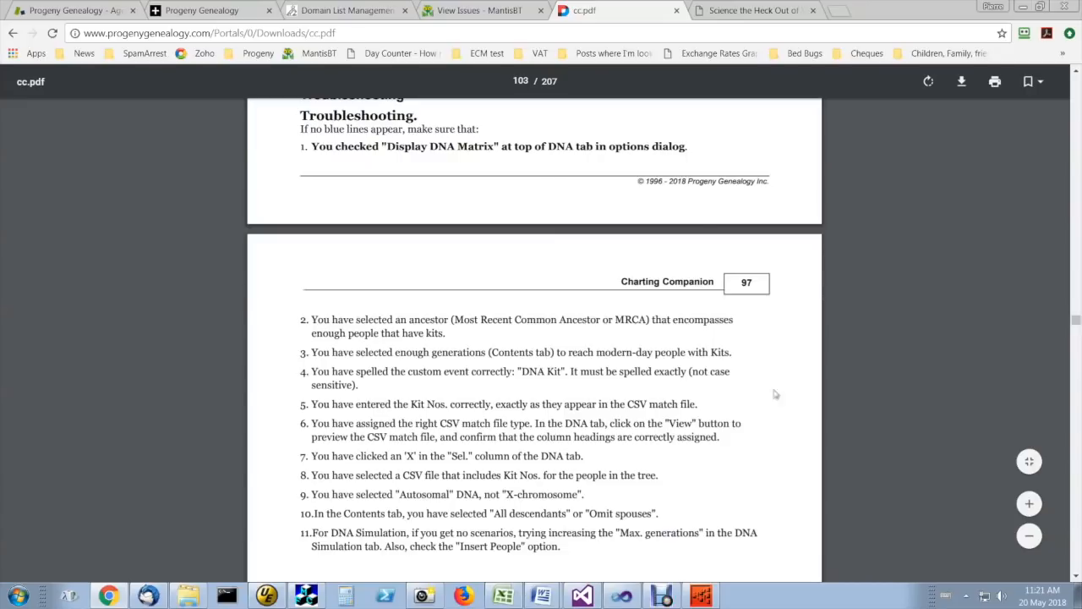
pyautogui.moveTo(889, 336)
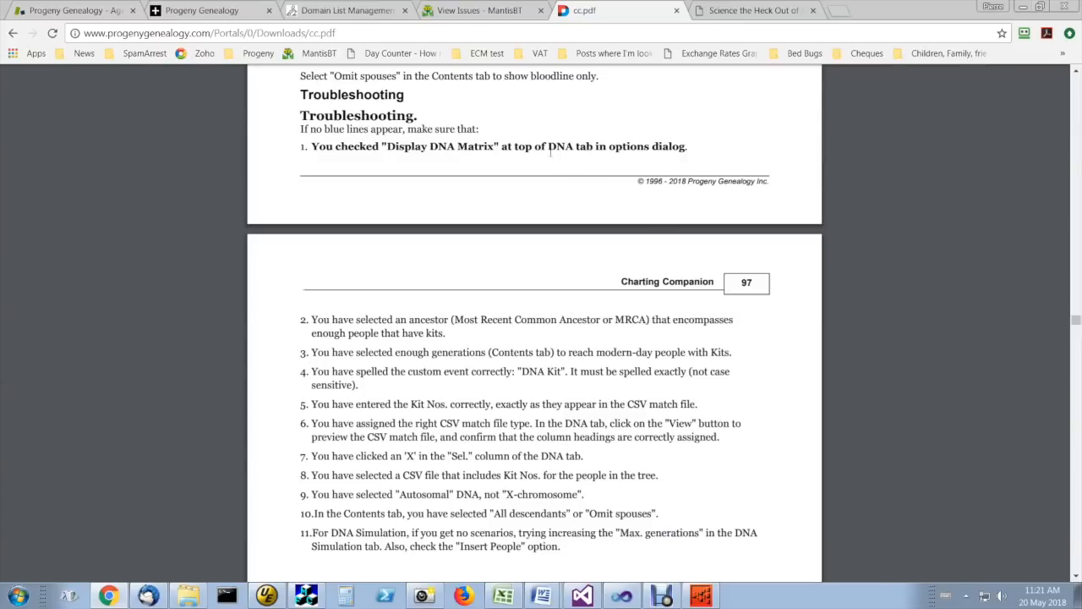
pyautogui.moveTo(551, 142)
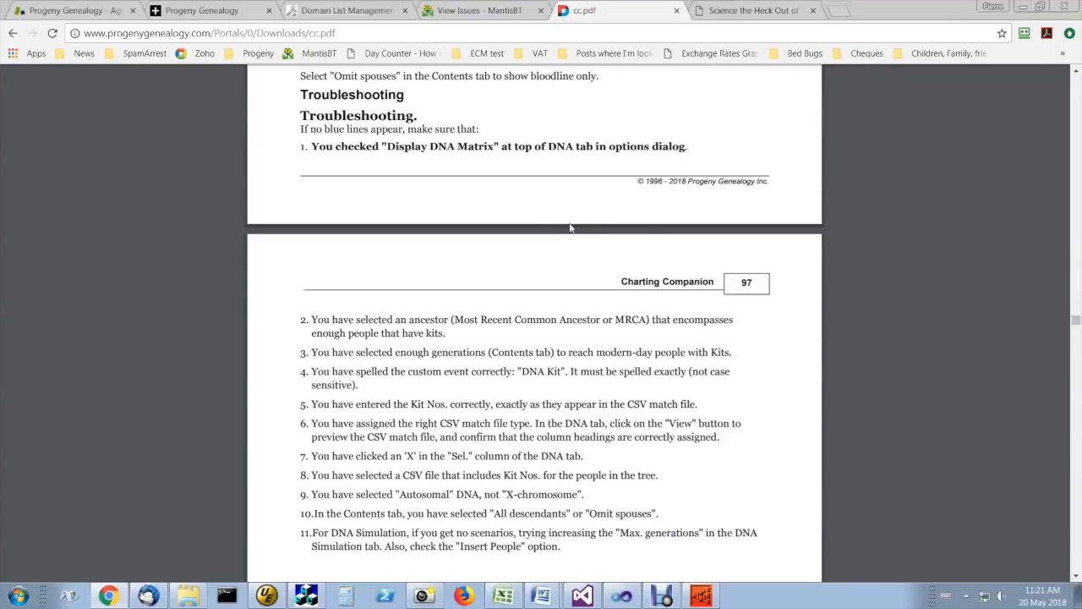
pyautogui.moveTo(939, 291)
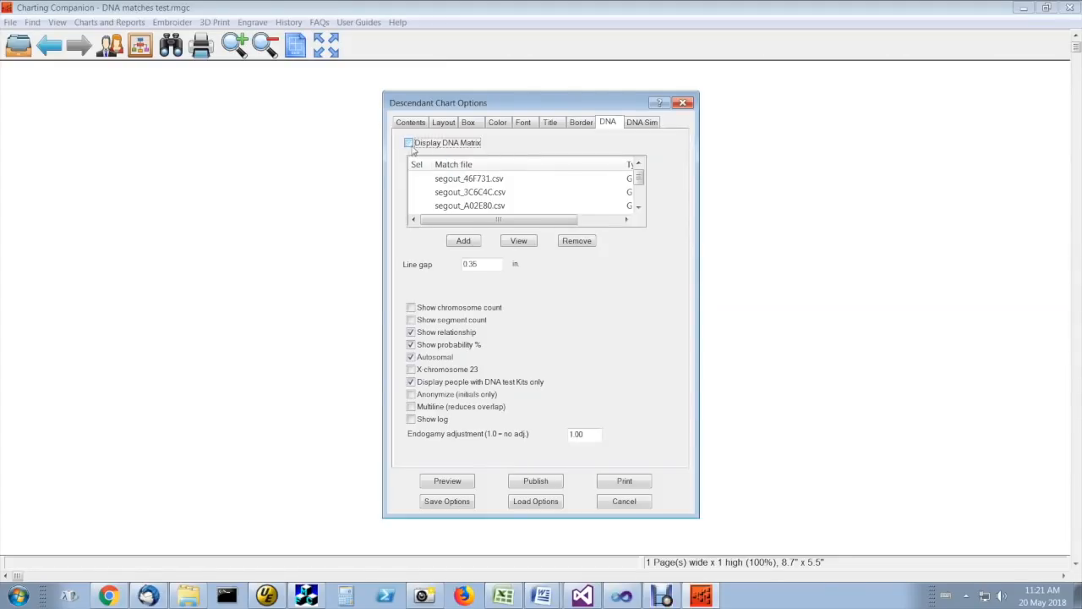
pyautogui.click(410, 142)
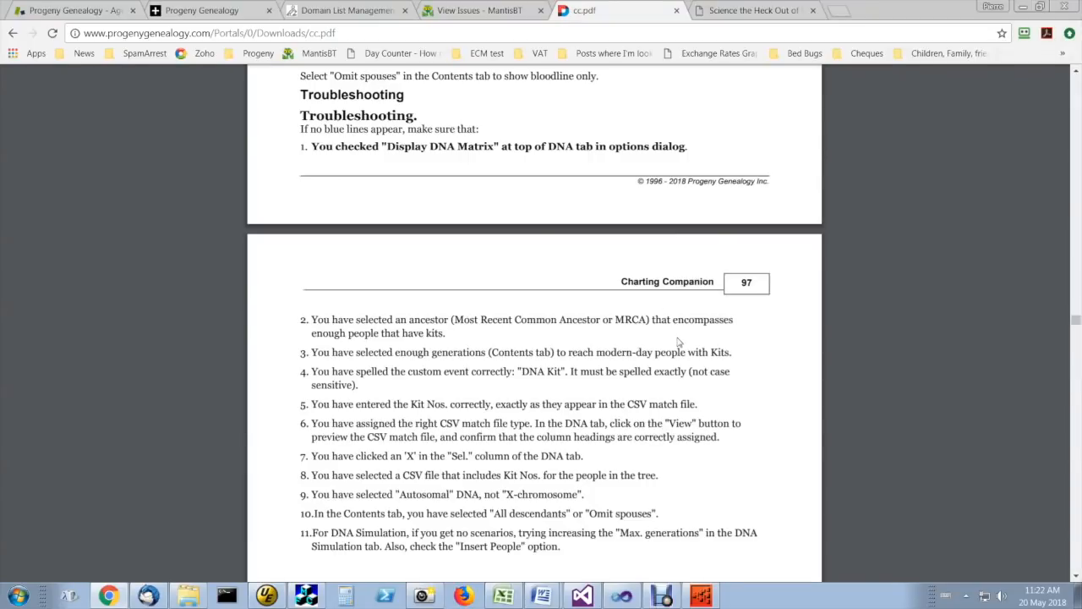
pyautogui.moveTo(659, 320)
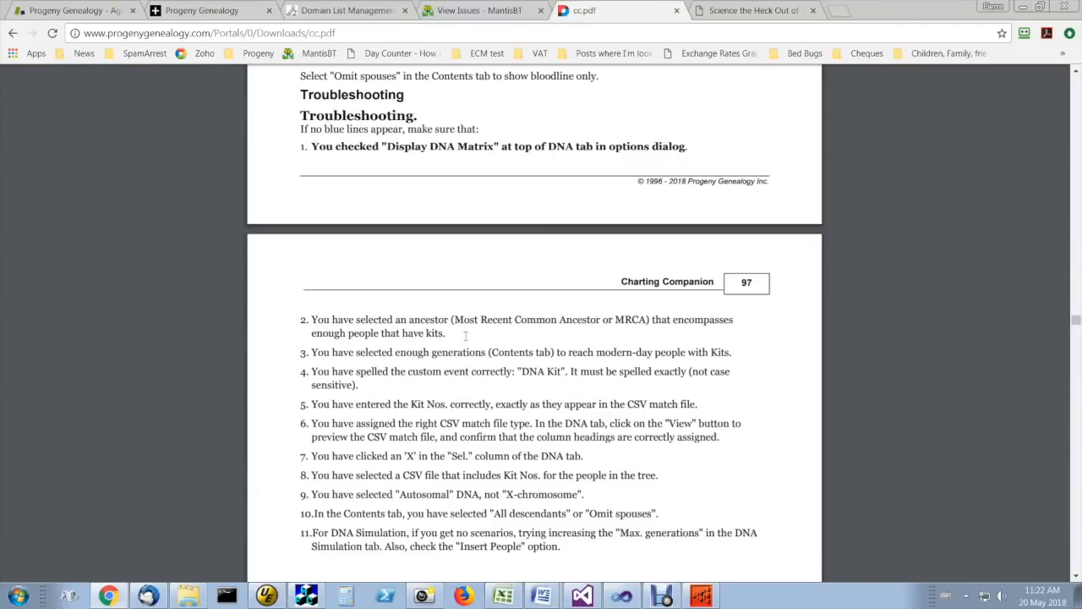
pyautogui.moveTo(338, 346)
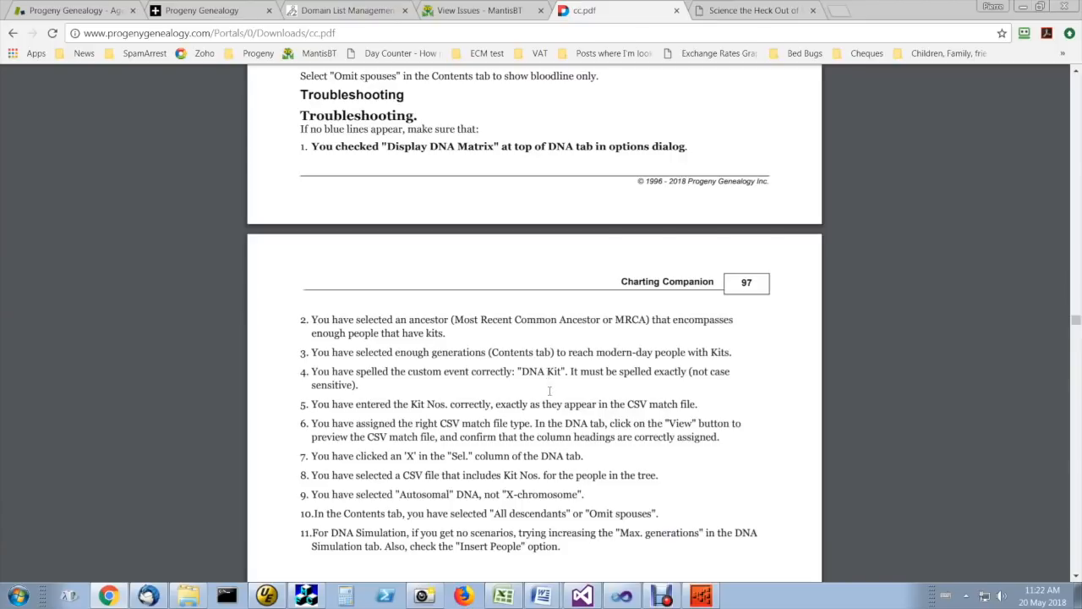
pyautogui.moveTo(422, 401)
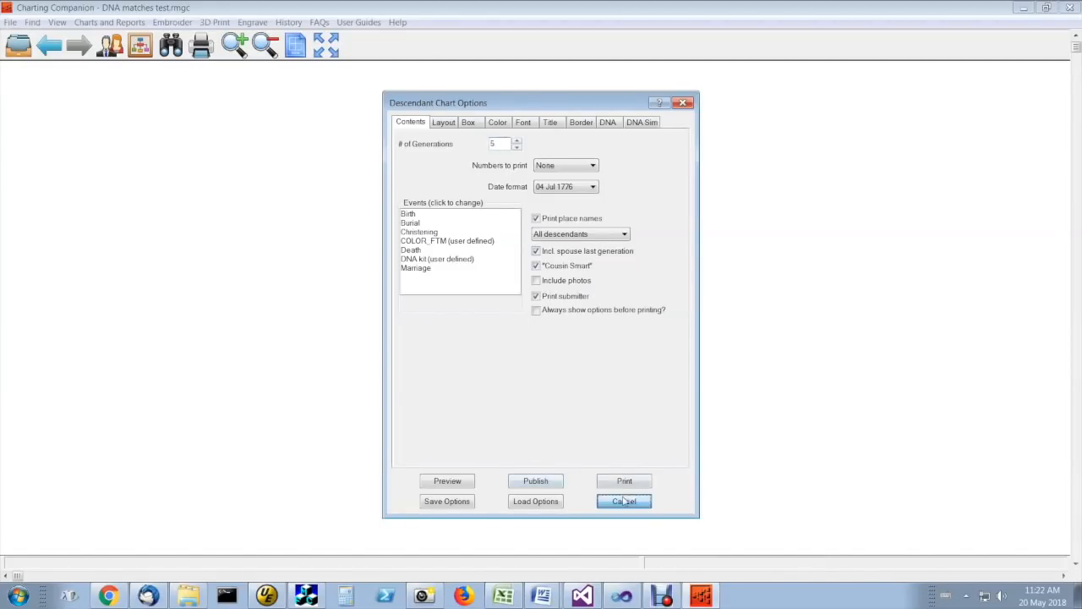
# Cancel the options, inspect John Smith's two DNA test events, then go via Mergatroid to Prudence Clearwater's page
pyautogui.click(624, 501)
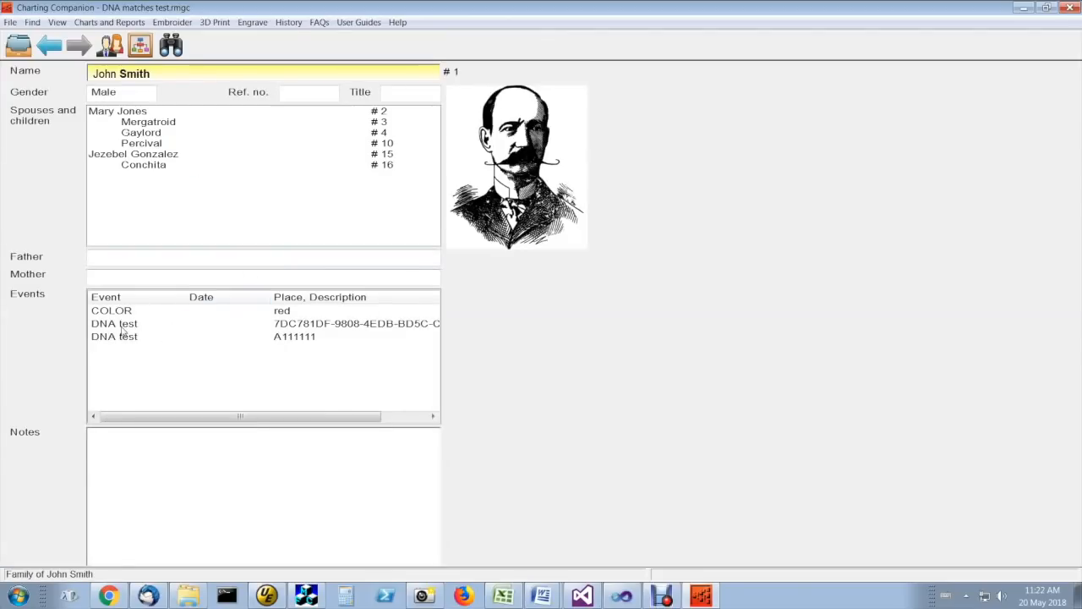
pyautogui.click(115, 337)
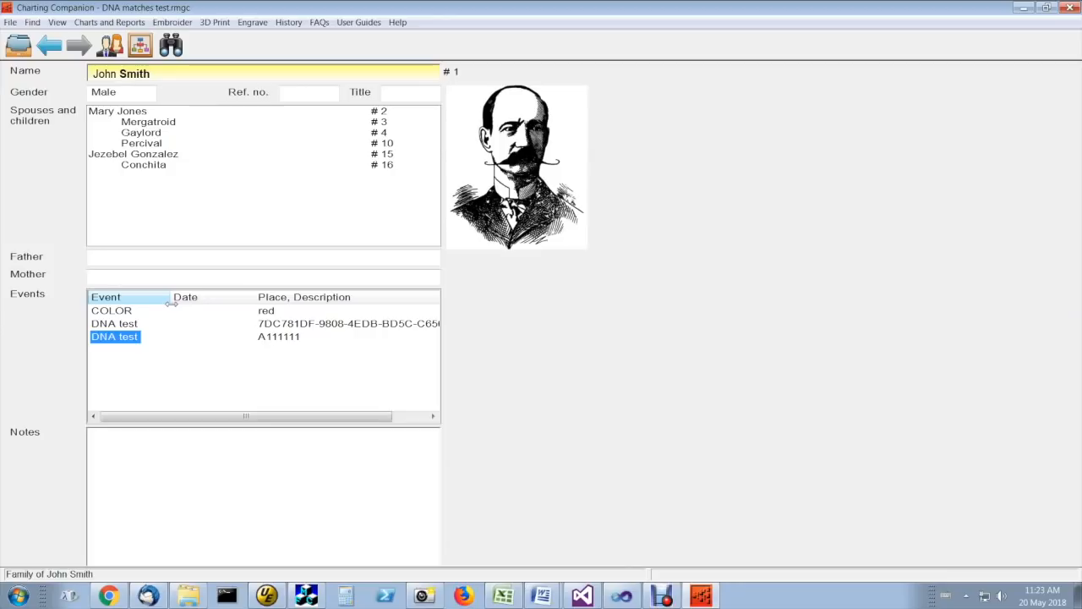
pyautogui.click(115, 323)
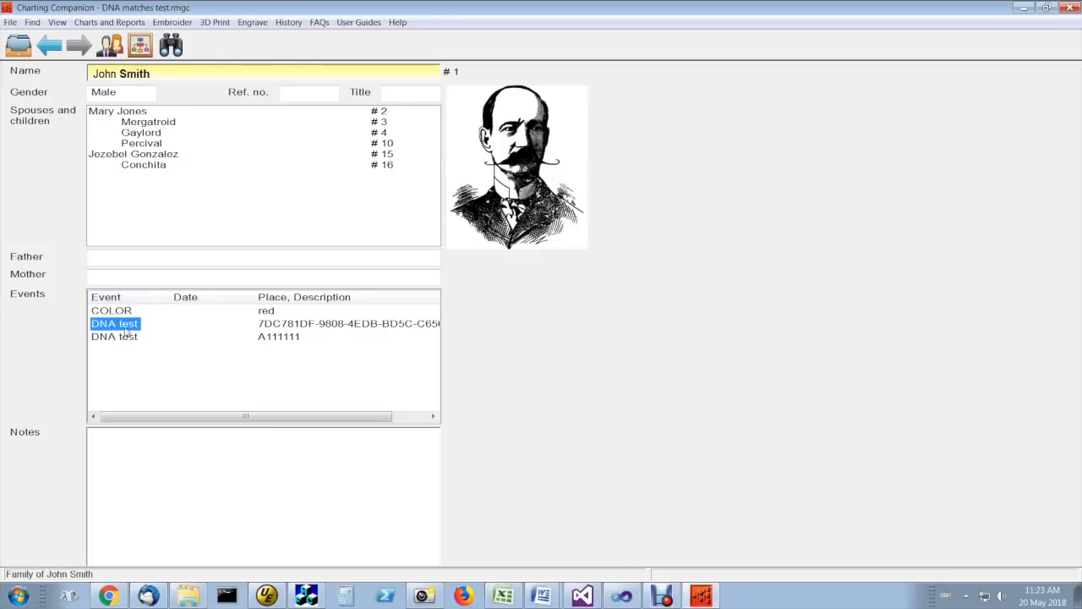
pyautogui.doubleClick(149, 121)
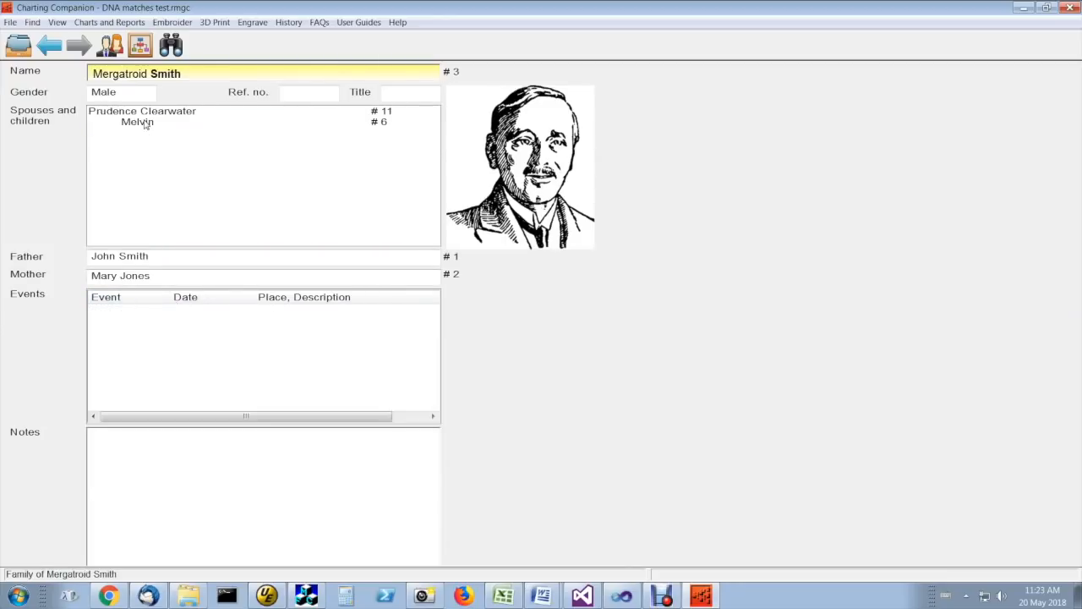
pyautogui.doubleClick(142, 111)
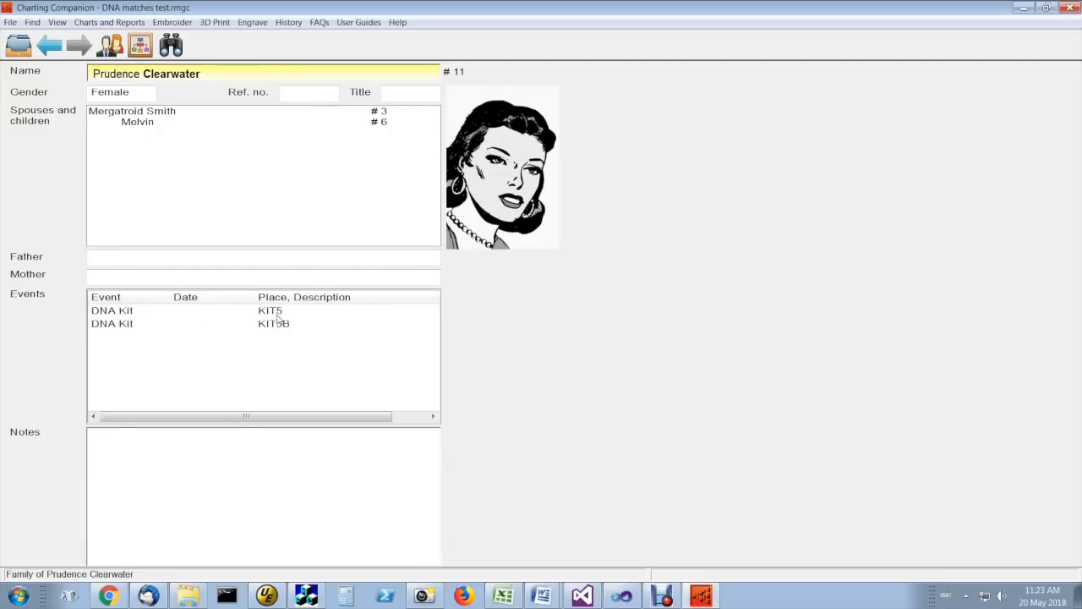
pyautogui.moveTo(281, 325)
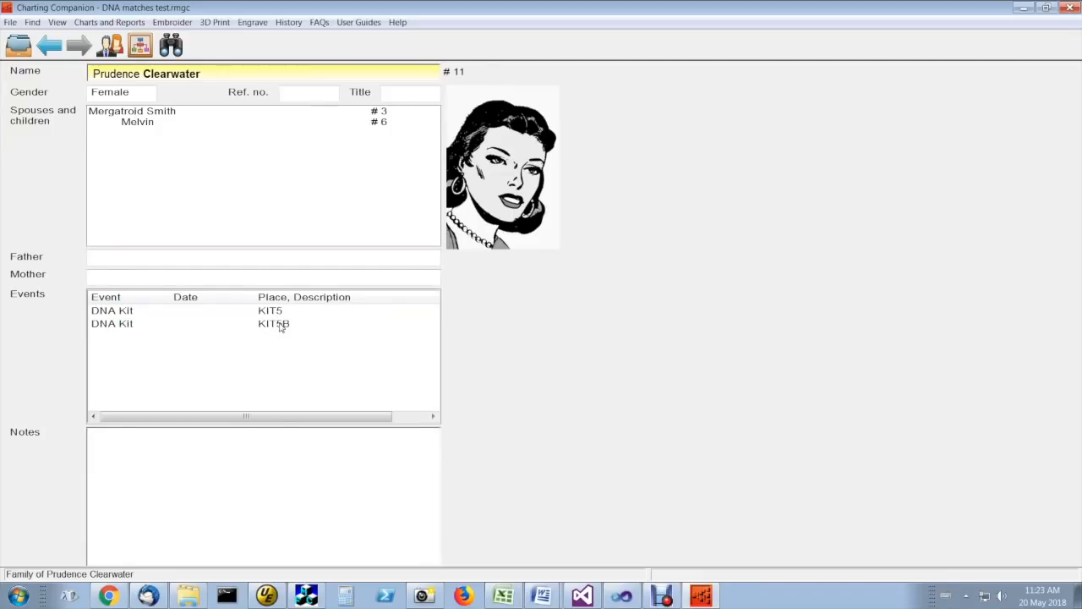
pyautogui.moveTo(255, 377)
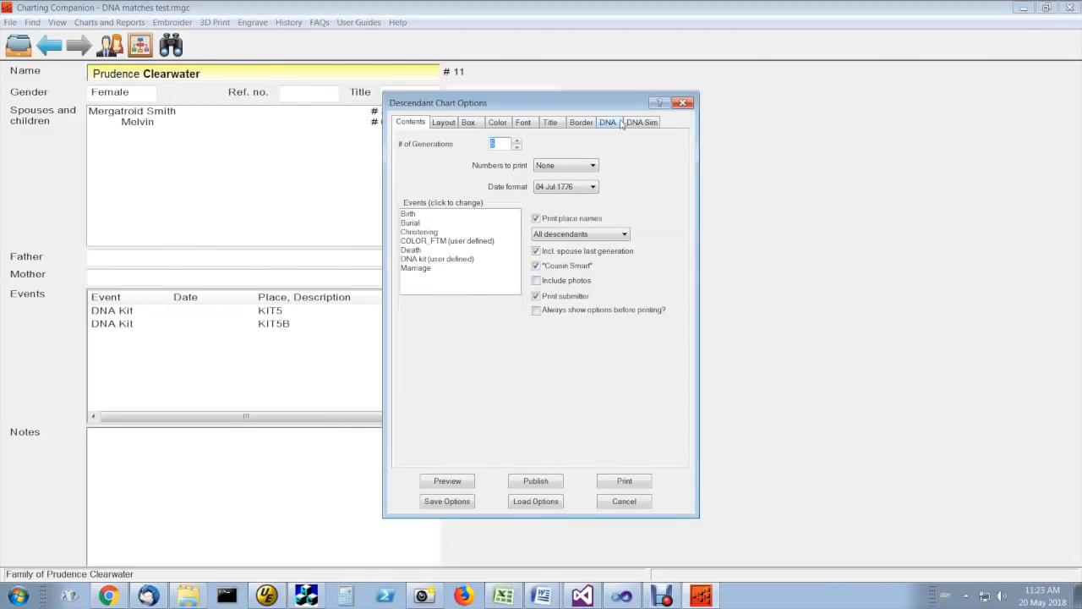
# Accept the column header assignment and mark segout_A02E80.csv with an X for the matrix
pyautogui.click(608, 121)
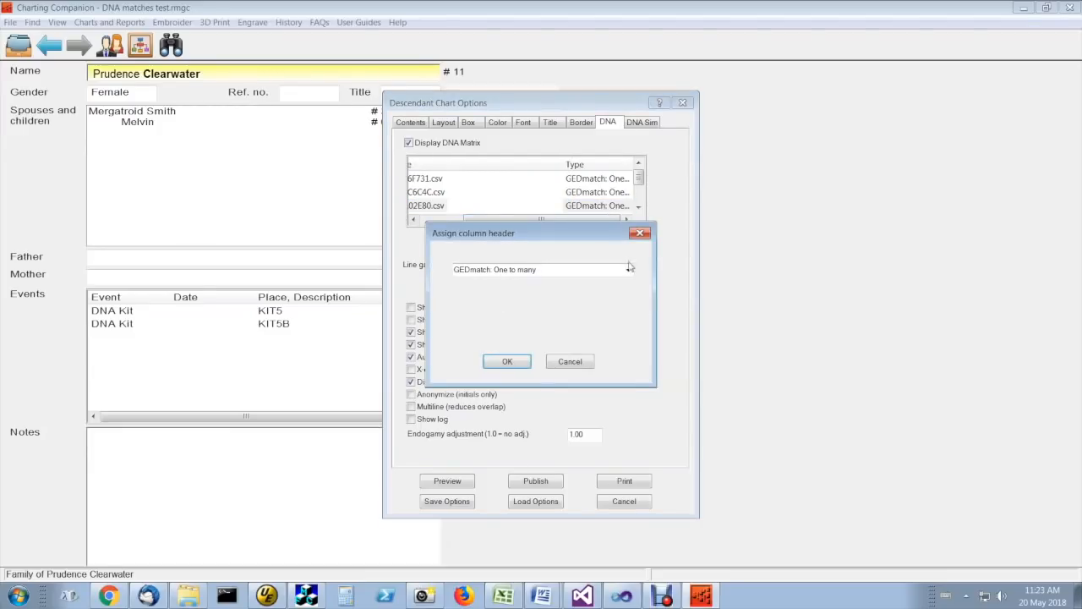
pyautogui.click(629, 271)
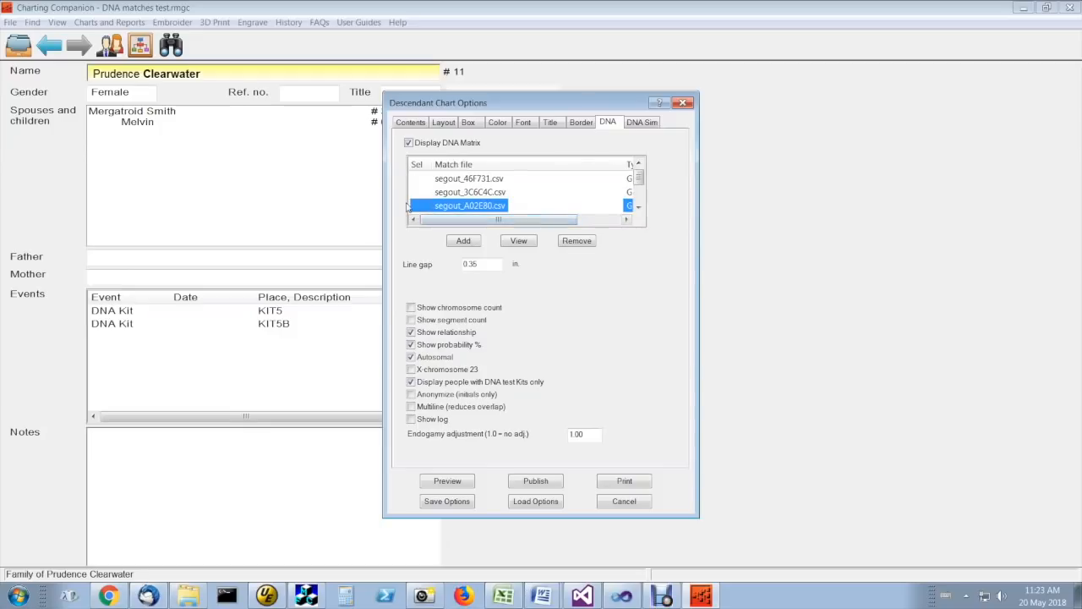
pyautogui.click(414, 206)
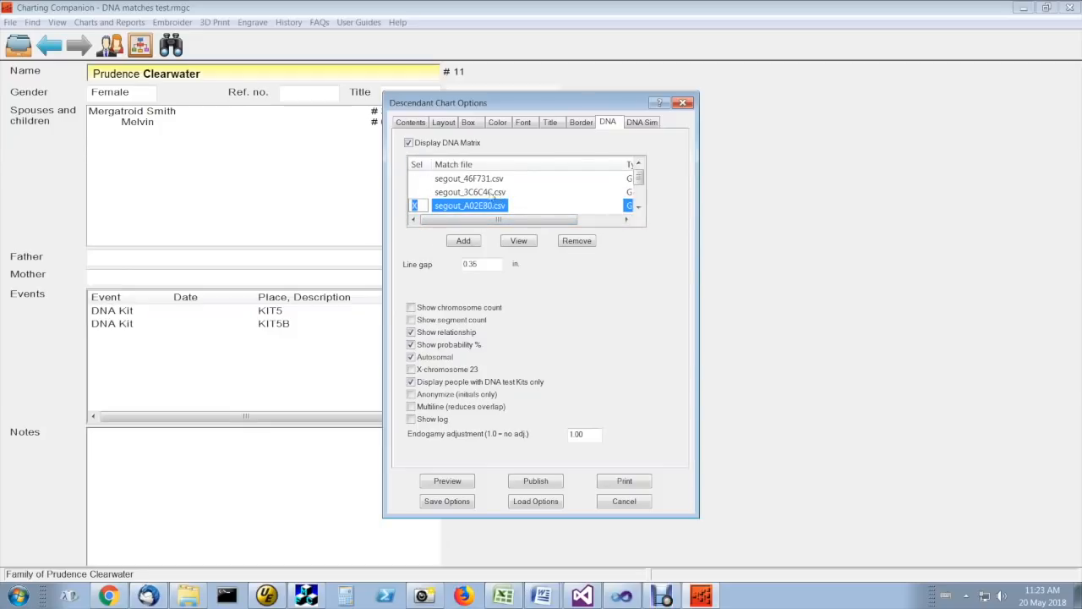
pyautogui.click(470, 192)
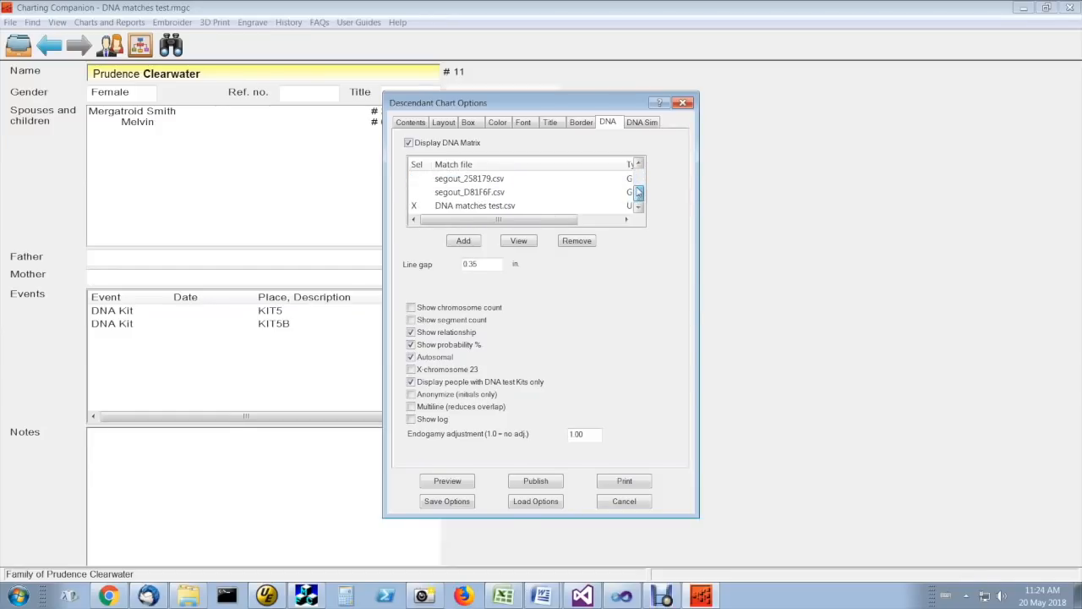
pyautogui.click(639, 174)
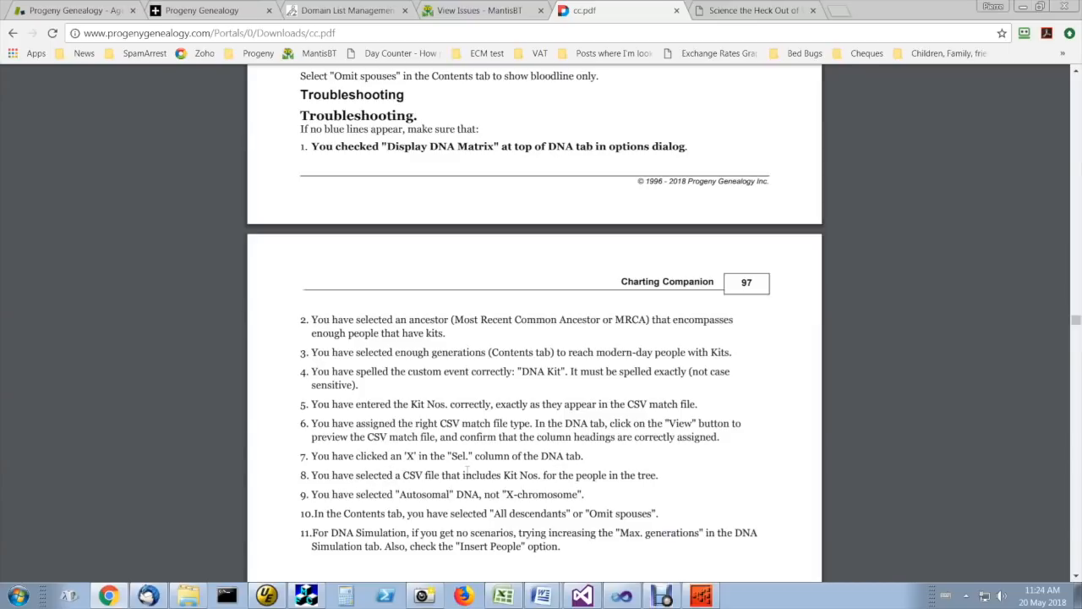
pyautogui.moveTo(568, 470)
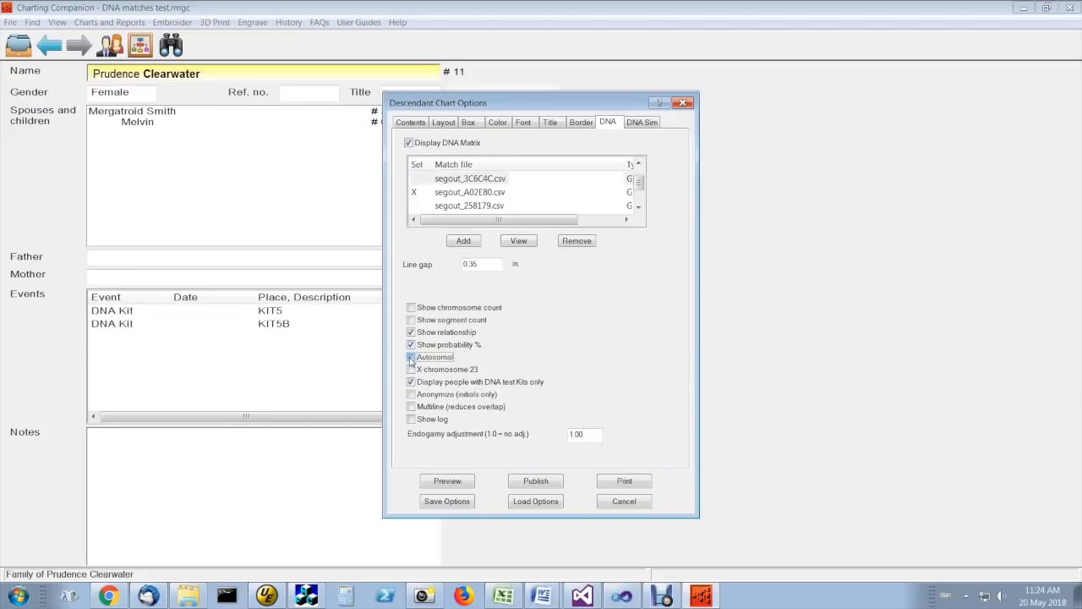
# Try the X-chromosome 23 setting, then switch back to Autosomal DNA matching
pyautogui.click(410, 355)
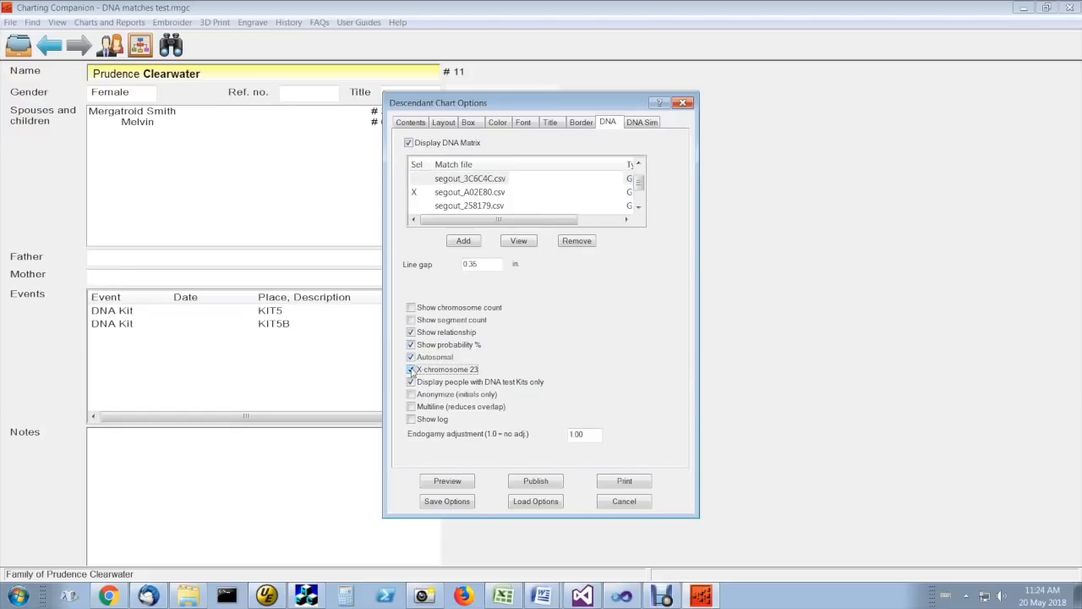
pyautogui.click(411, 357)
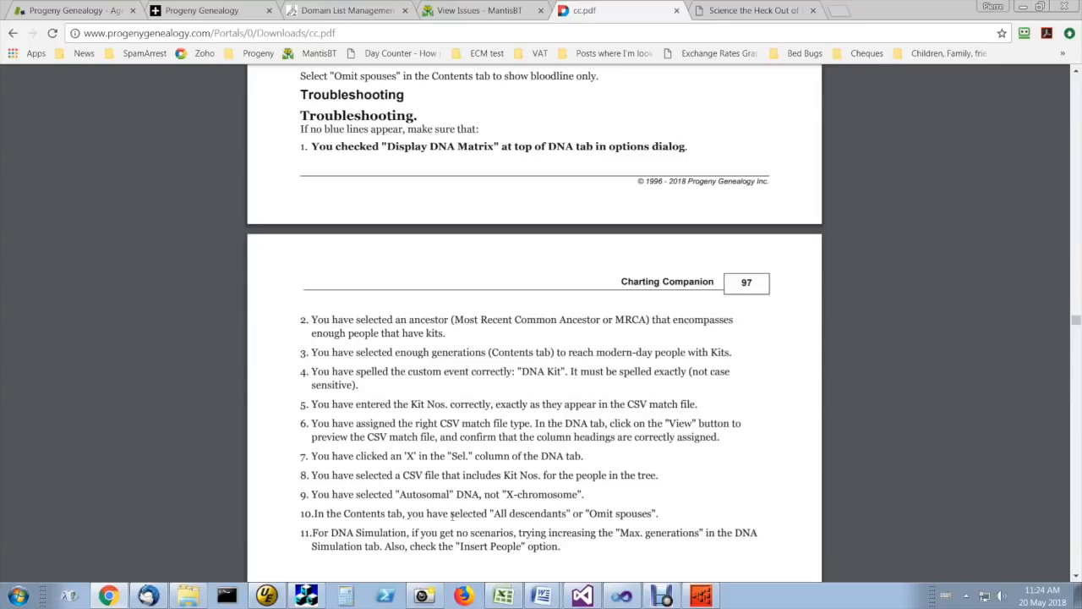
pyautogui.moveTo(683, 470)
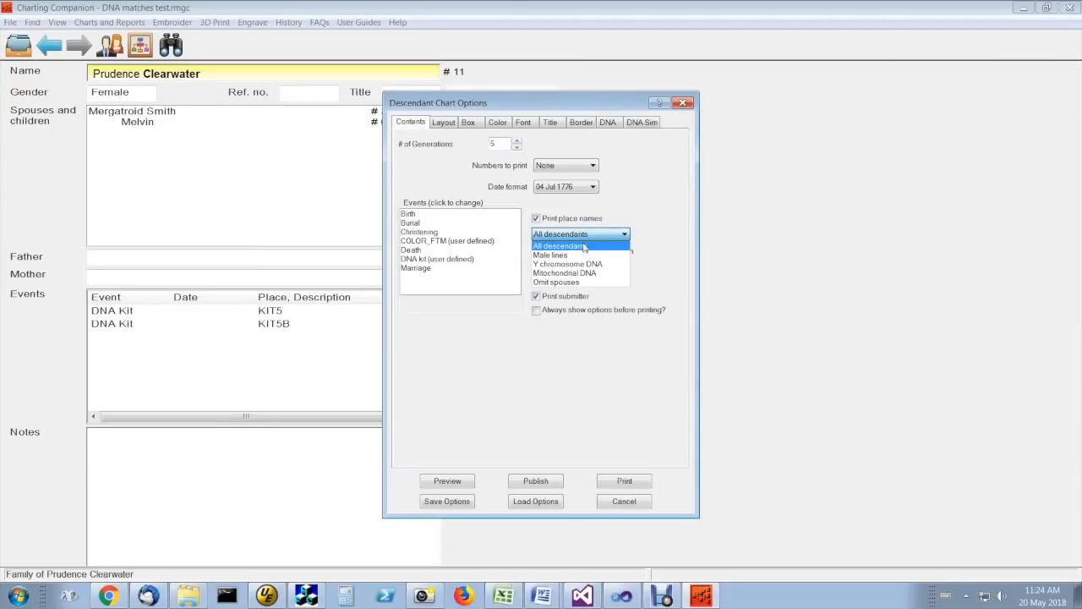
pyautogui.moveTo(578, 255)
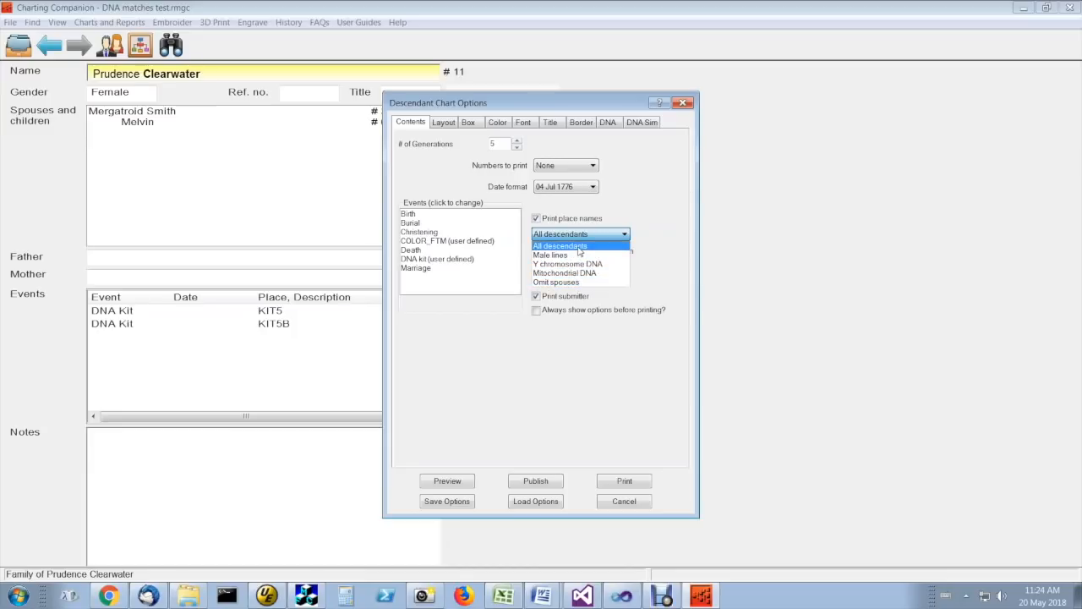
pyautogui.moveTo(556, 281)
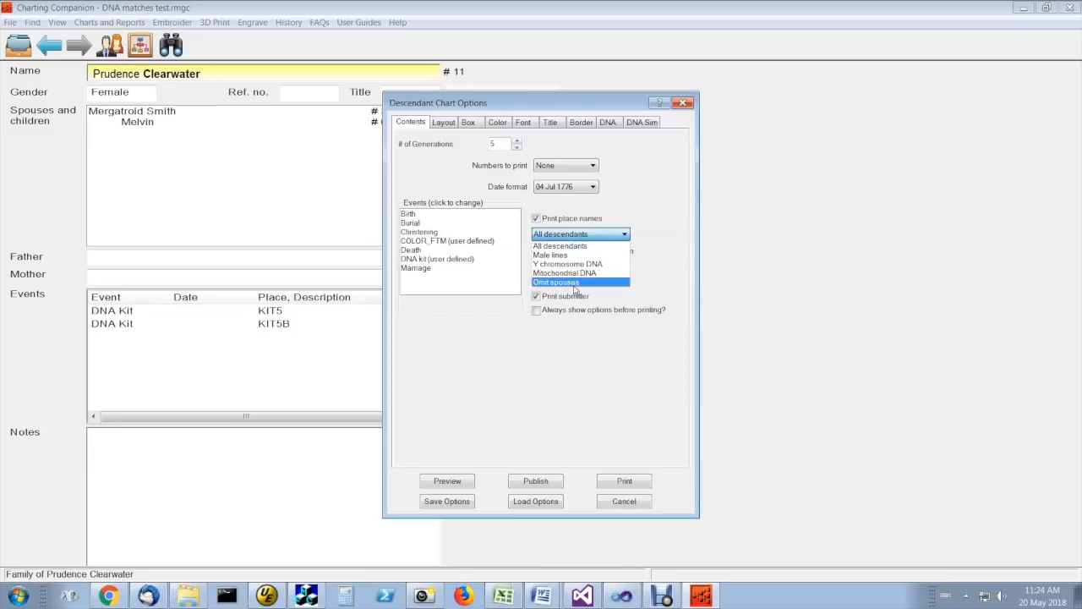